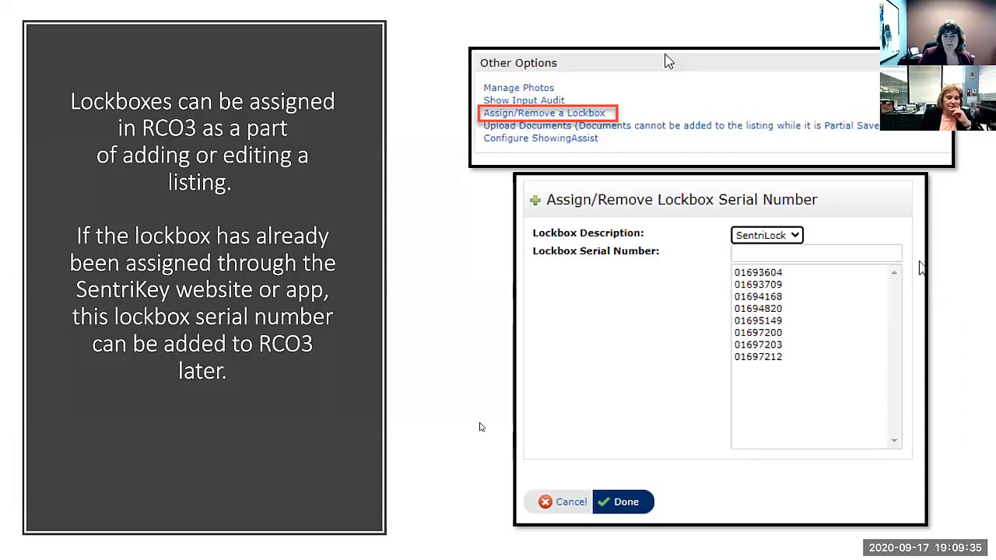
{"action": "mouse_move", "coordinate": [470, 402]}
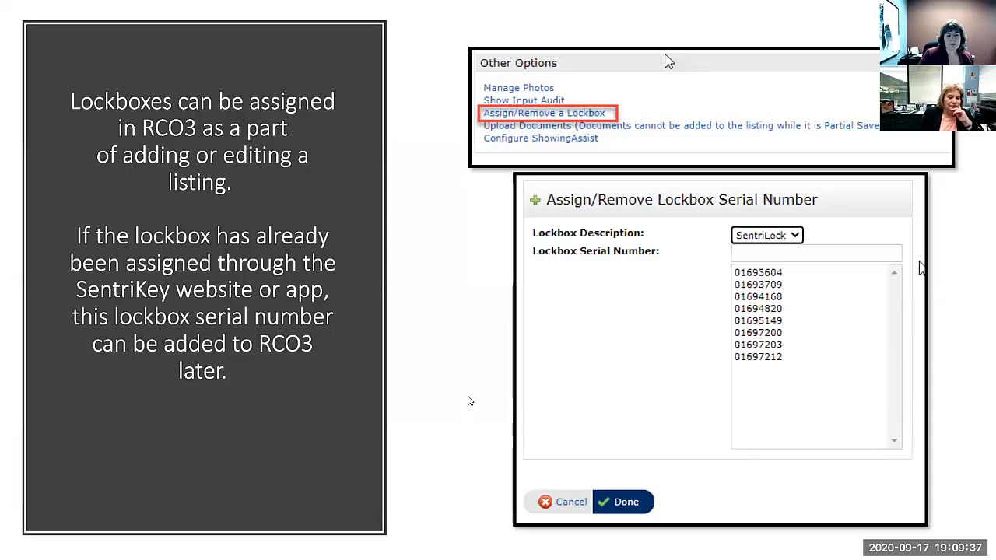
{"action": "mouse_move", "coordinate": [411, 343]}
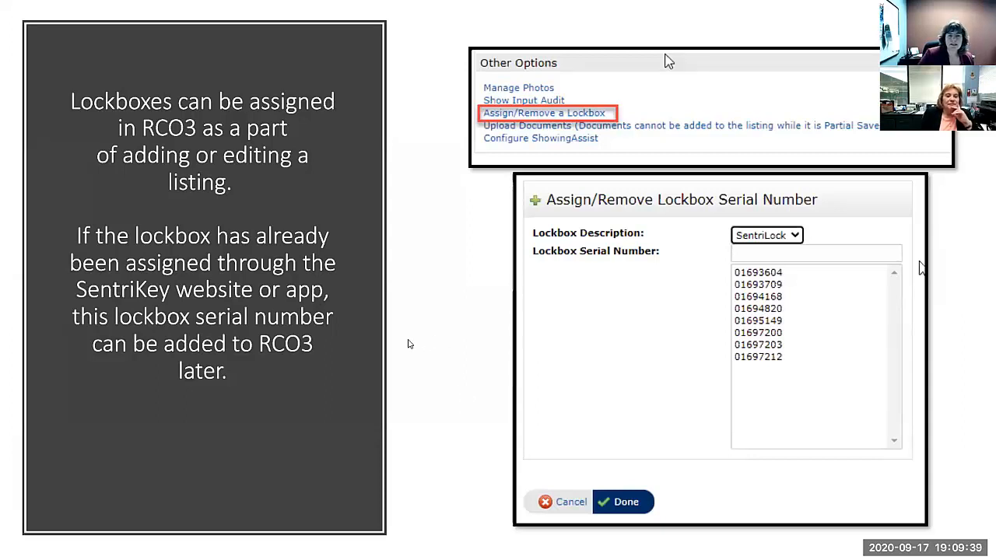
{"action": "mouse_move", "coordinate": [479, 241]}
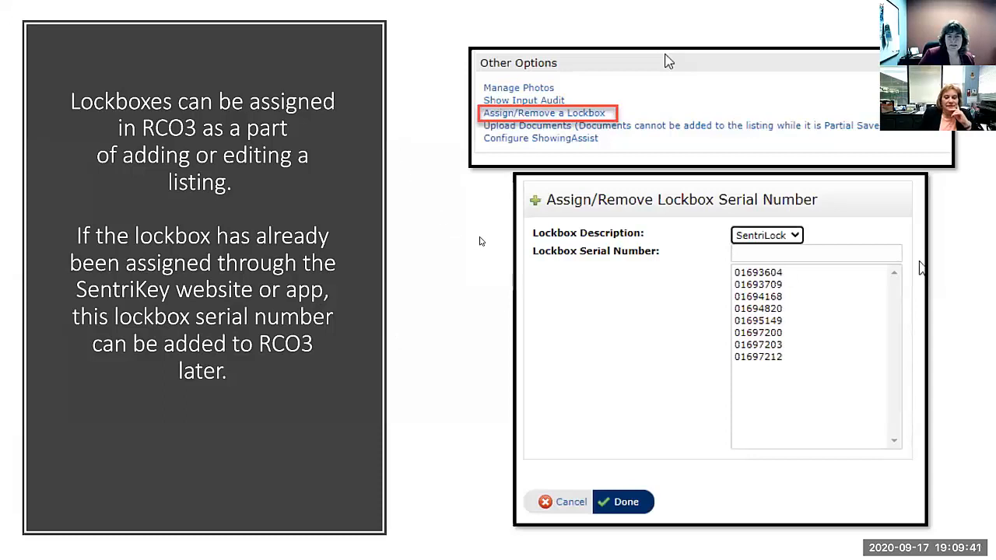
{"action": "mouse_move", "coordinate": [445, 202]}
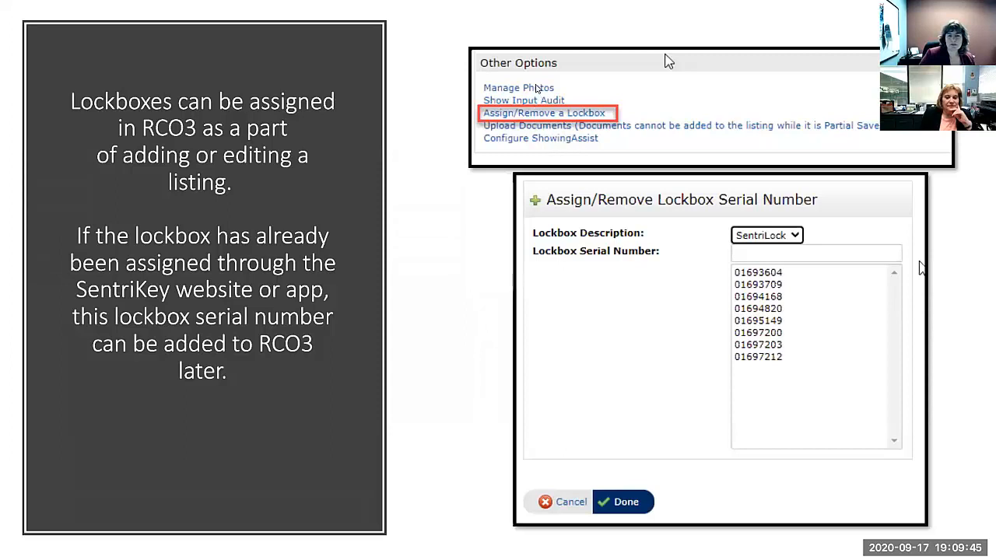
{"action": "mouse_move", "coordinate": [532, 96]}
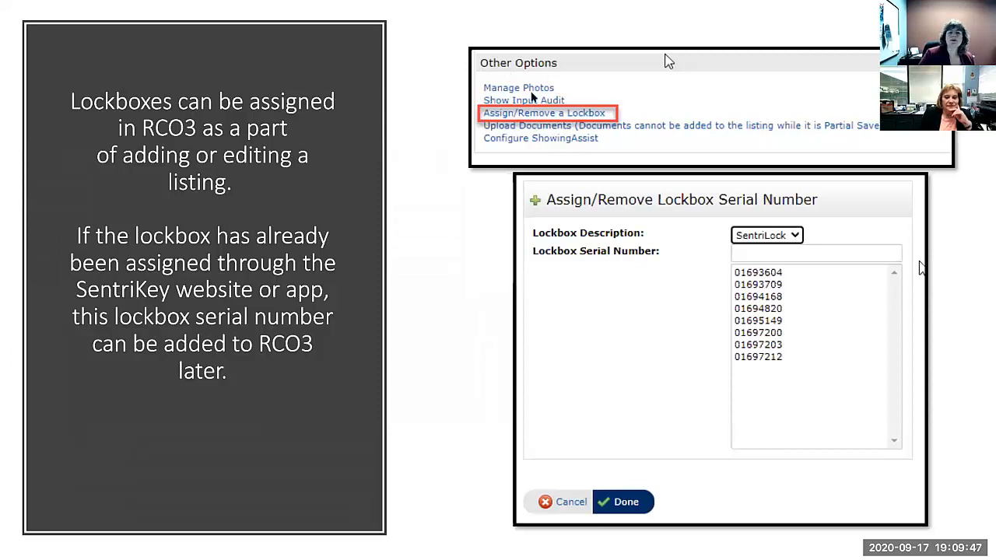
{"action": "mouse_move", "coordinate": [554, 148]}
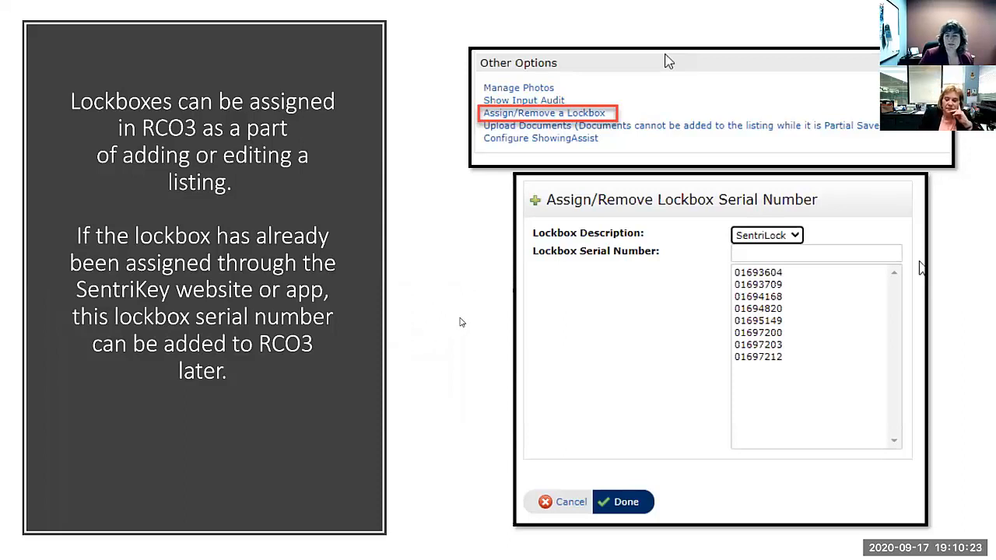
{"action": "mouse_move", "coordinate": [646, 268]}
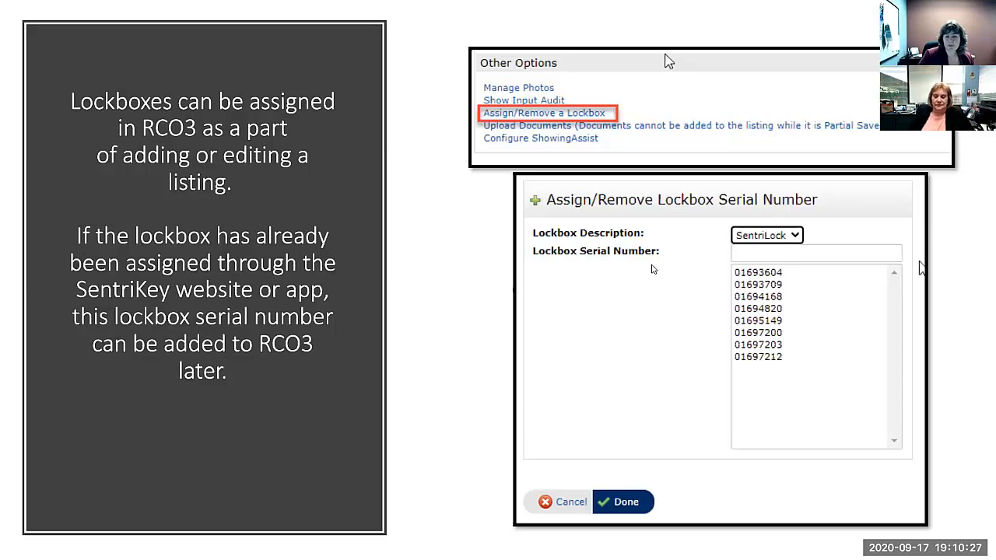
{"action": "mouse_move", "coordinate": [656, 267]}
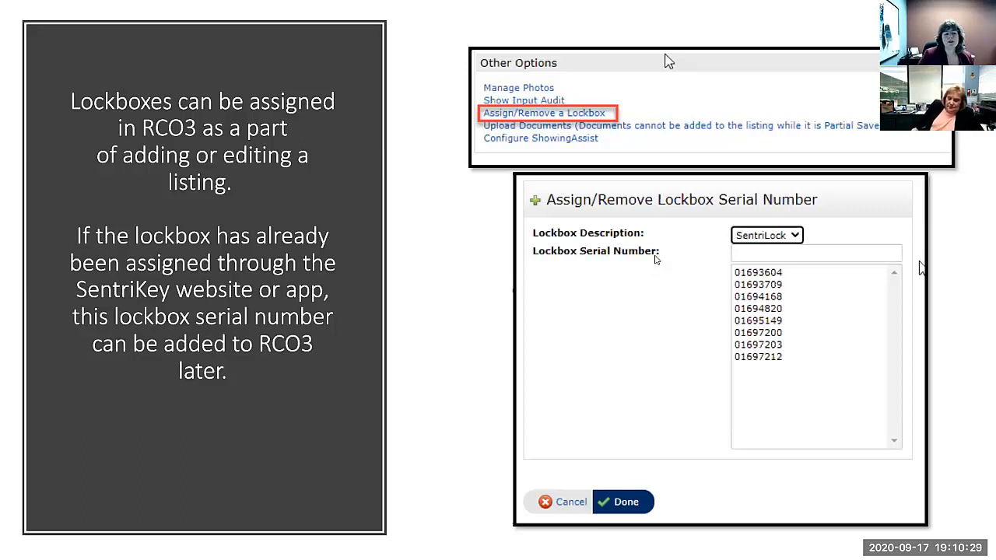
{"action": "mouse_move", "coordinate": [739, 287]}
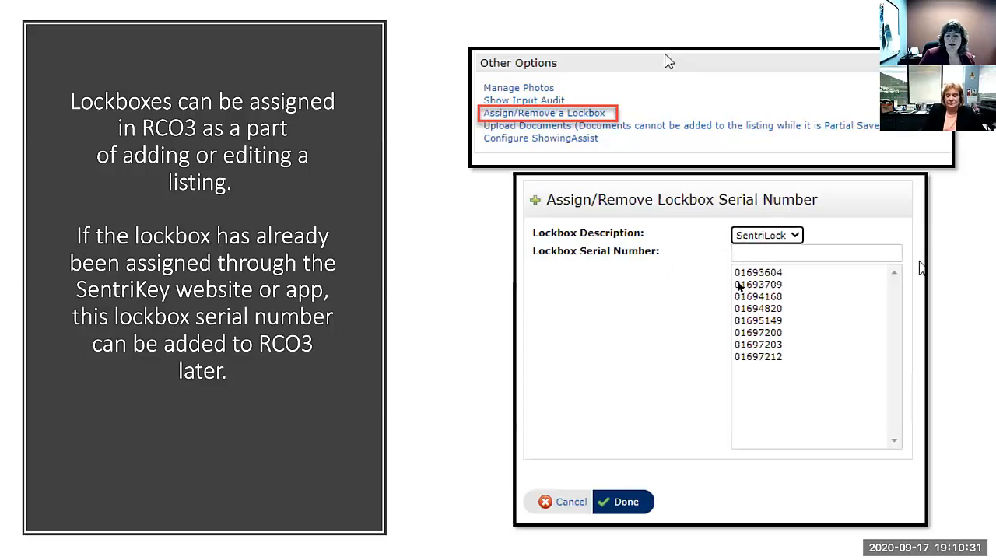
{"action": "mouse_move", "coordinate": [739, 342]}
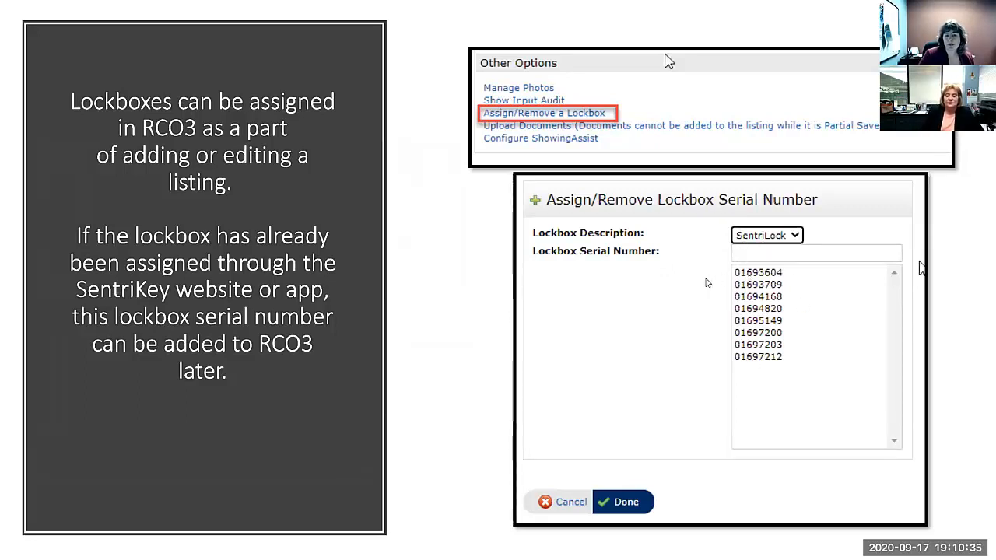
{"action": "mouse_move", "coordinate": [470, 296]}
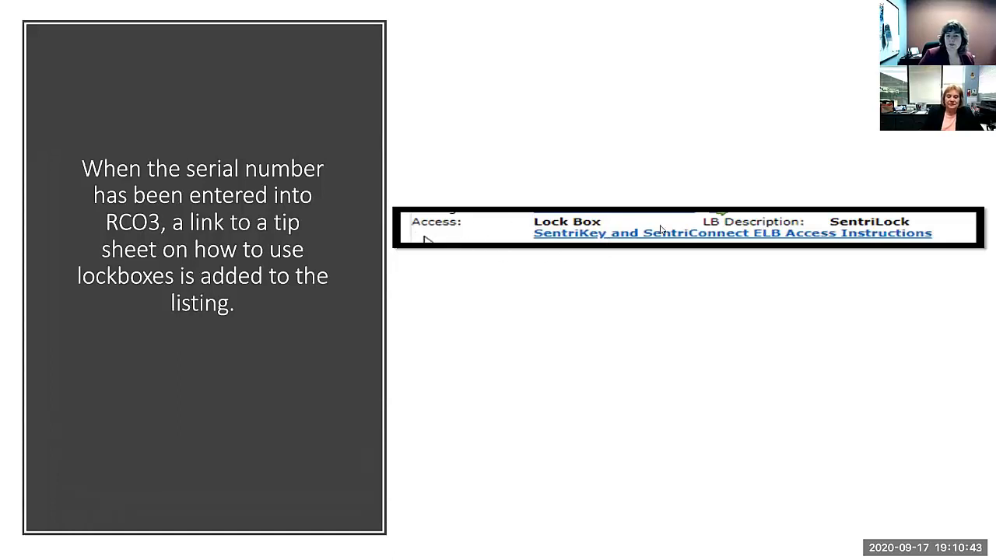
{"action": "mouse_move", "coordinate": [868, 227]}
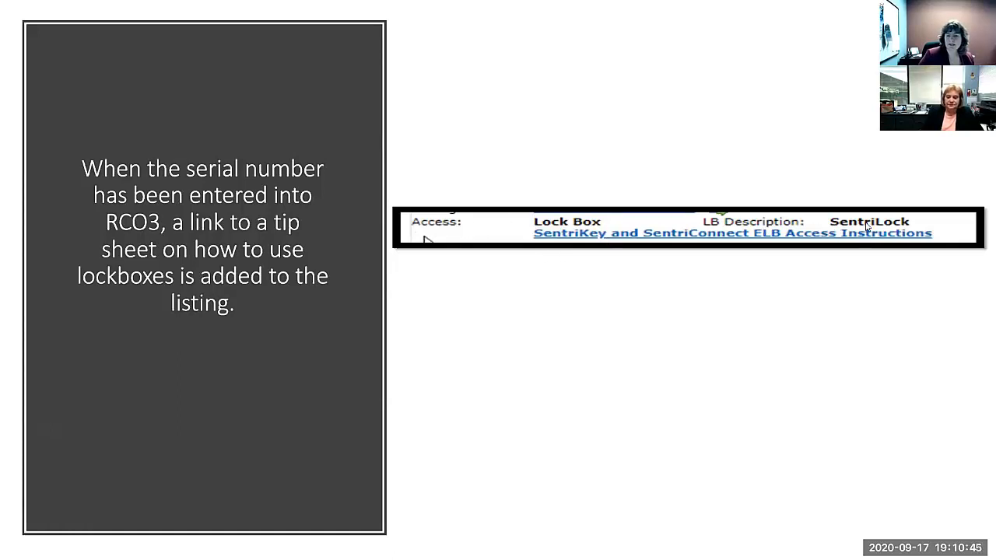
{"action": "mouse_move", "coordinate": [585, 243]}
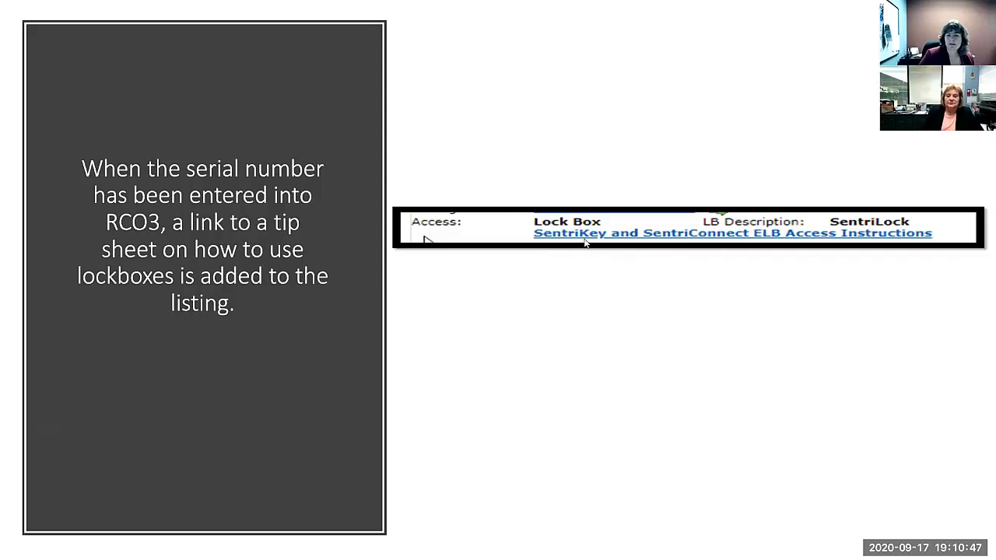
{"action": "mouse_move", "coordinate": [641, 237]}
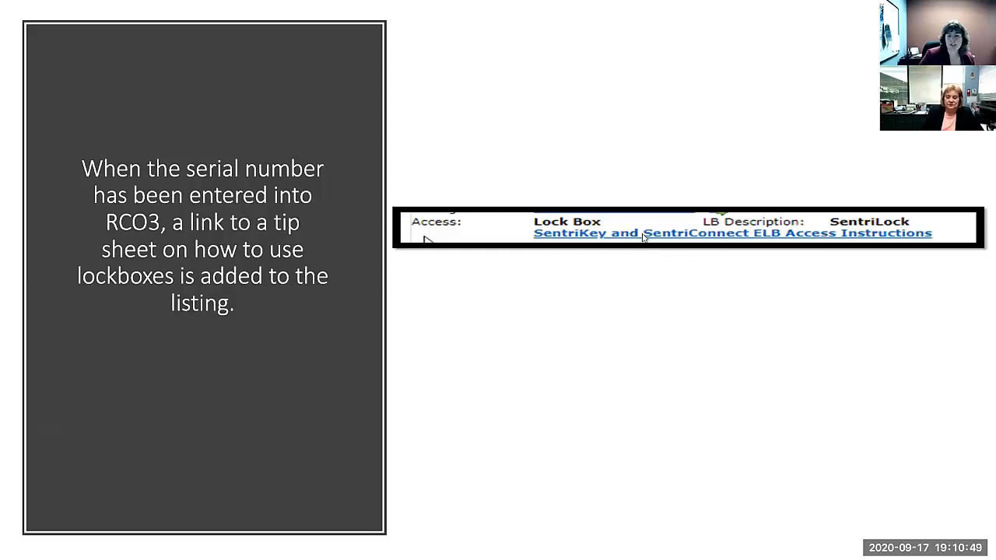
{"action": "mouse_move", "coordinate": [660, 252]}
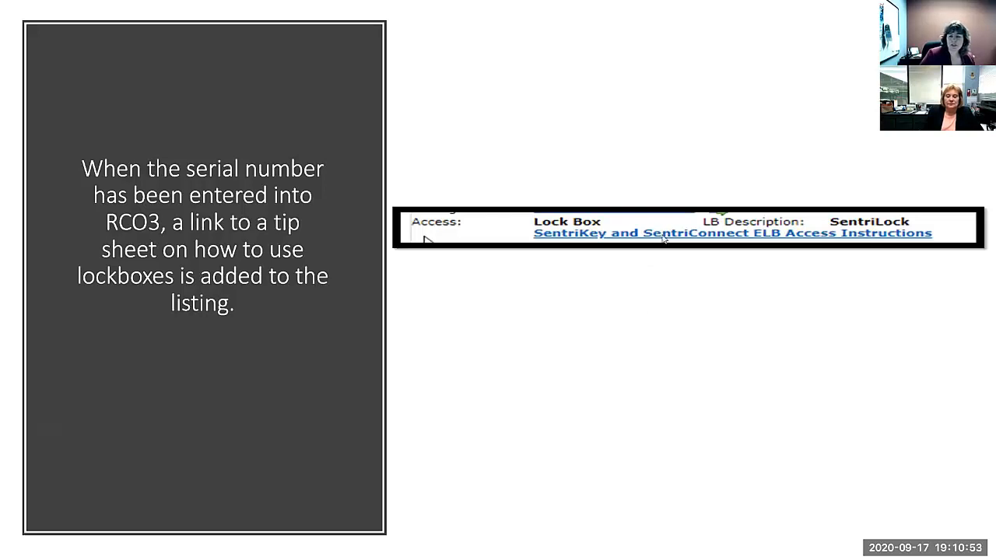
{"action": "mouse_move", "coordinate": [623, 255]}
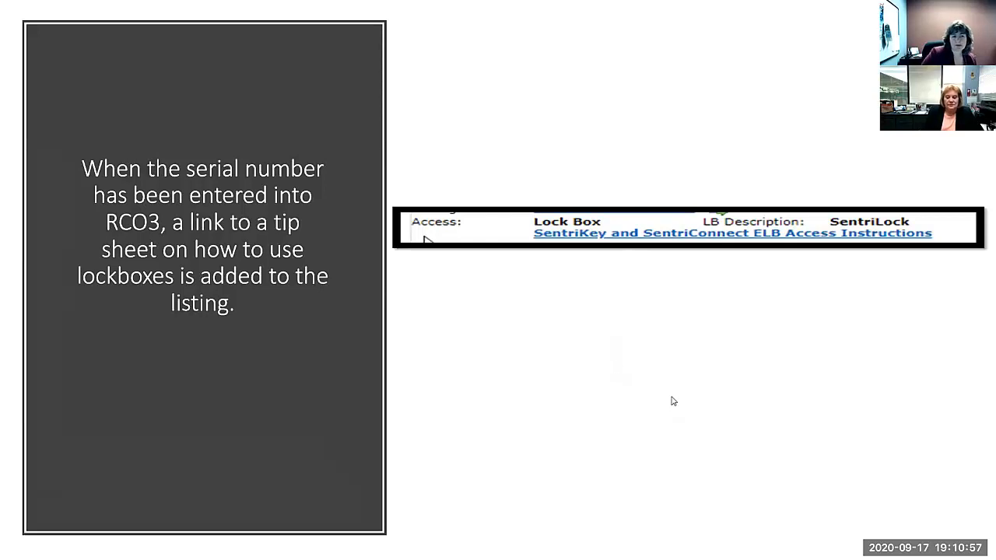
{"action": "mouse_move", "coordinate": [651, 436]}
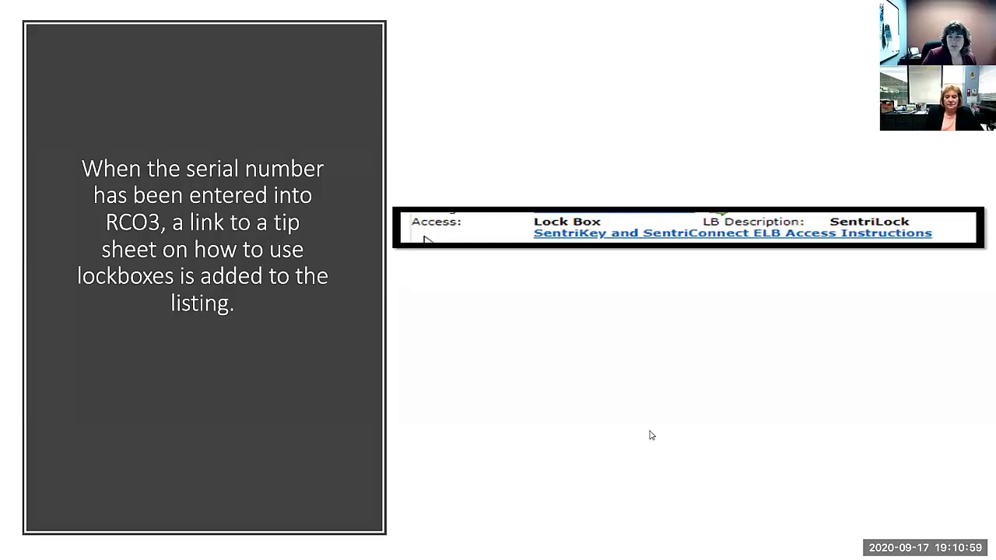
{"action": "mouse_move", "coordinate": [547, 356]}
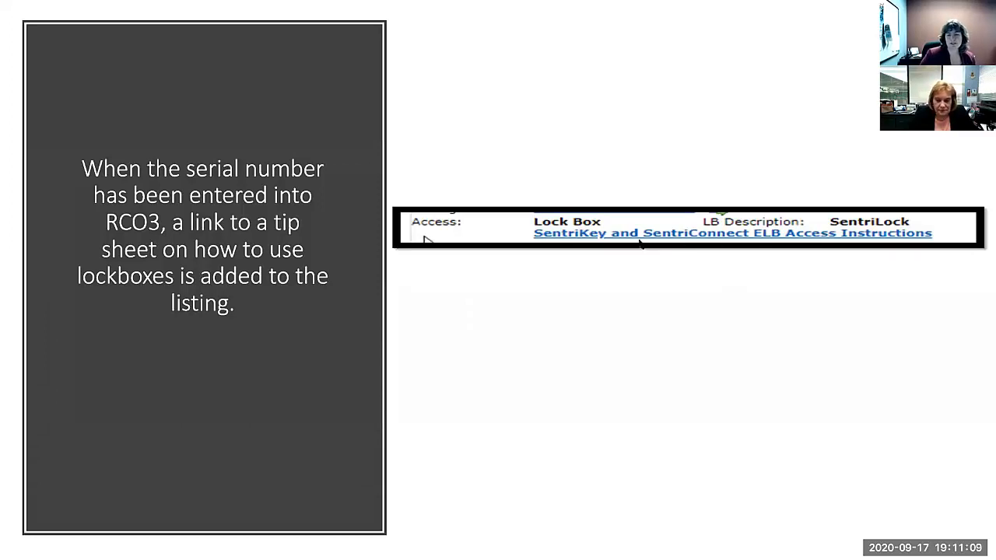
{"action": "mouse_move", "coordinate": [669, 237]}
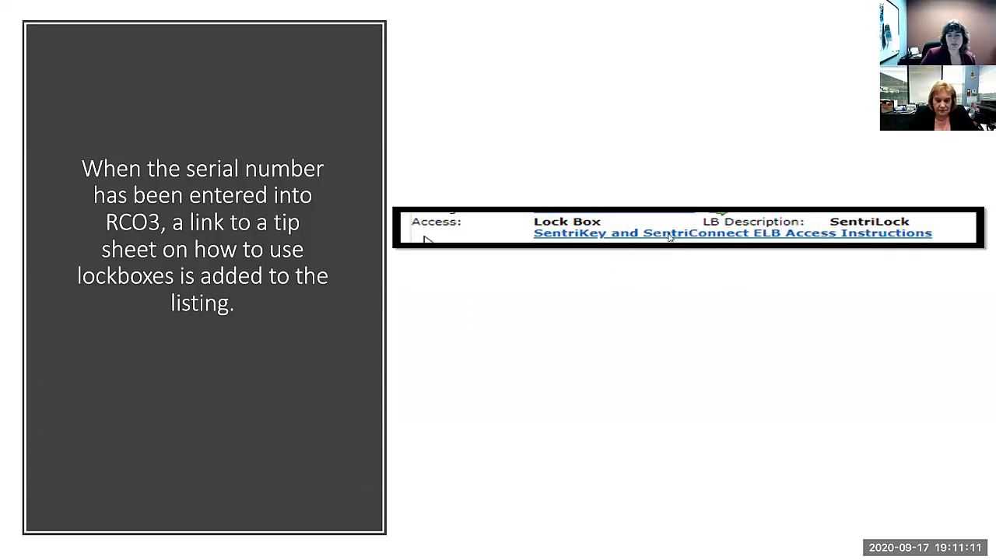
{"action": "mouse_move", "coordinate": [504, 354]}
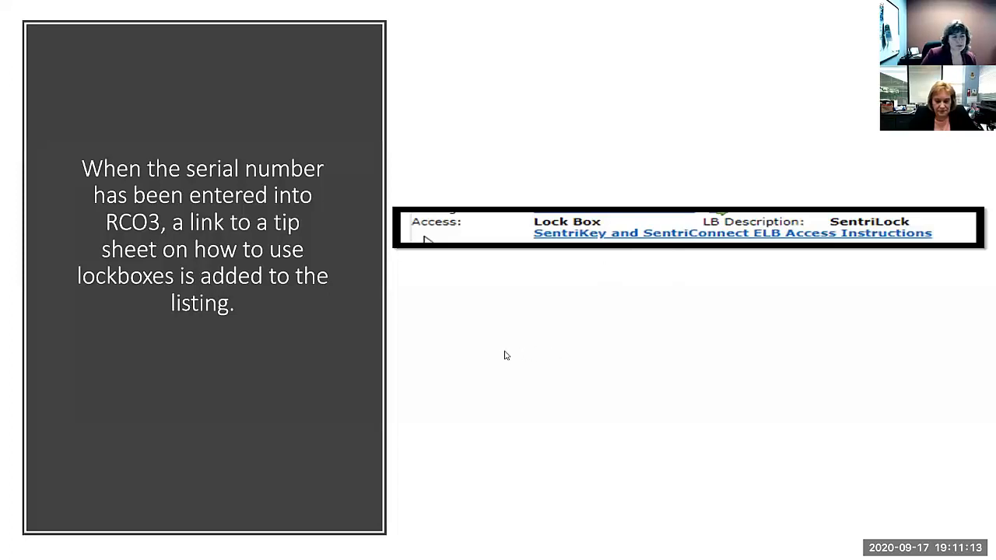
{"action": "mouse_move", "coordinate": [510, 349]}
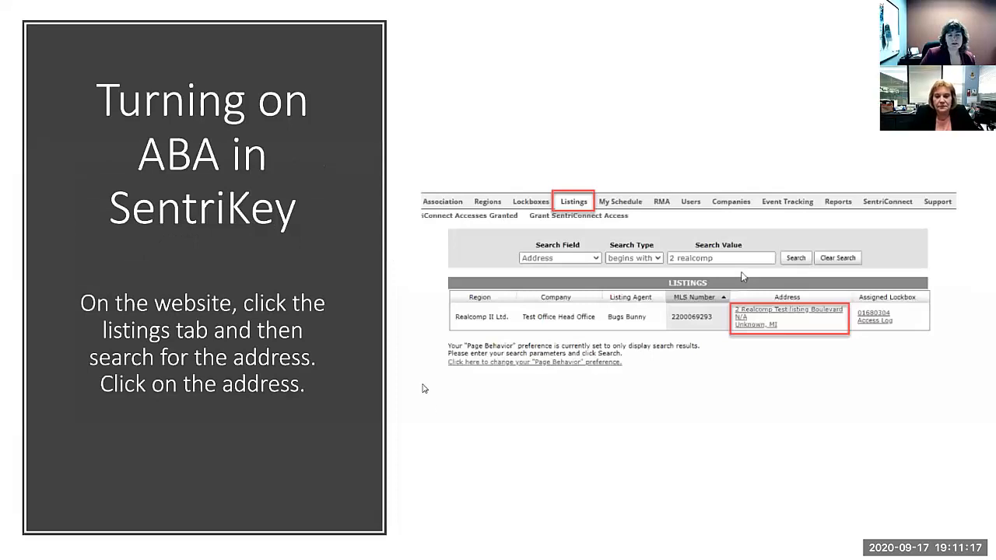
{"action": "mouse_move", "coordinate": [408, 288]}
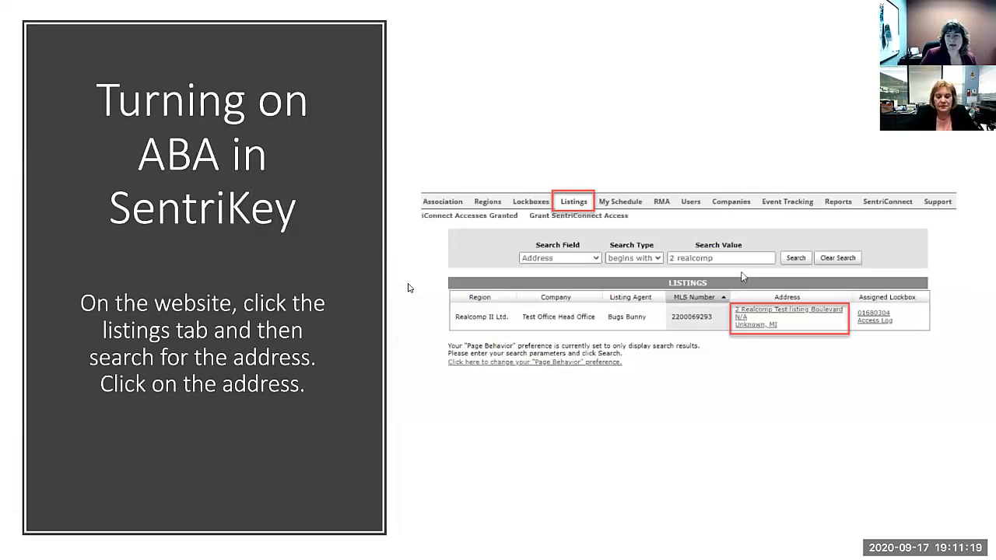
{"action": "mouse_move", "coordinate": [339, 138]}
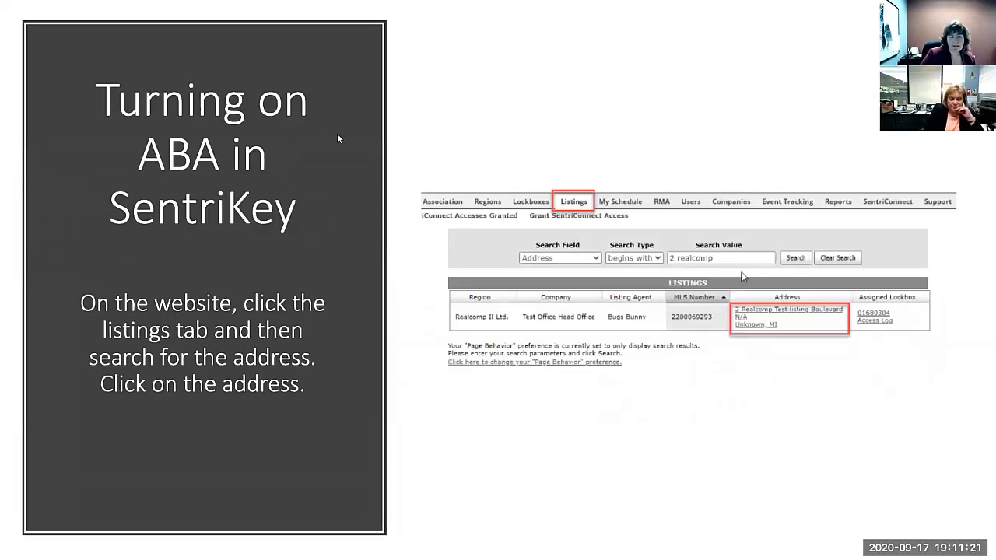
{"action": "mouse_move", "coordinate": [343, 401]}
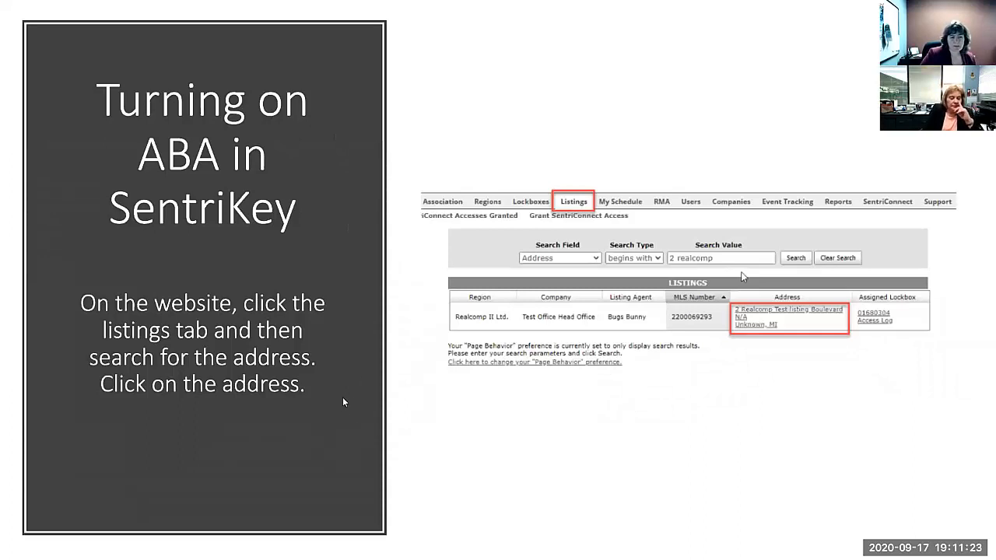
{"action": "mouse_move", "coordinate": [361, 384]}
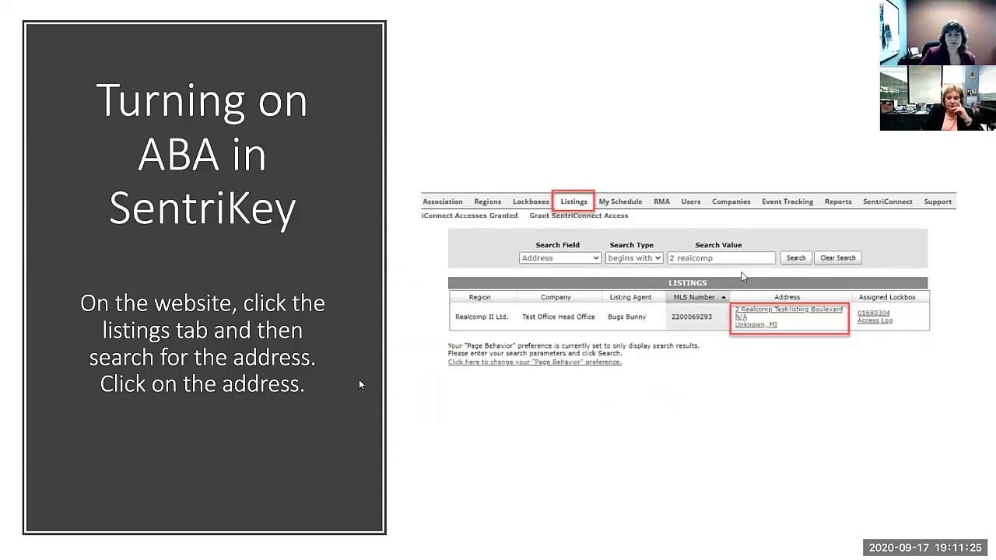
{"action": "mouse_move", "coordinate": [377, 399]}
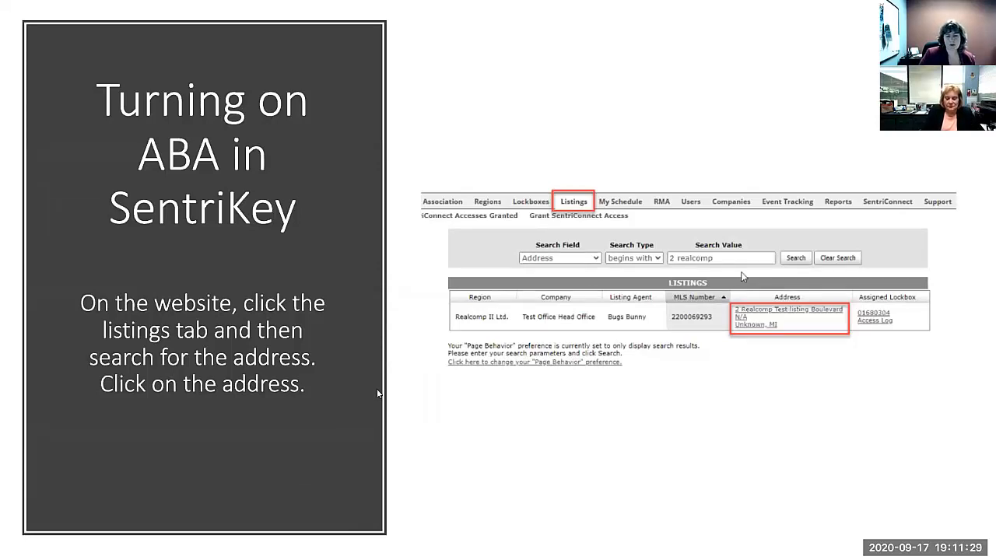
{"action": "mouse_move", "coordinate": [386, 389]}
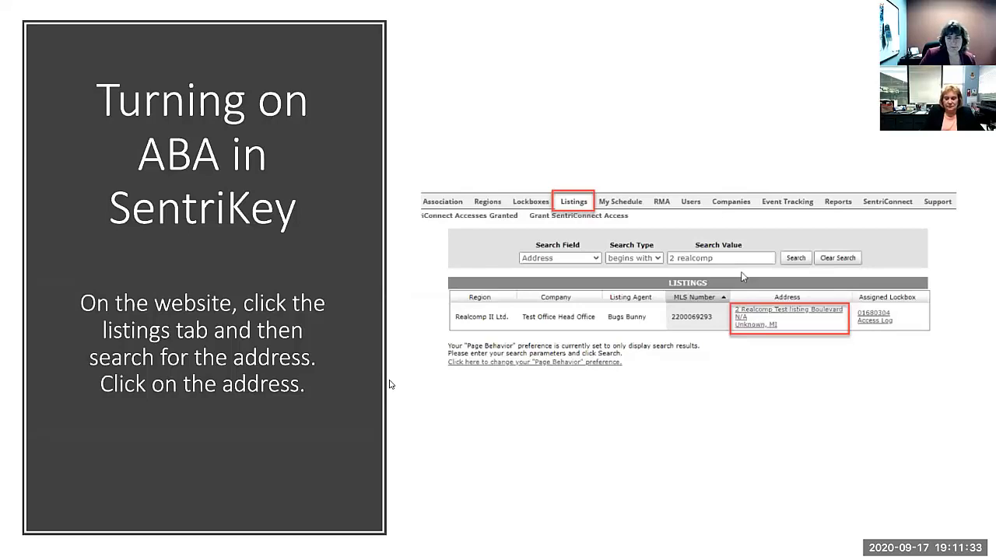
{"action": "mouse_move", "coordinate": [356, 260]}
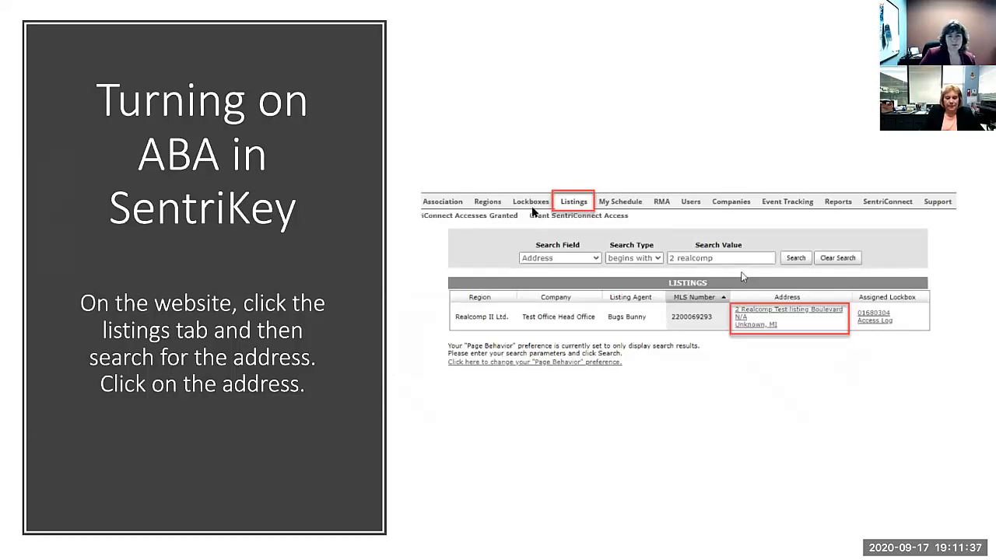
{"action": "mouse_move", "coordinate": [319, 392]}
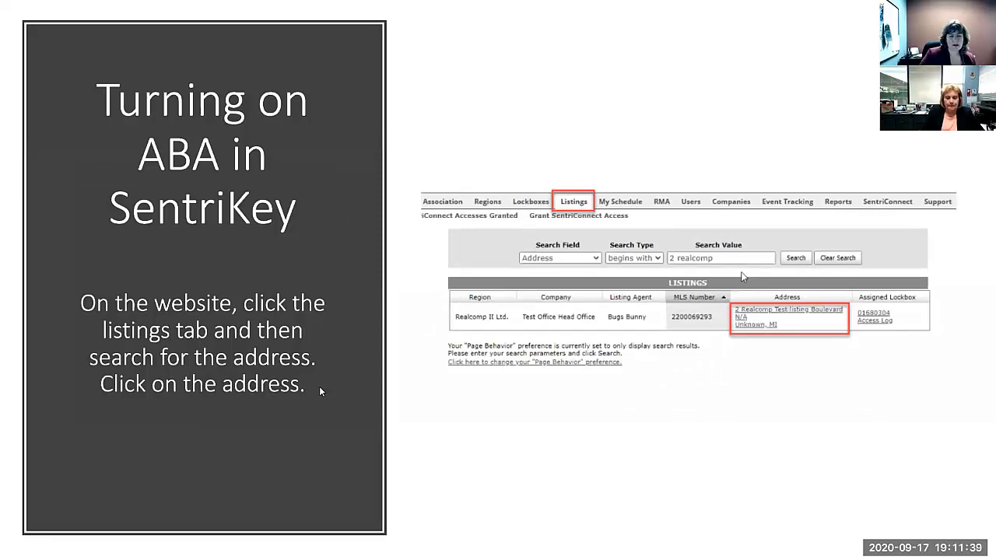
{"action": "mouse_move", "coordinate": [485, 397]}
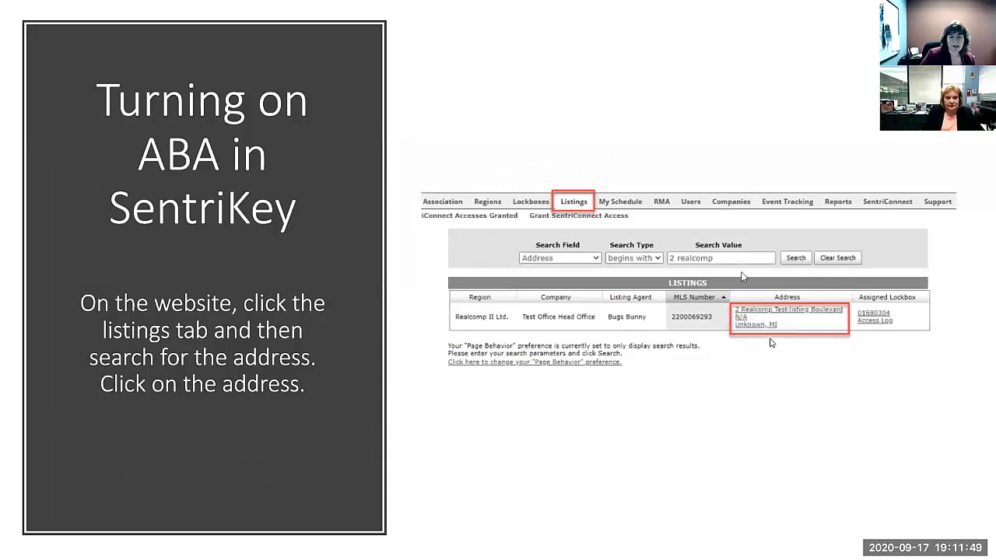
{"action": "mouse_move", "coordinate": [731, 333]}
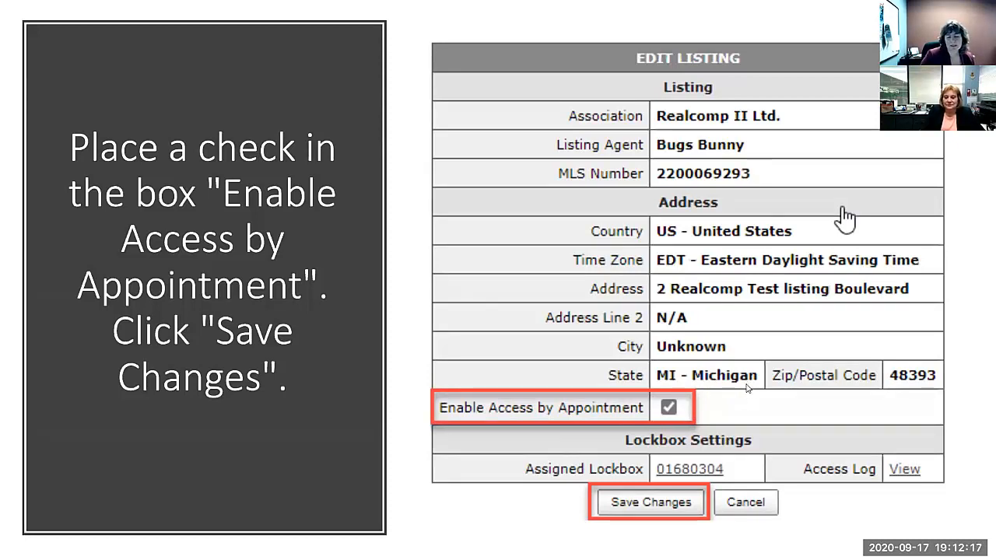
Advance past the 'Enable Access by Appointment' slide to the ABA-in-app slide.
{"action": "left_click", "coordinate": [667, 406]}
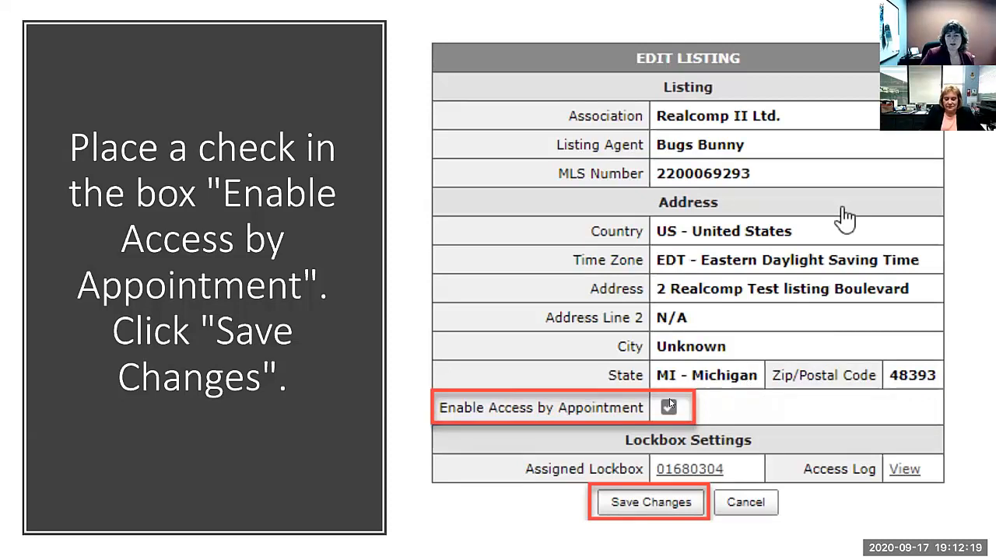
{"action": "left_click", "coordinate": [669, 408]}
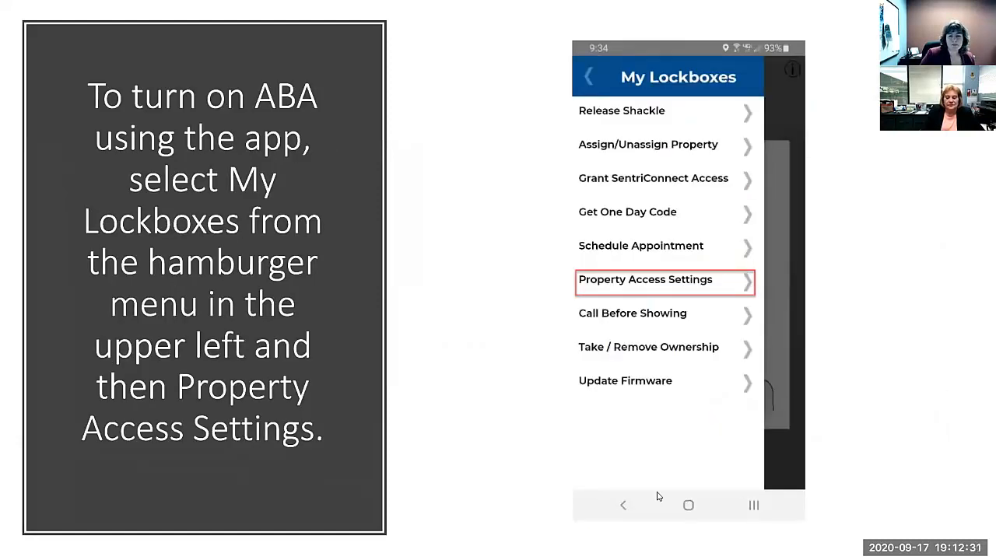
{"action": "mouse_move", "coordinate": [482, 346]}
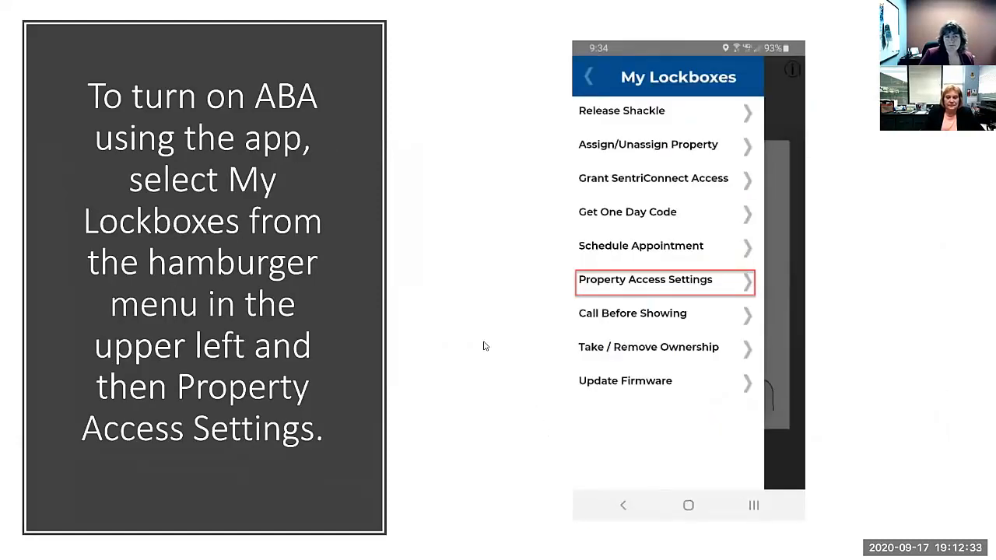
{"action": "mouse_move", "coordinate": [454, 263]}
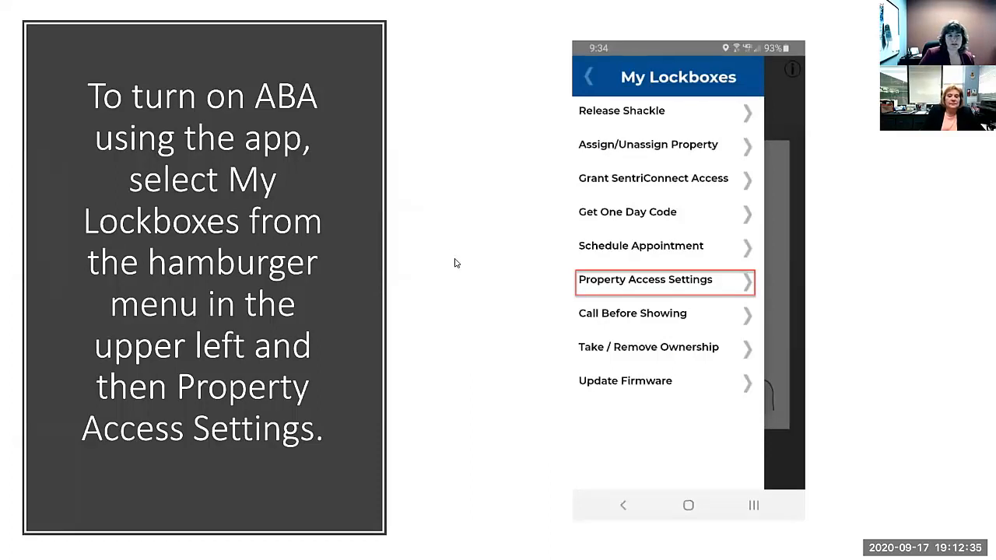
{"action": "mouse_move", "coordinate": [460, 258]}
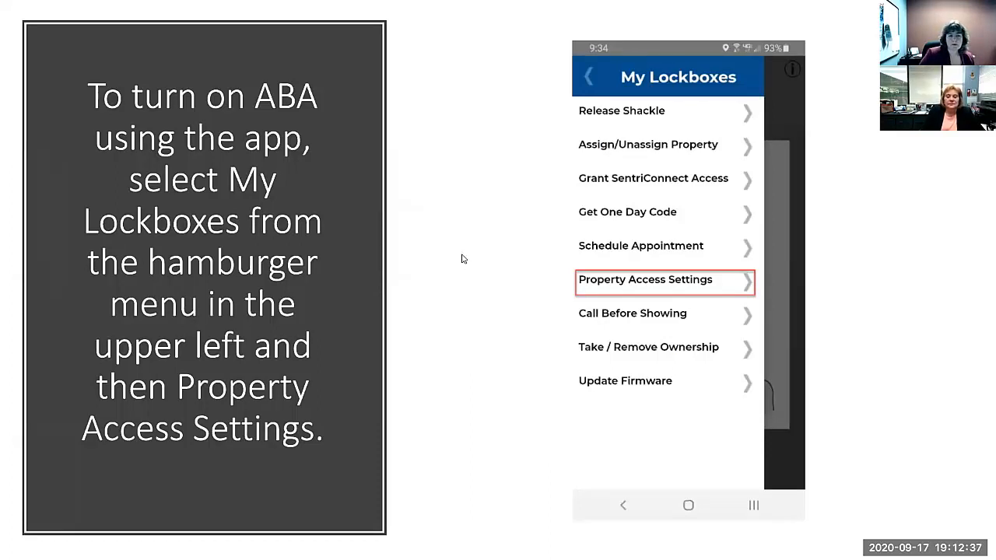
{"action": "mouse_move", "coordinate": [444, 261]}
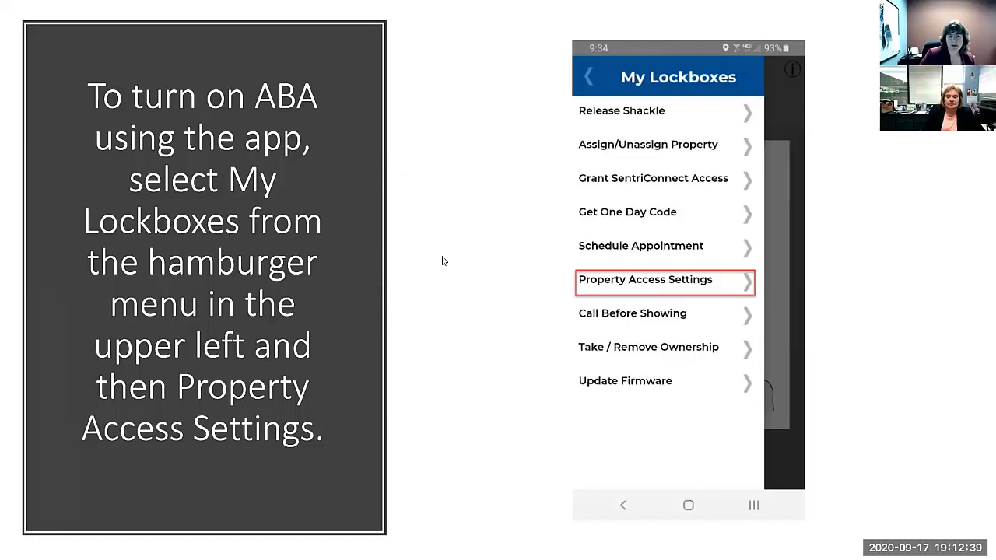
{"action": "mouse_move", "coordinate": [441, 249]}
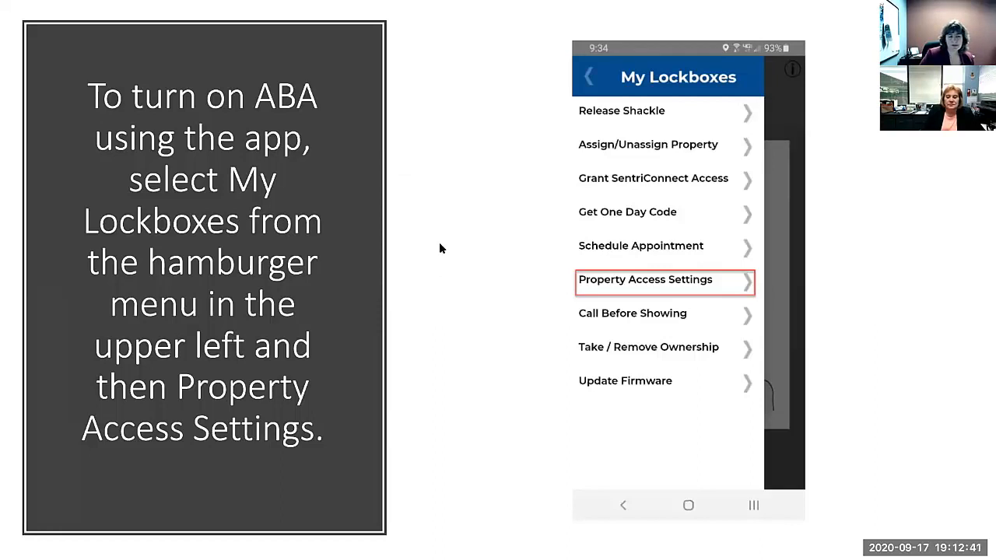
{"action": "mouse_move", "coordinate": [435, 288]}
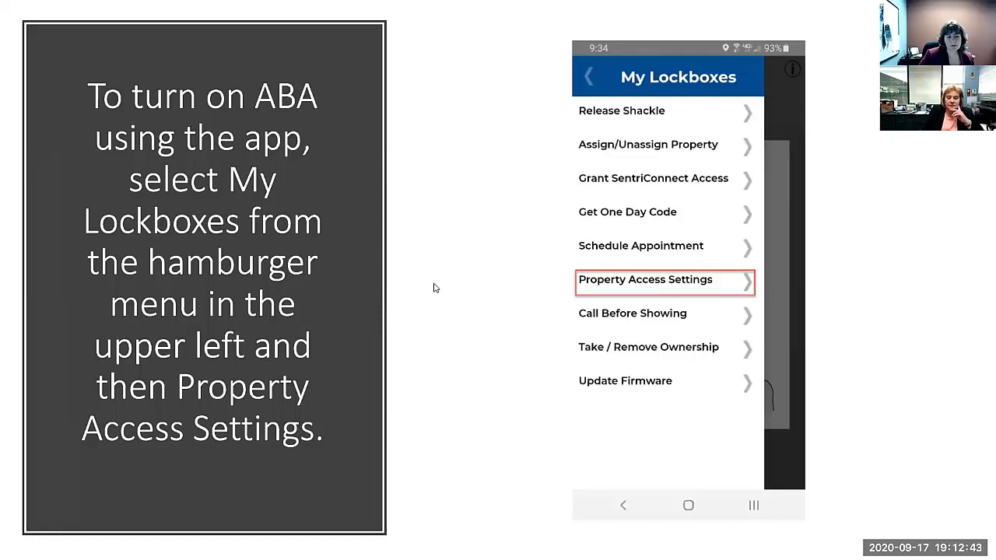
{"action": "mouse_move", "coordinate": [617, 299]}
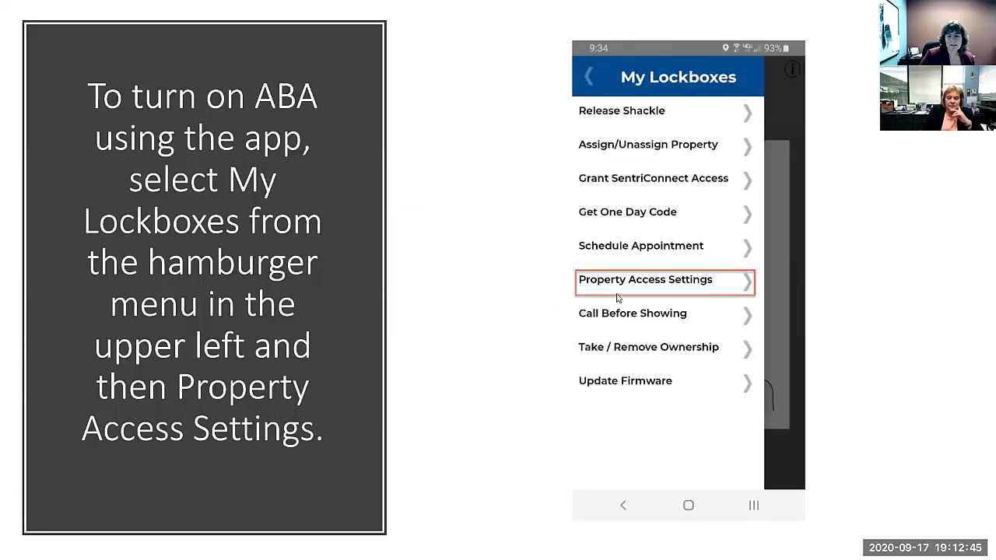
{"action": "mouse_move", "coordinate": [622, 296]}
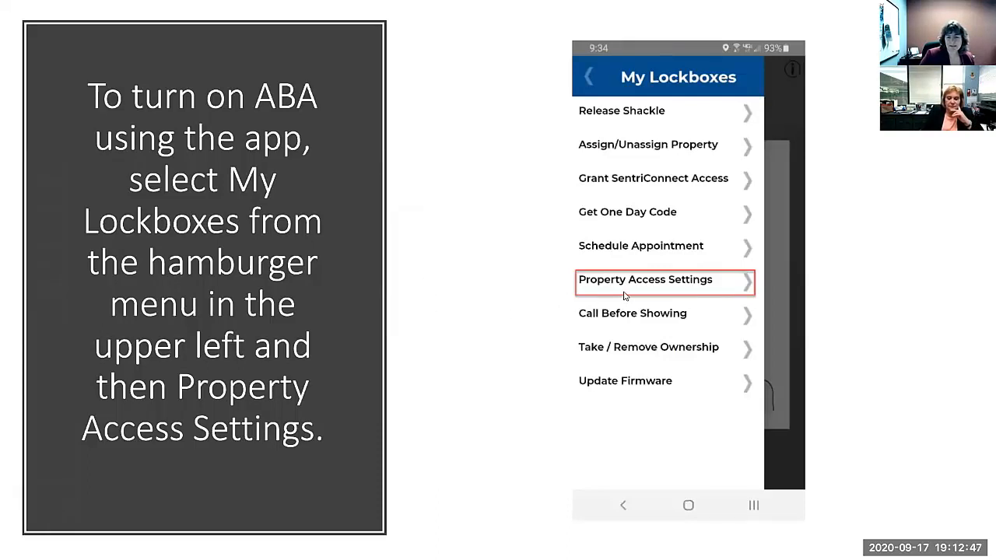
{"action": "mouse_move", "coordinate": [495, 302]}
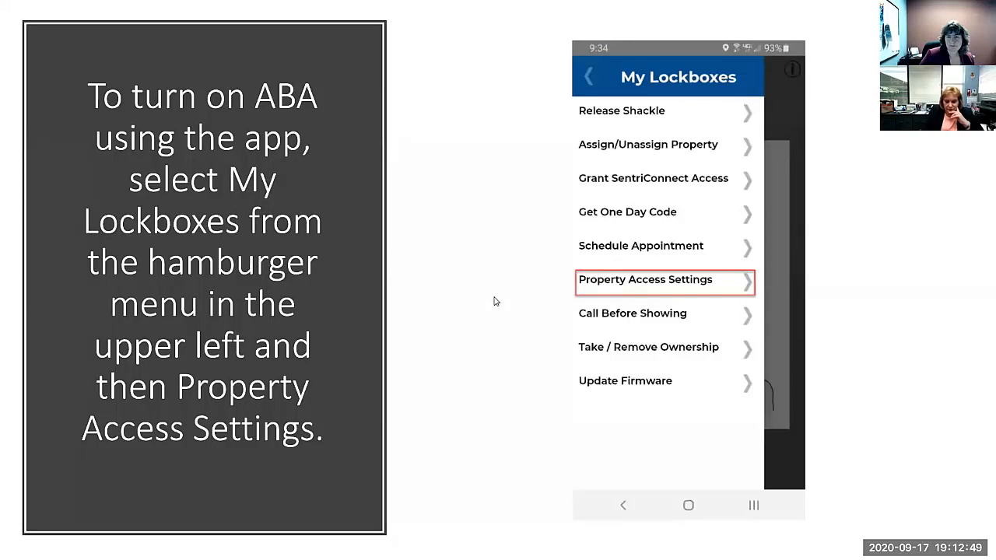
Advance from the ABA-in-app slide to the 'Select the desired address' slide.
{"action": "left_click", "coordinate": [665, 280]}
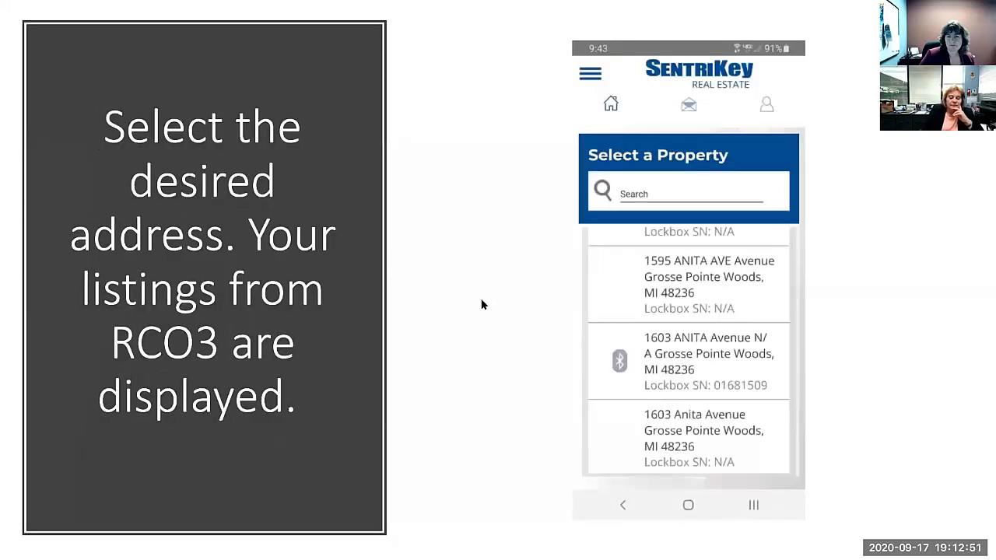
{"action": "mouse_move", "coordinate": [426, 321]}
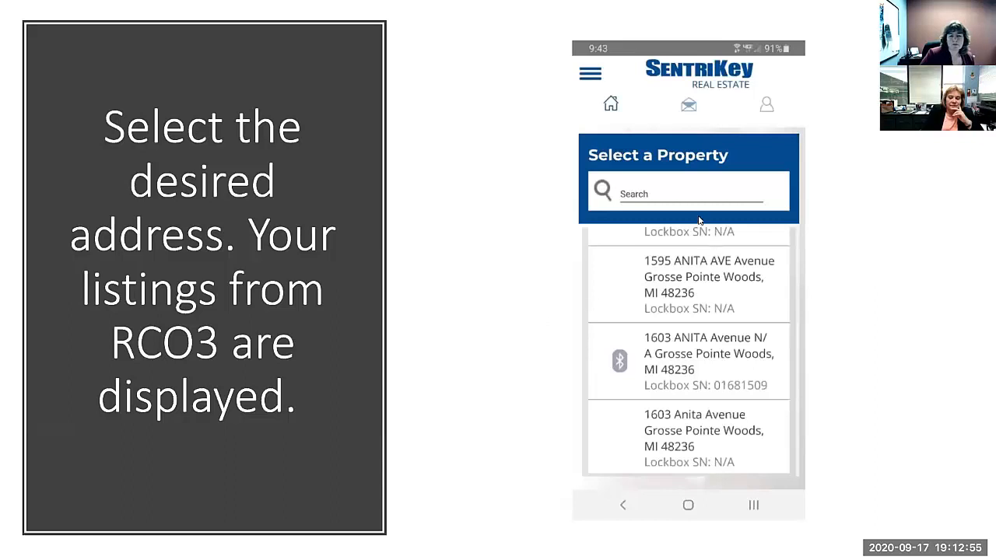
{"action": "mouse_move", "coordinate": [601, 294]}
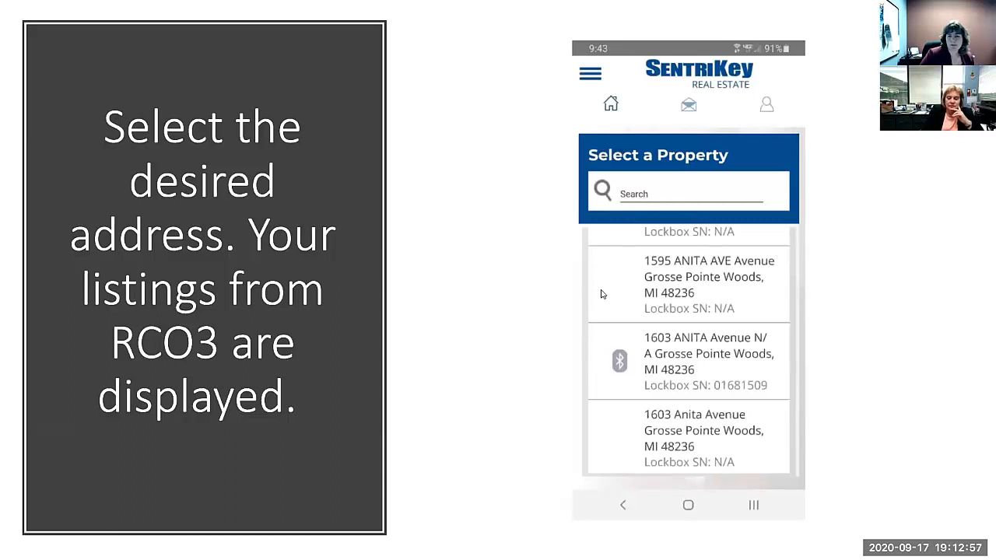
{"action": "mouse_move", "coordinate": [683, 277]}
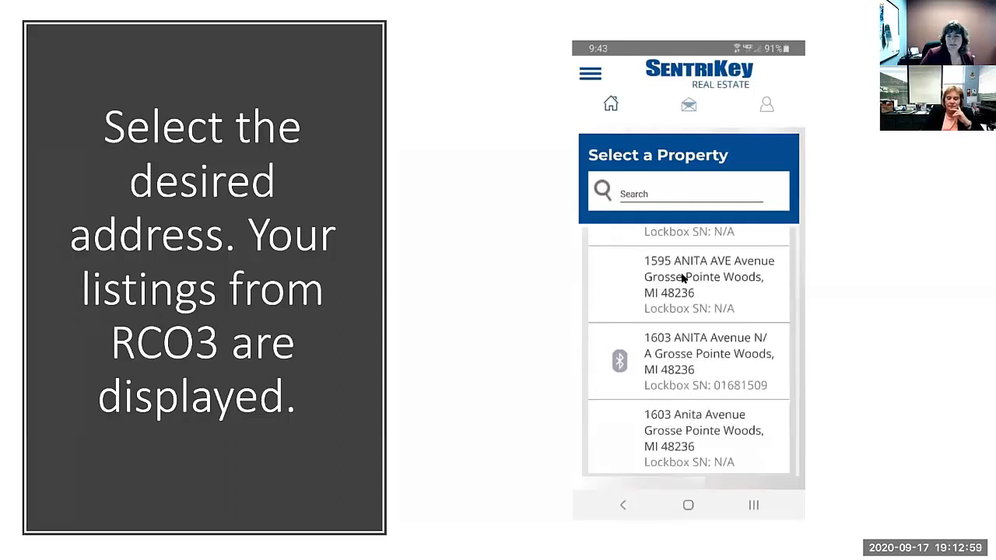
{"action": "mouse_move", "coordinate": [462, 384]}
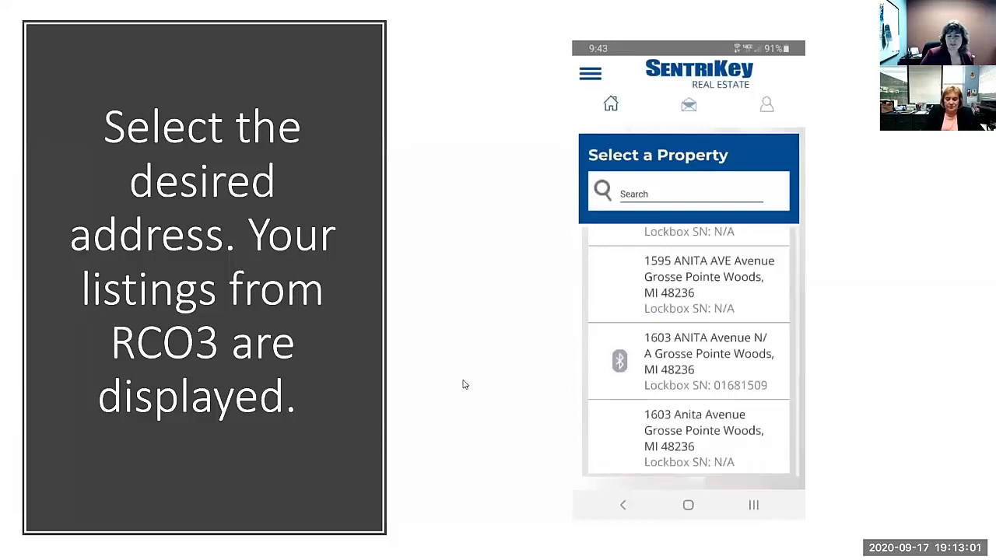
{"action": "mouse_move", "coordinate": [455, 380]}
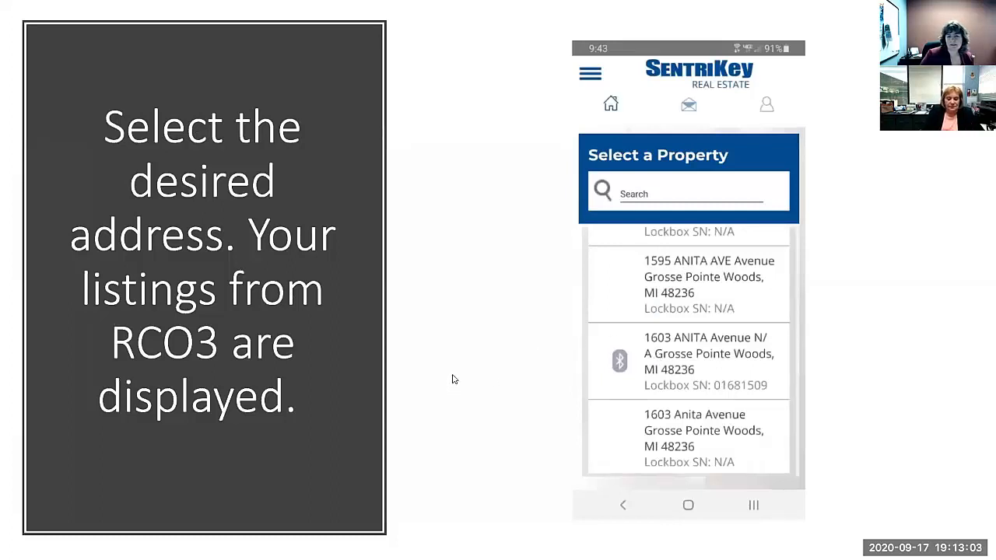
{"action": "mouse_move", "coordinate": [479, 348]}
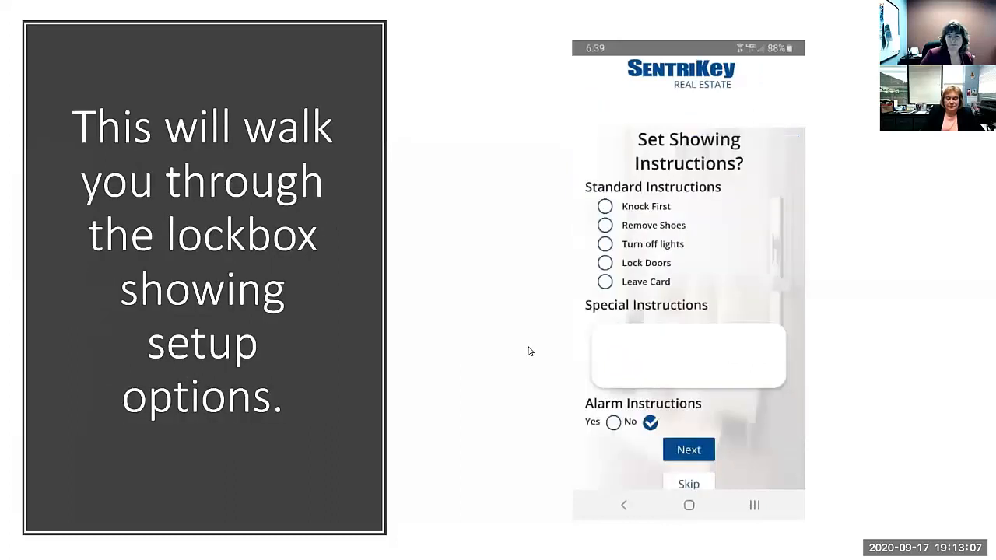
{"action": "mouse_move", "coordinate": [512, 330]}
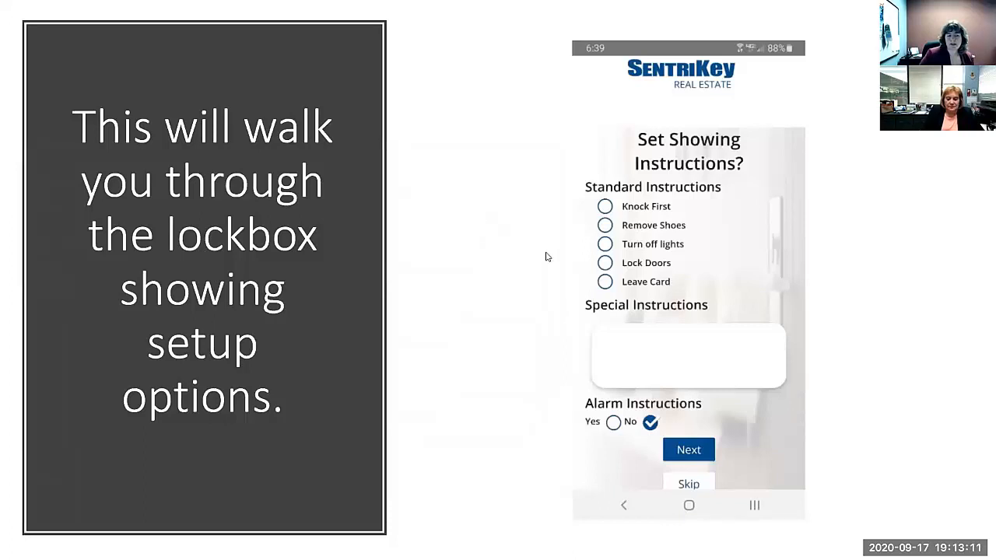
{"action": "mouse_move", "coordinate": [610, 286]}
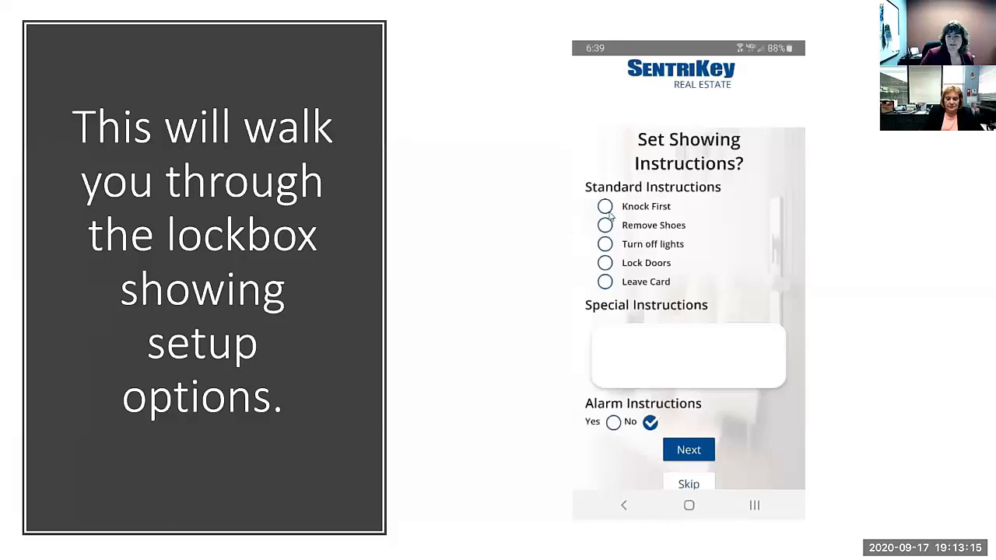
{"action": "mouse_move", "coordinate": [585, 431]}
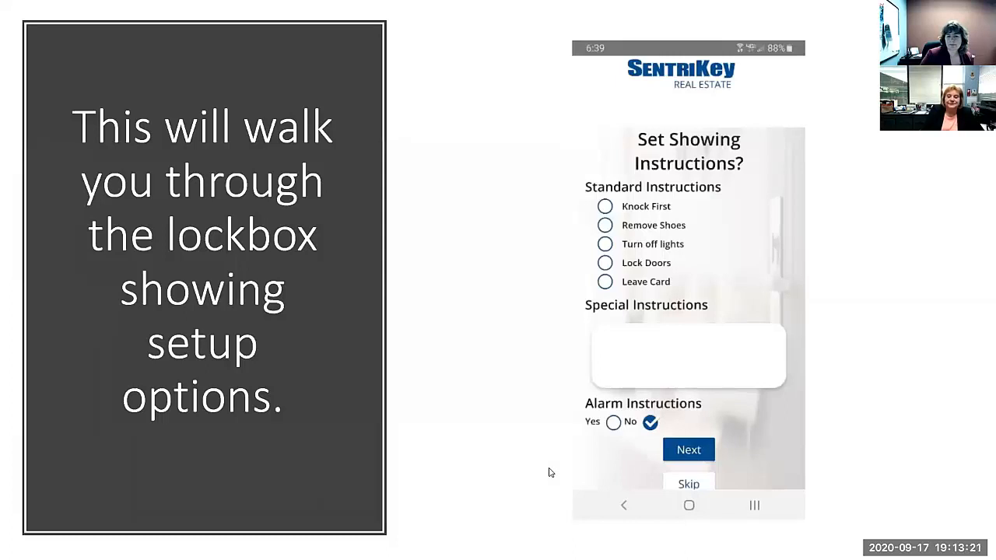
Advance from the showing setup overview to the Homeowner Notifications slide.
{"action": "left_click", "coordinate": [688, 448]}
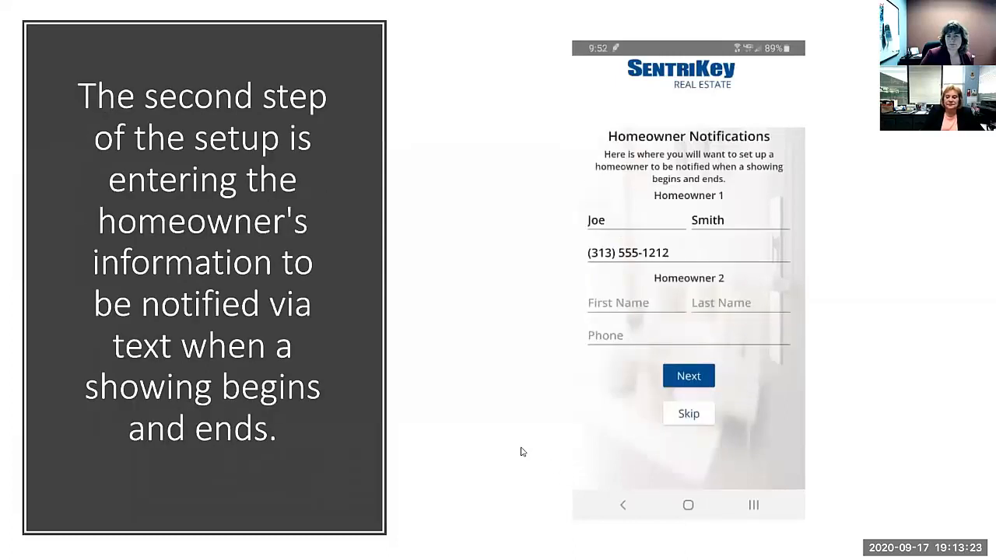
{"action": "mouse_move", "coordinate": [568, 152]}
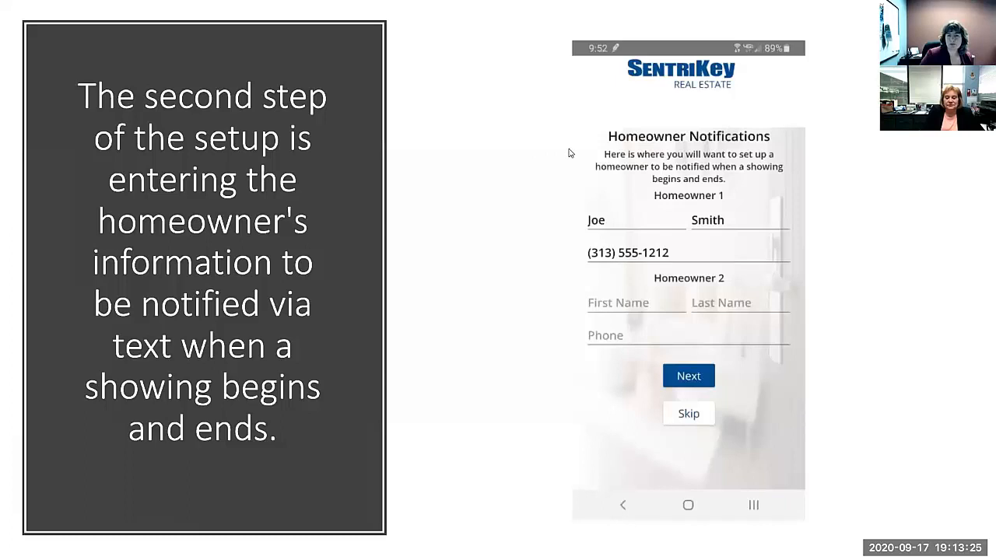
{"action": "mouse_move", "coordinate": [569, 193]}
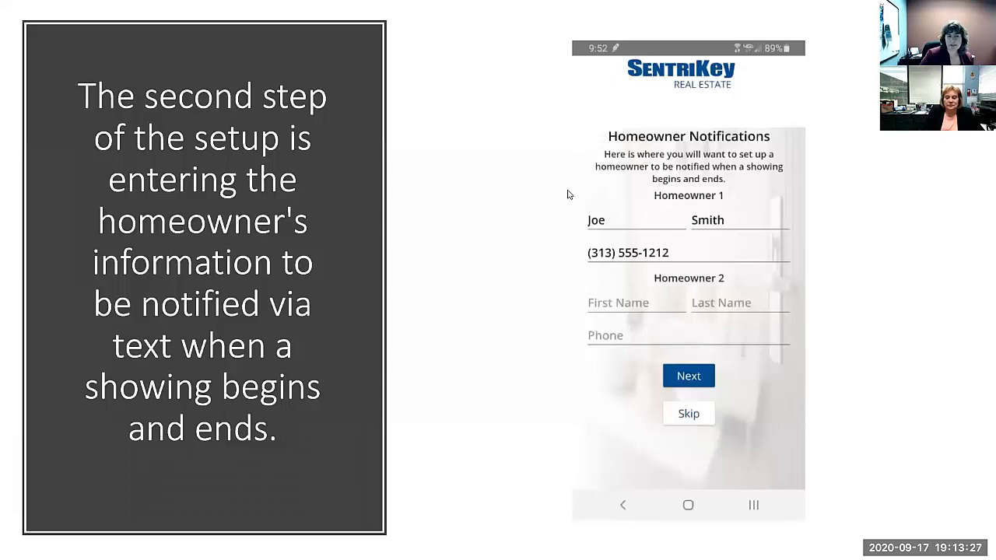
{"action": "mouse_move", "coordinate": [548, 206]}
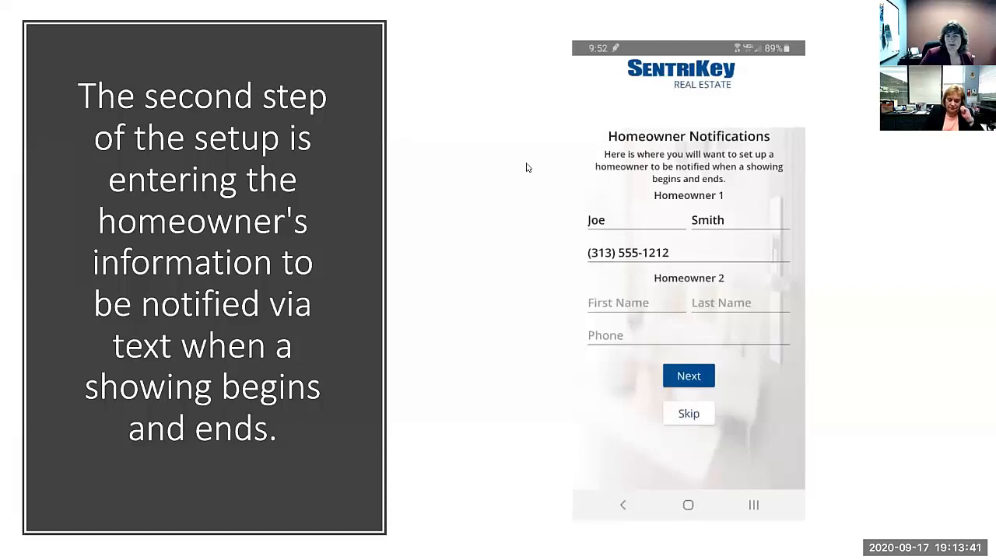
{"action": "mouse_move", "coordinate": [551, 280]}
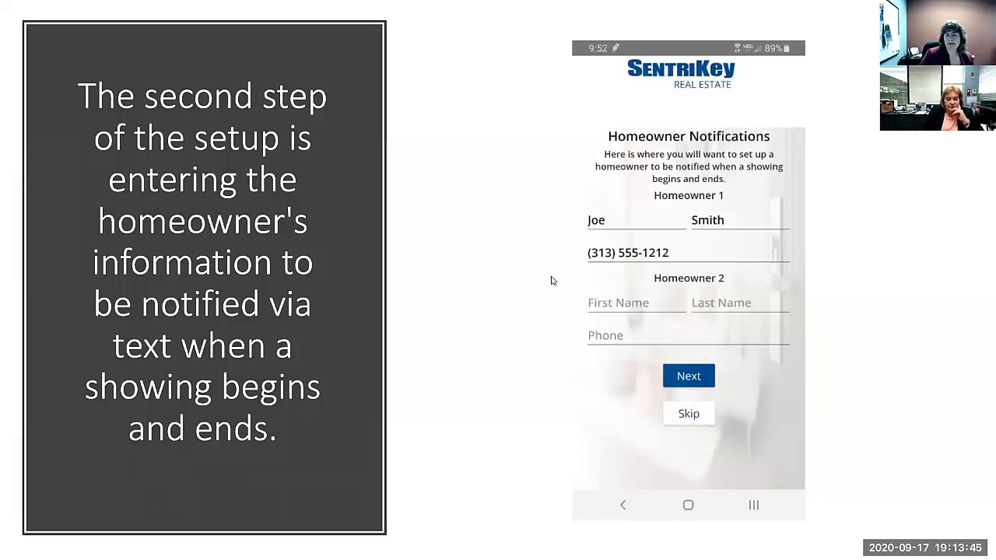
{"action": "mouse_move", "coordinate": [532, 292]}
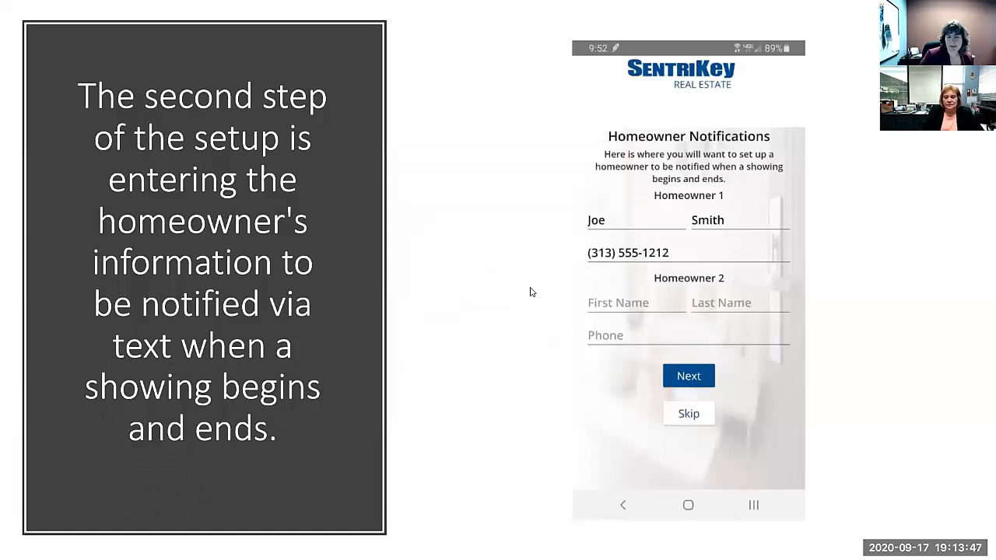
{"action": "mouse_move", "coordinate": [589, 346]}
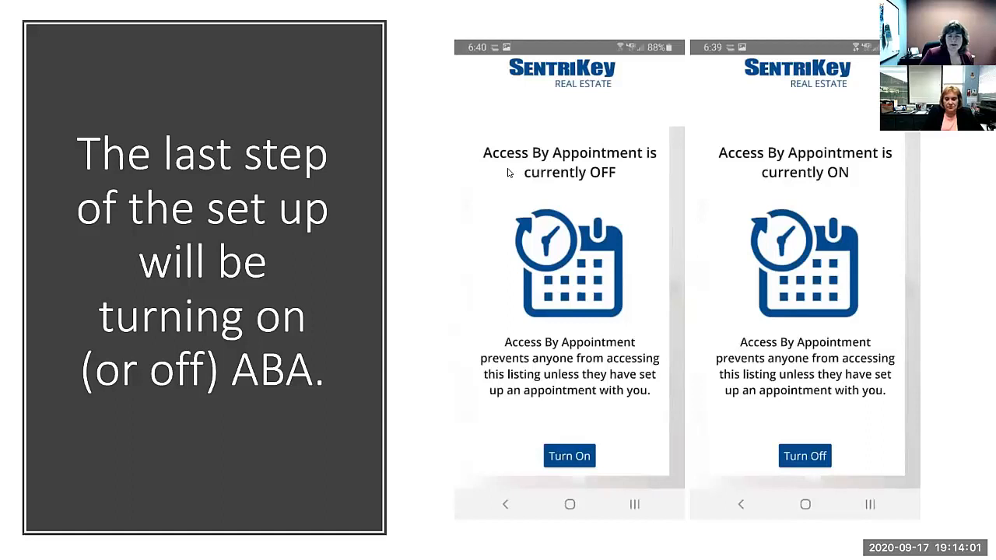
{"action": "mouse_move", "coordinate": [510, 189]}
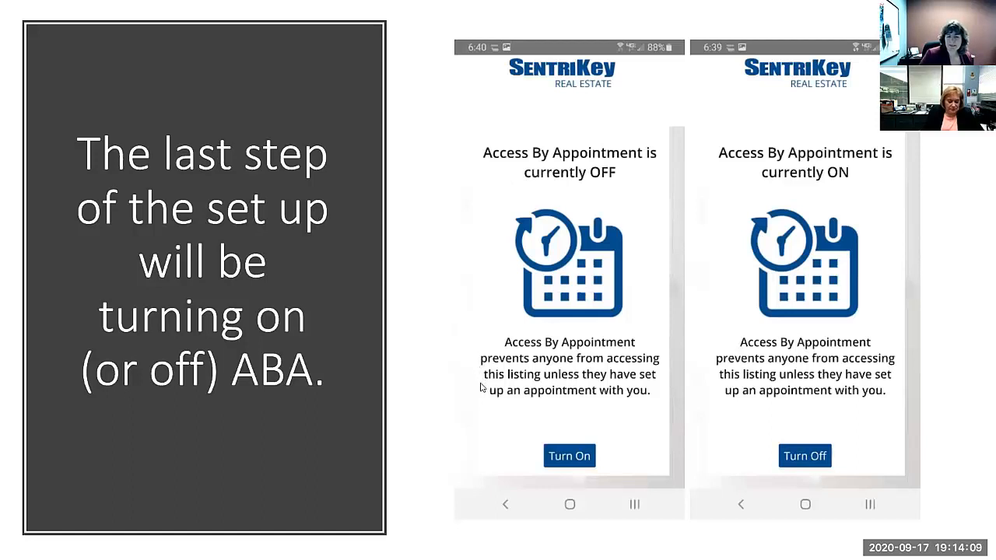
{"action": "mouse_move", "coordinate": [484, 396]}
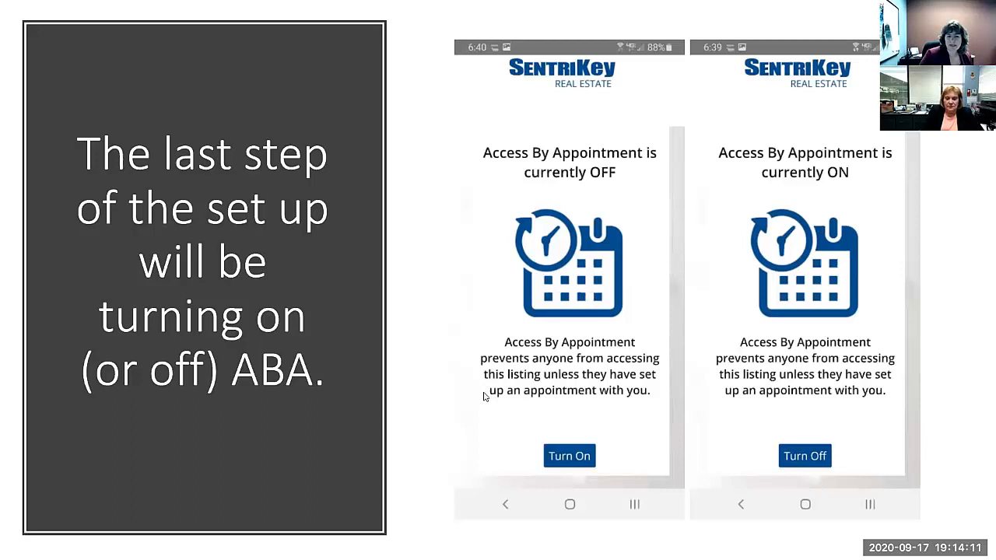
{"action": "mouse_move", "coordinate": [538, 408]}
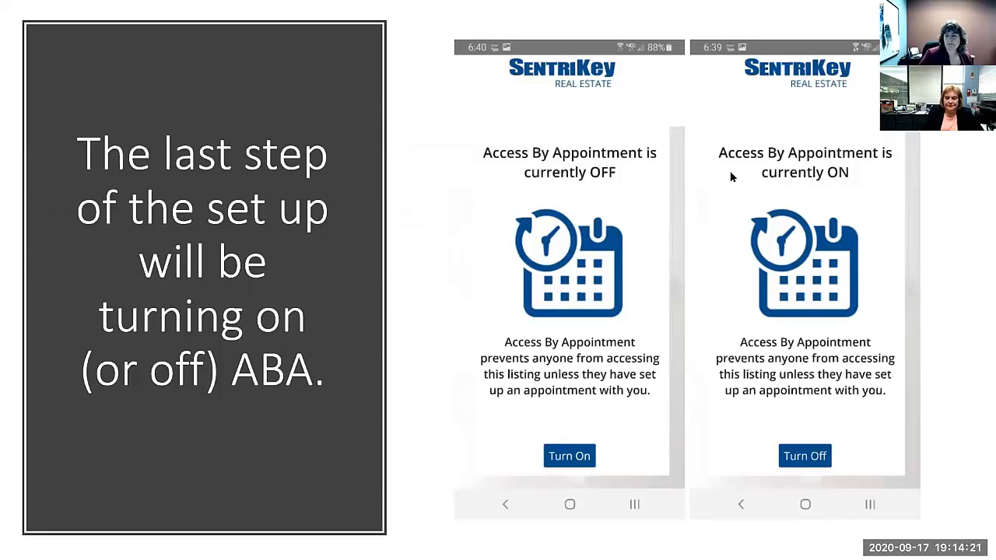
{"action": "mouse_move", "coordinate": [877, 168]}
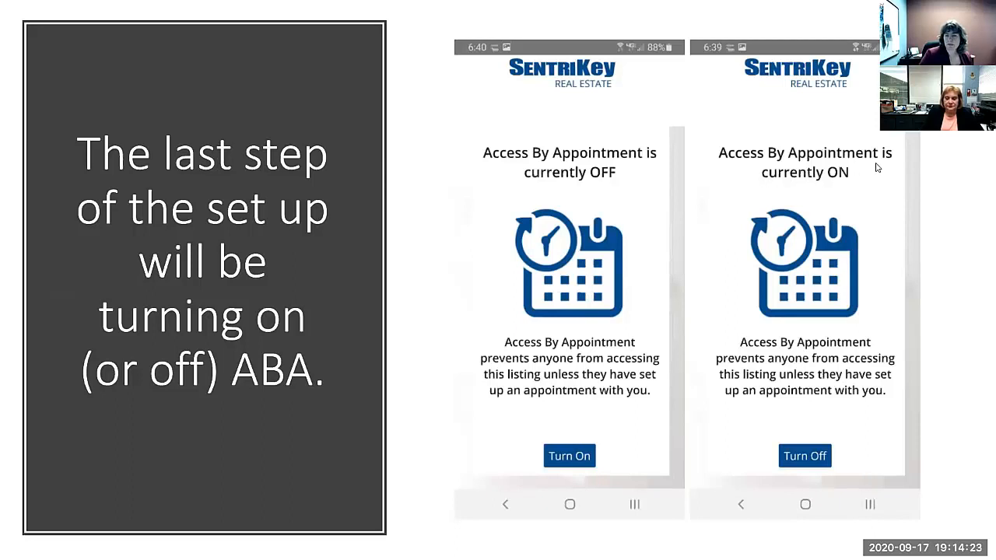
{"action": "mouse_move", "coordinate": [783, 169]}
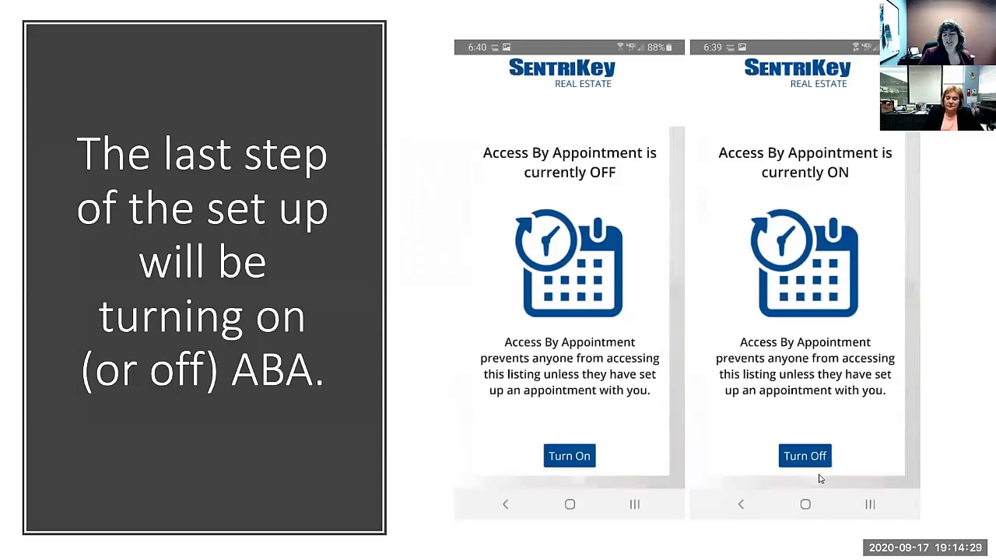
{"action": "mouse_move", "coordinate": [625, 422]}
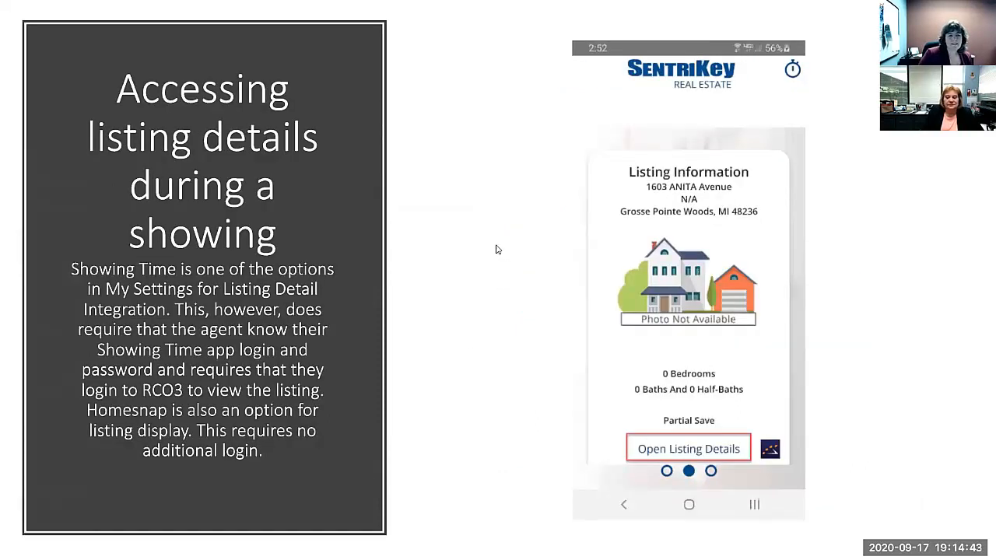
{"action": "mouse_move", "coordinate": [444, 190]}
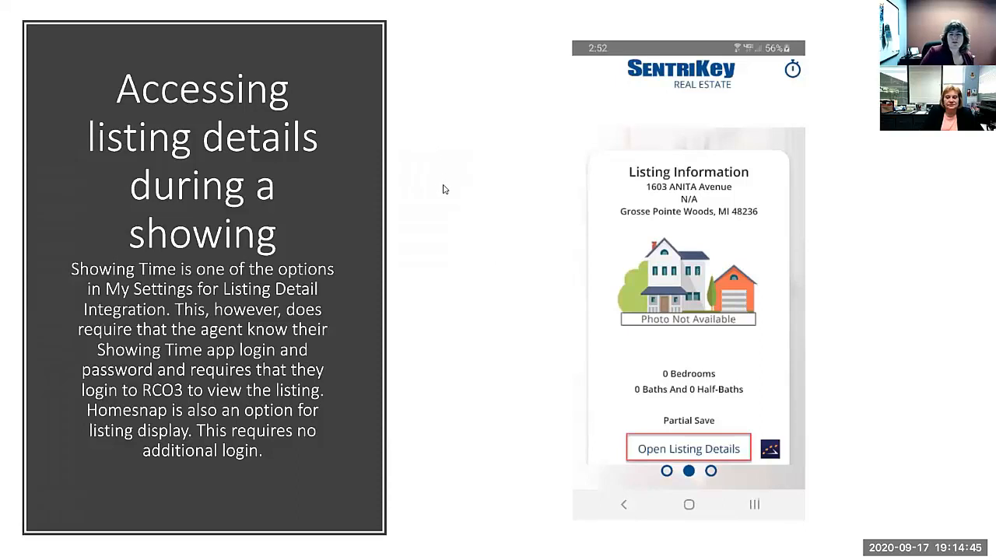
{"action": "mouse_move", "coordinate": [476, 178]}
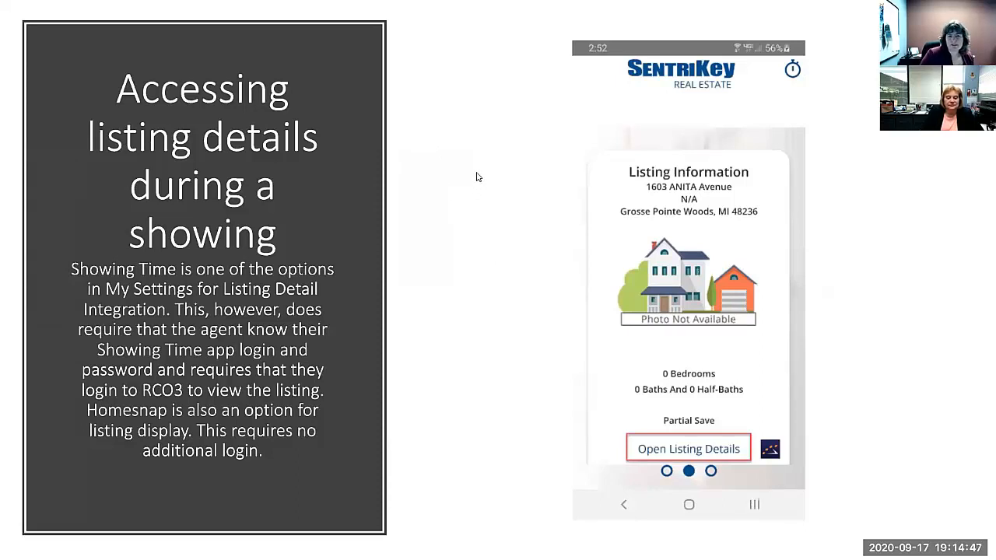
{"action": "mouse_move", "coordinate": [449, 140]}
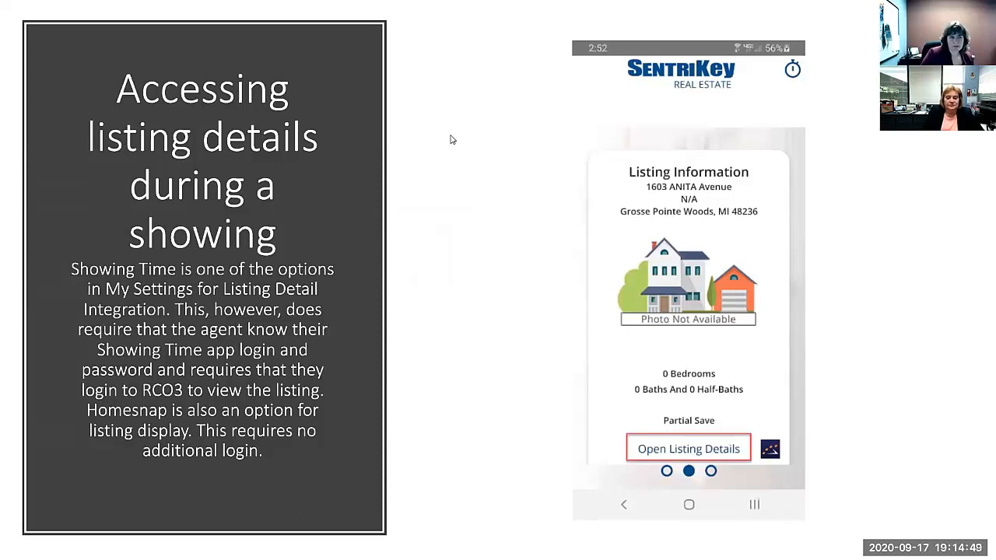
{"action": "mouse_move", "coordinate": [448, 131]}
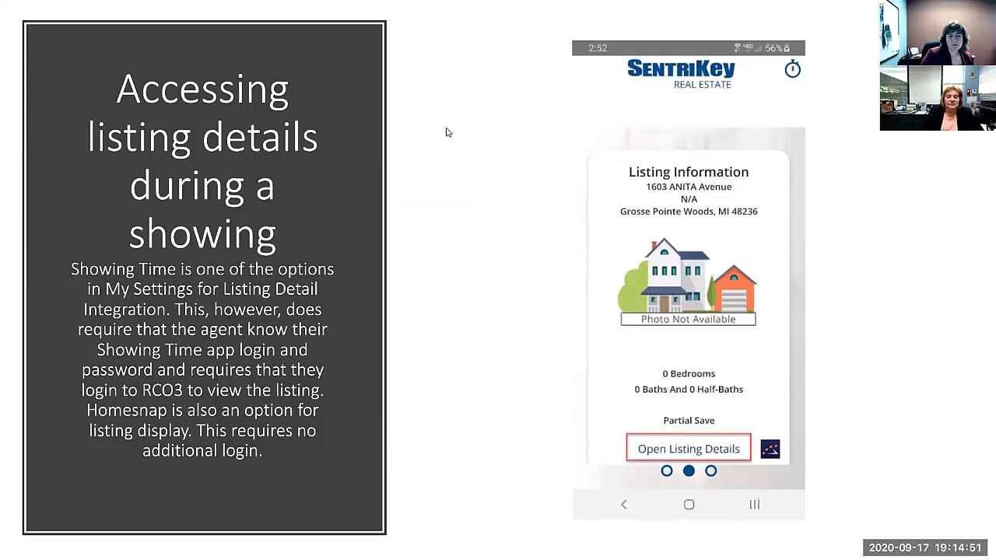
{"action": "mouse_move", "coordinate": [401, 218]}
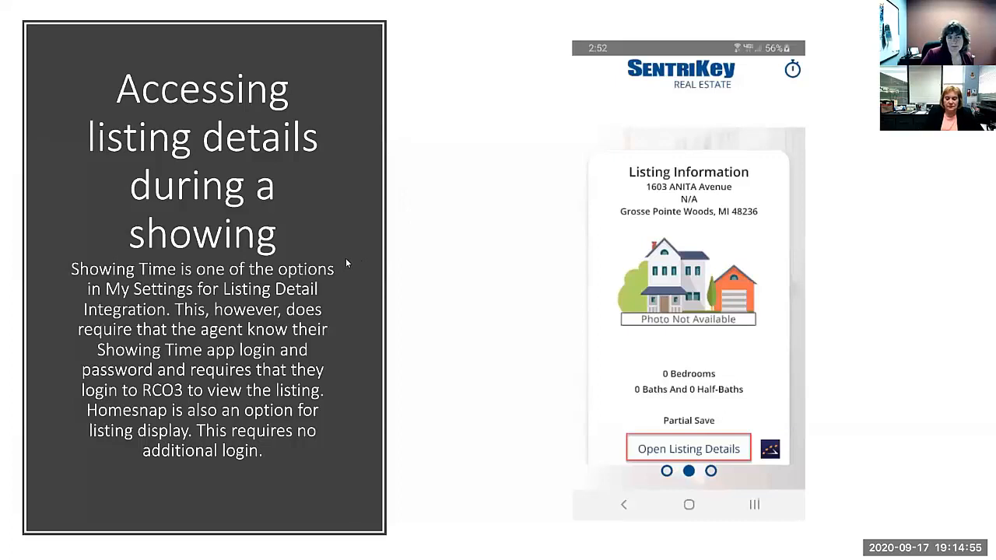
{"action": "mouse_move", "coordinate": [457, 353]}
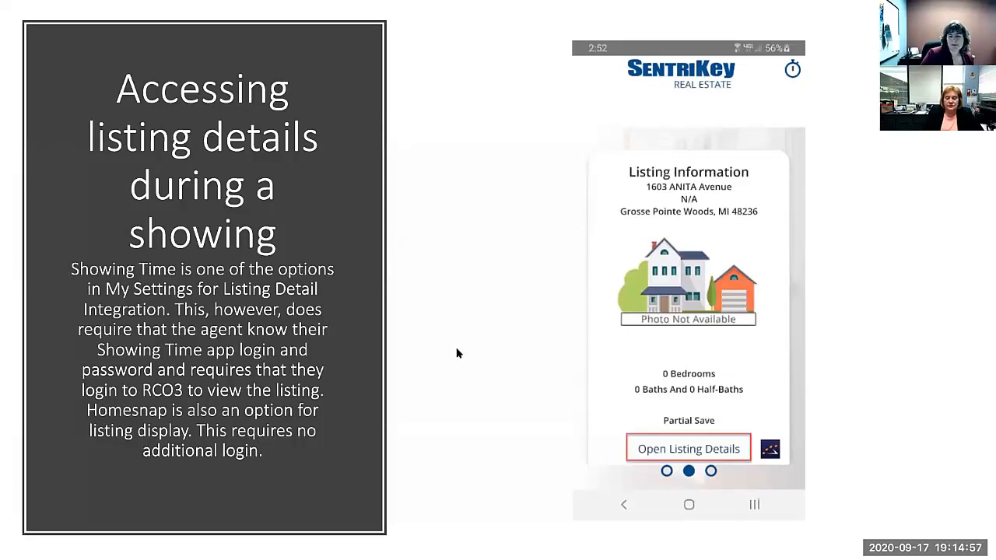
{"action": "mouse_move", "coordinate": [498, 390]}
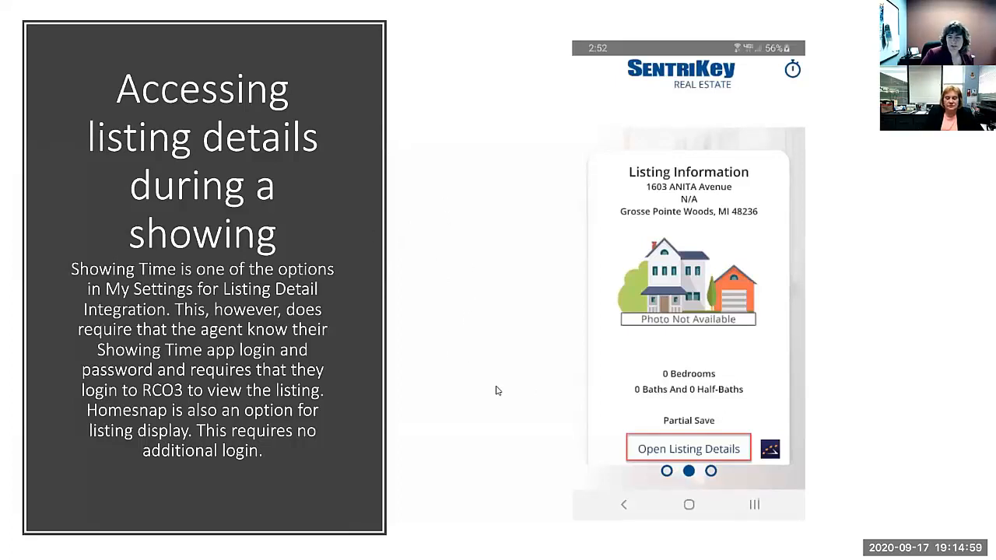
{"action": "mouse_move", "coordinate": [473, 370]}
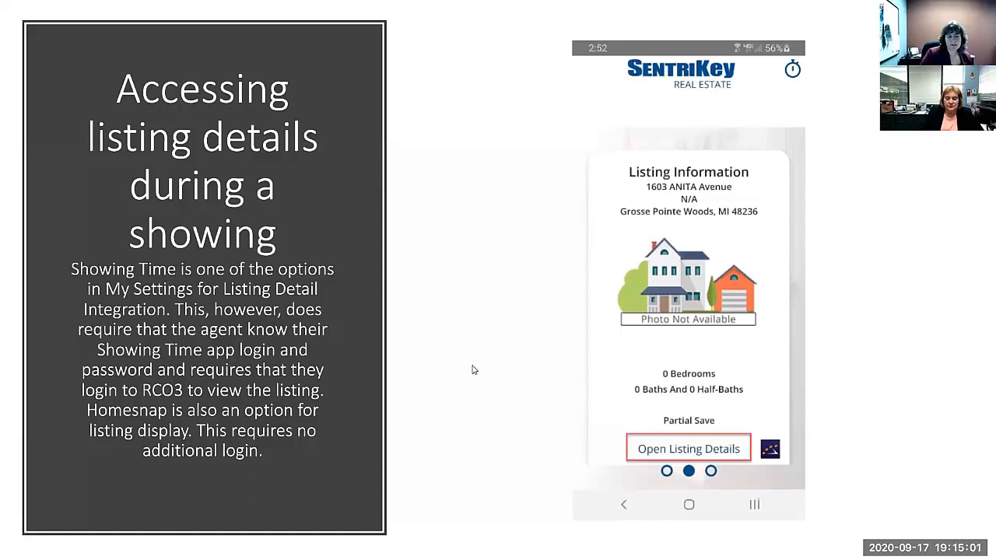
{"action": "mouse_move", "coordinate": [335, 299]}
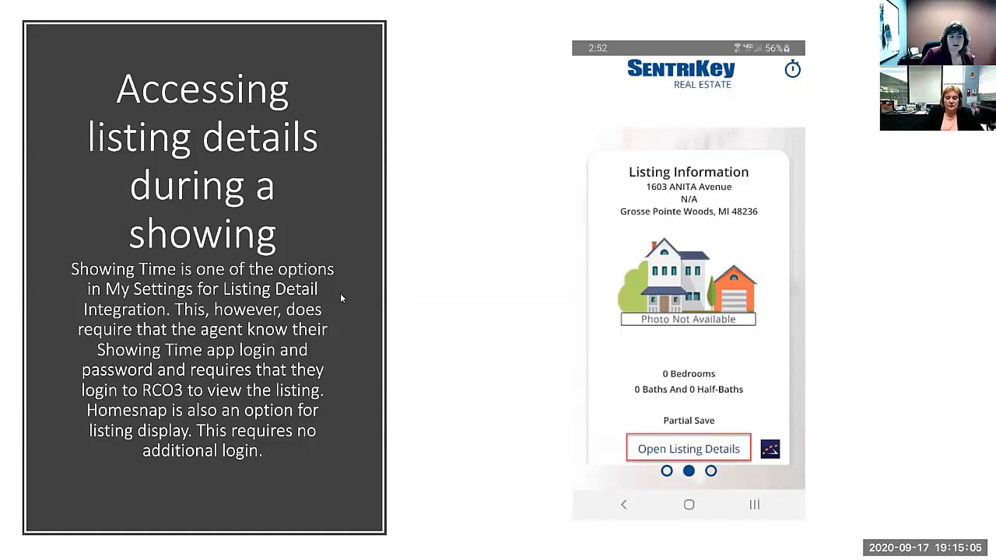
{"action": "mouse_move", "coordinate": [333, 311]}
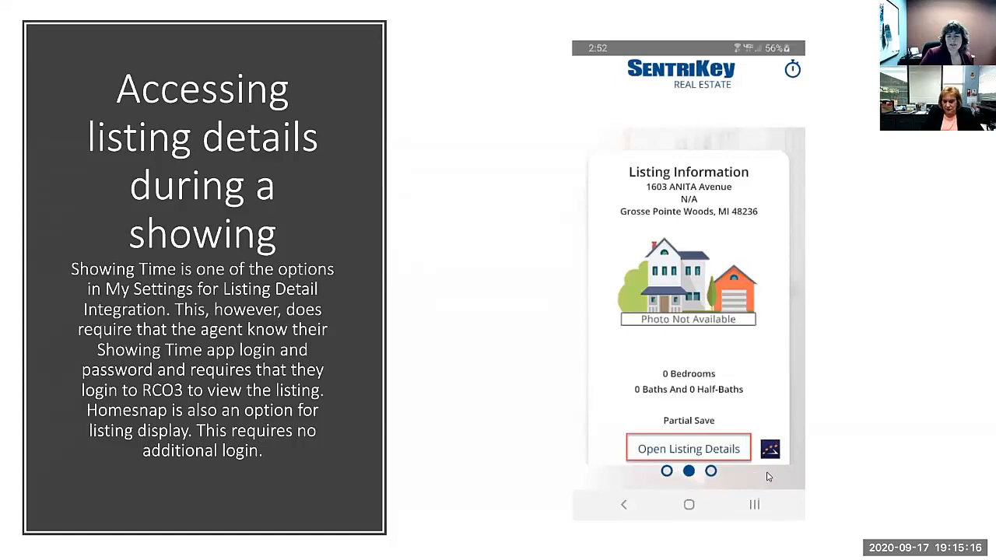
{"action": "mouse_move", "coordinate": [490, 448]}
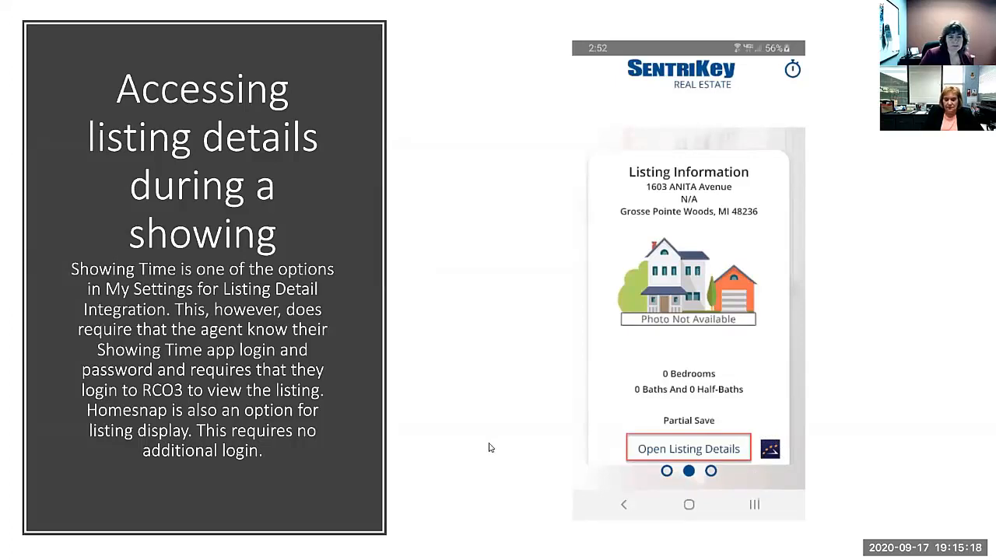
{"action": "mouse_move", "coordinate": [335, 314]}
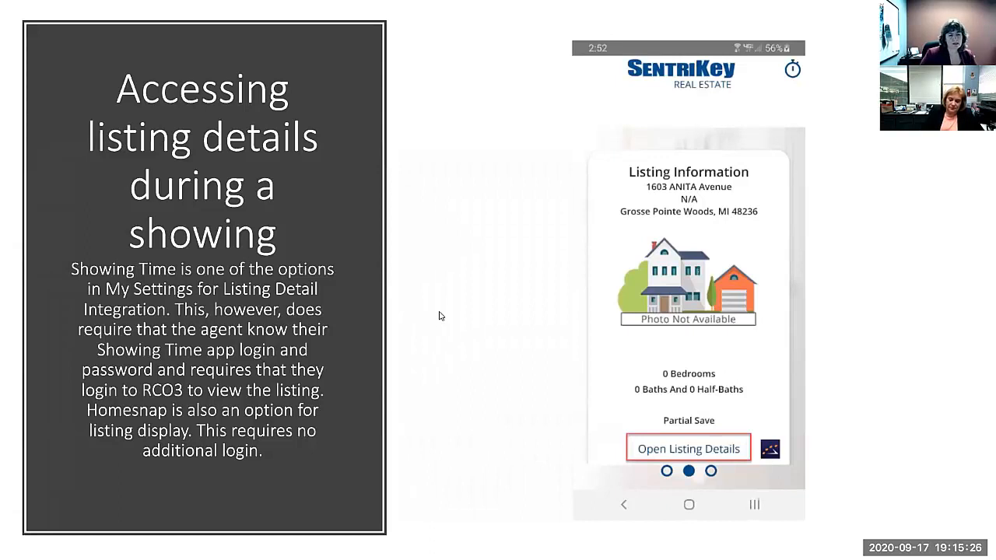
{"action": "mouse_move", "coordinate": [431, 343]}
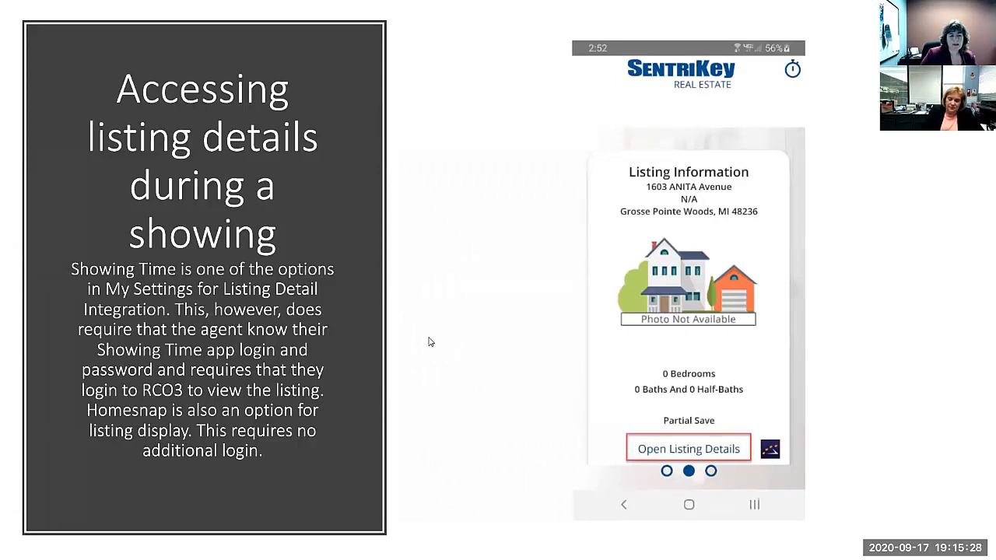
{"action": "mouse_move", "coordinate": [339, 379]}
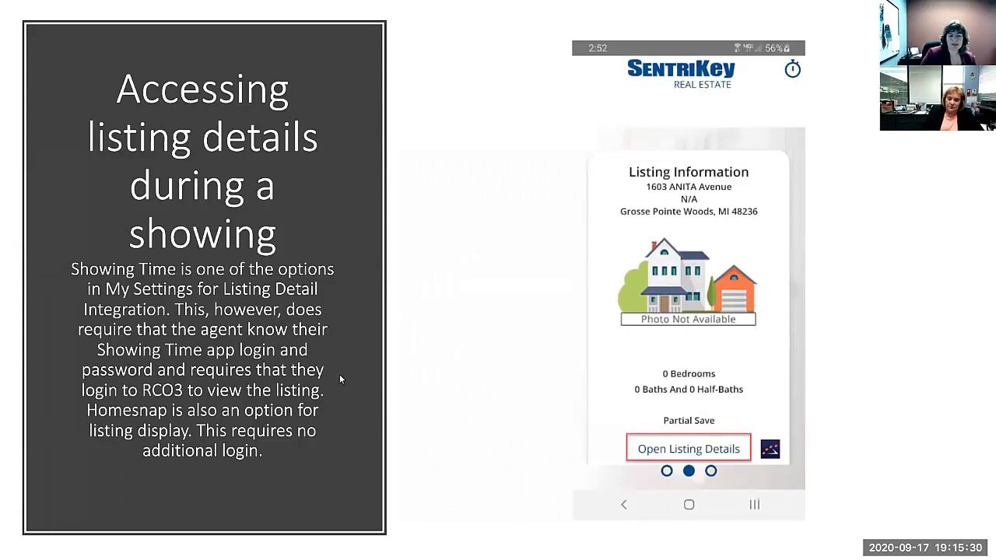
{"action": "mouse_move", "coordinate": [334, 397]}
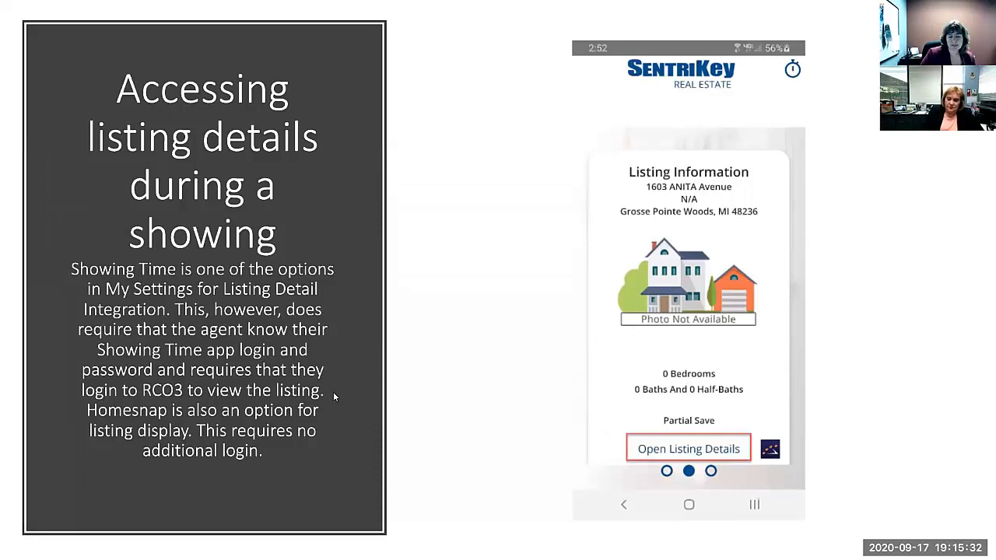
{"action": "mouse_move", "coordinate": [513, 334]}
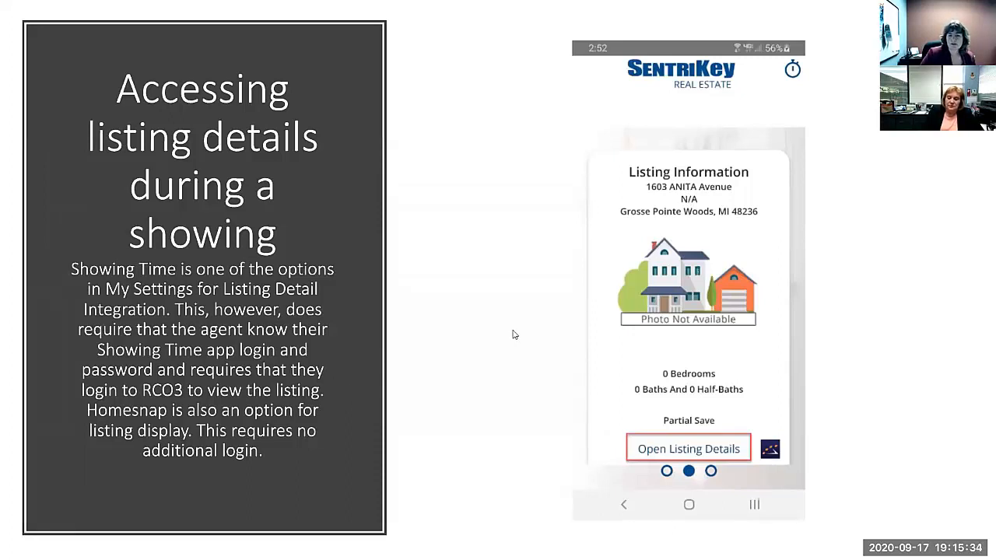
{"action": "mouse_move", "coordinate": [531, 327]}
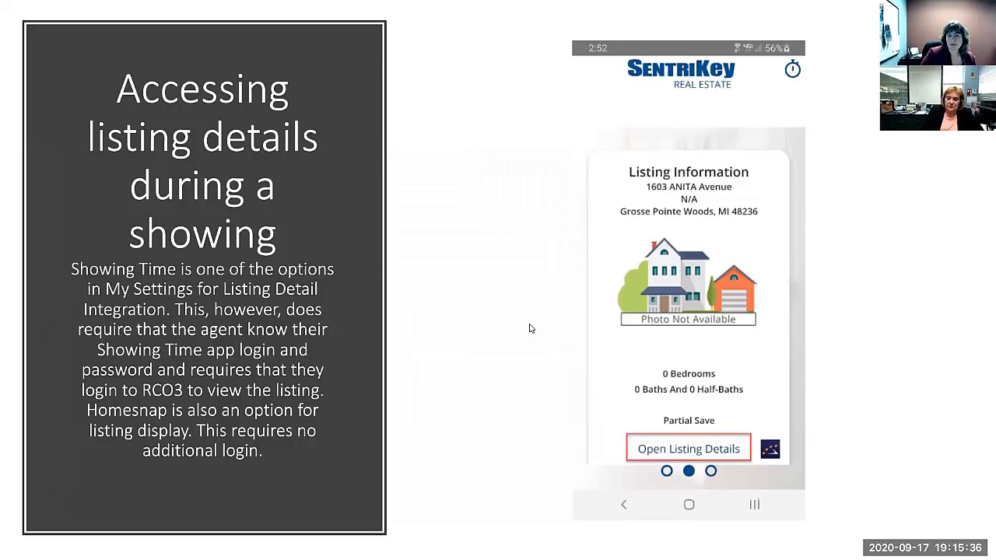
{"action": "mouse_move", "coordinate": [381, 417]}
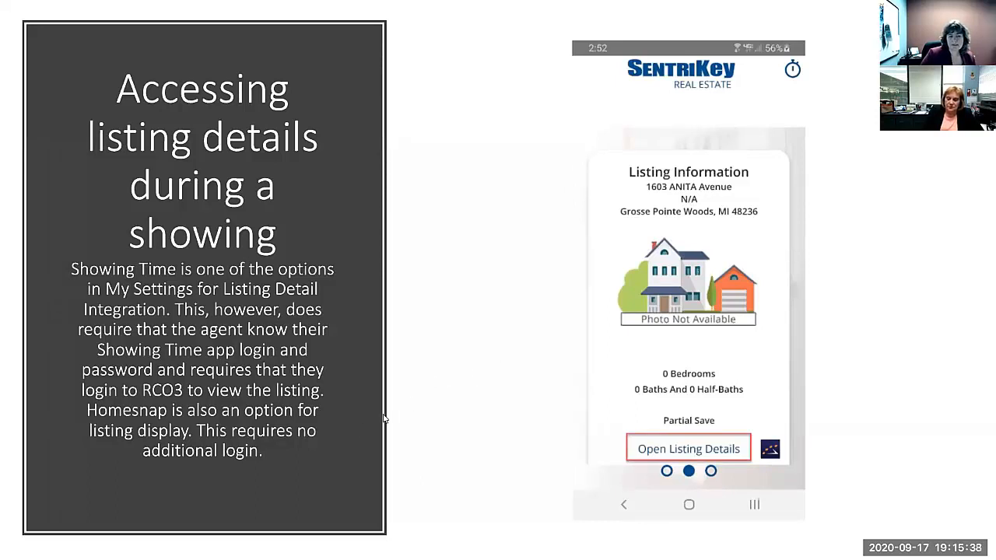
{"action": "mouse_move", "coordinate": [329, 448]}
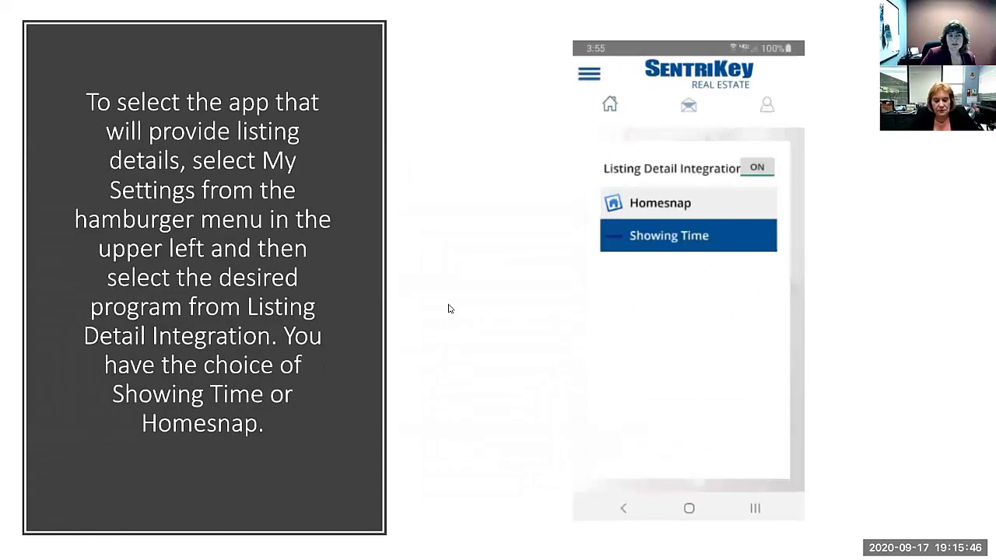
{"action": "mouse_move", "coordinate": [501, 293]}
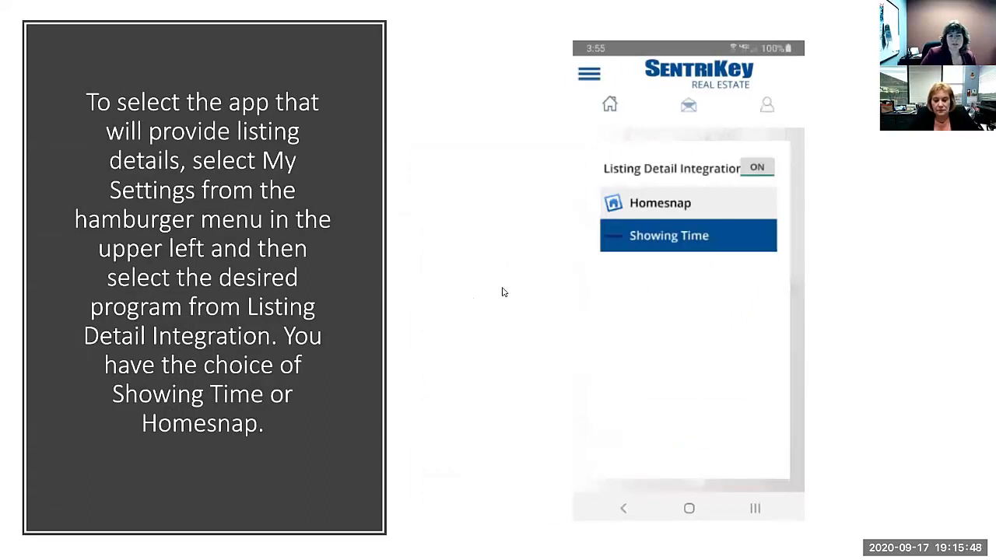
{"action": "mouse_move", "coordinate": [513, 196]}
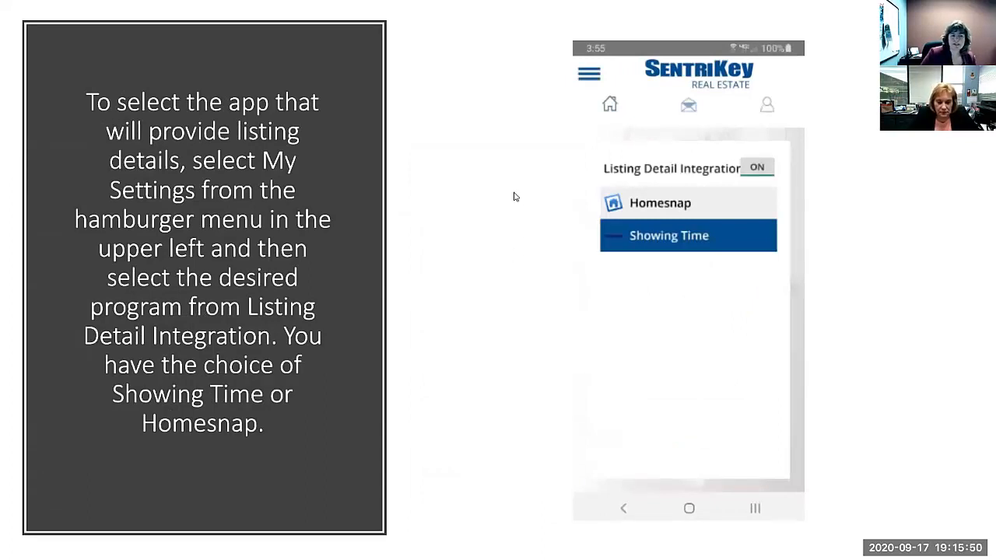
{"action": "mouse_move", "coordinate": [558, 183]}
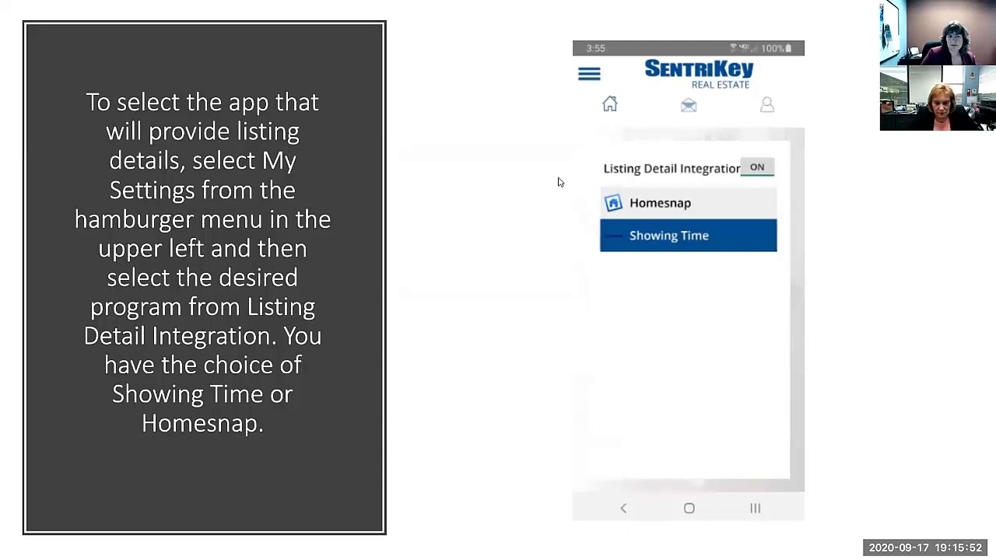
{"action": "mouse_move", "coordinate": [594, 146]}
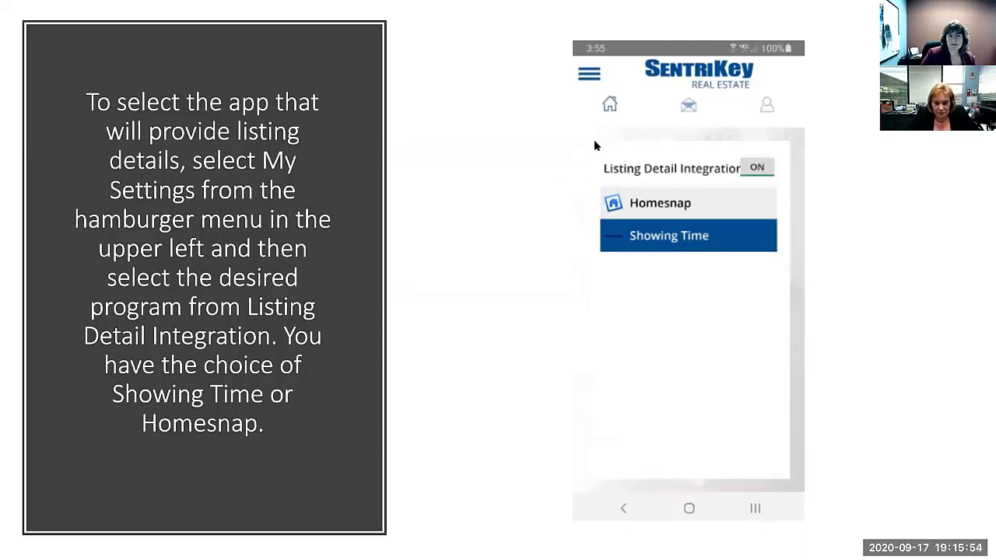
{"action": "mouse_move", "coordinate": [569, 99]}
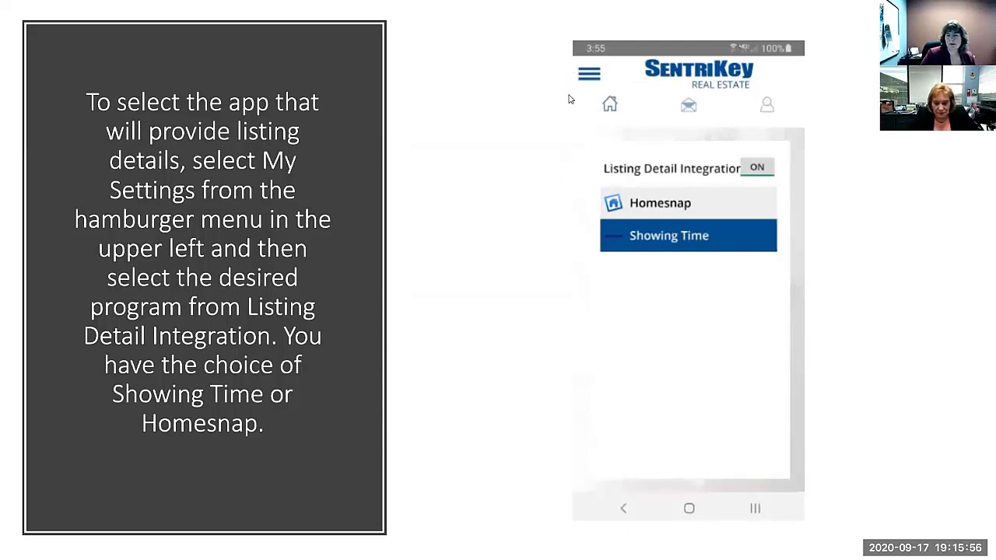
{"action": "mouse_move", "coordinate": [563, 87]}
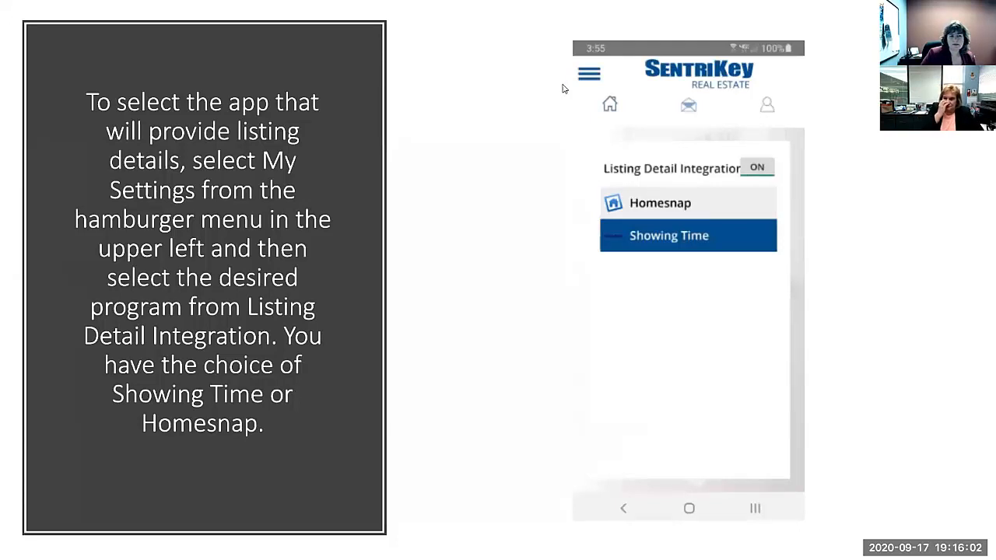
{"action": "mouse_move", "coordinate": [566, 126]}
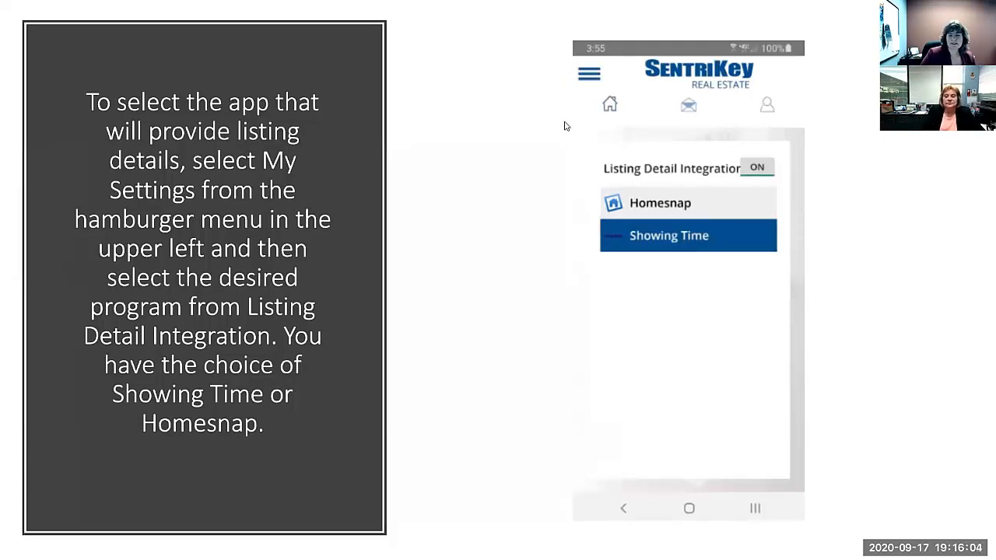
{"action": "mouse_move", "coordinate": [596, 252]}
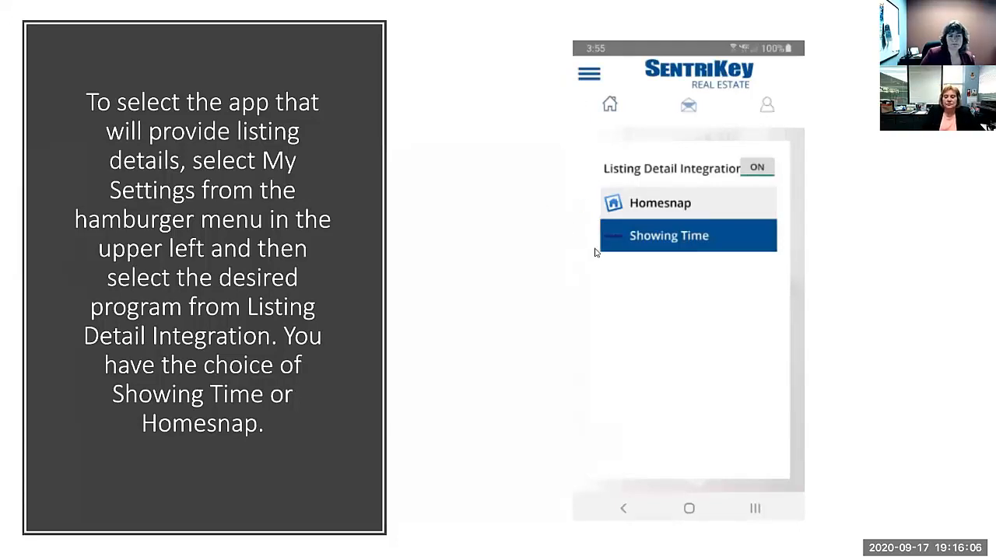
{"action": "mouse_move", "coordinate": [591, 237]}
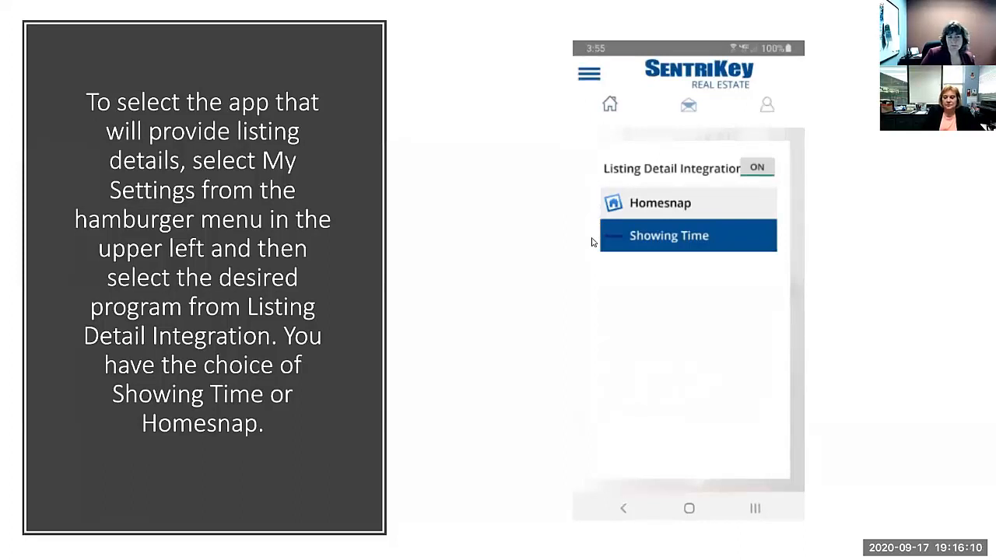
{"action": "mouse_move", "coordinate": [610, 249]}
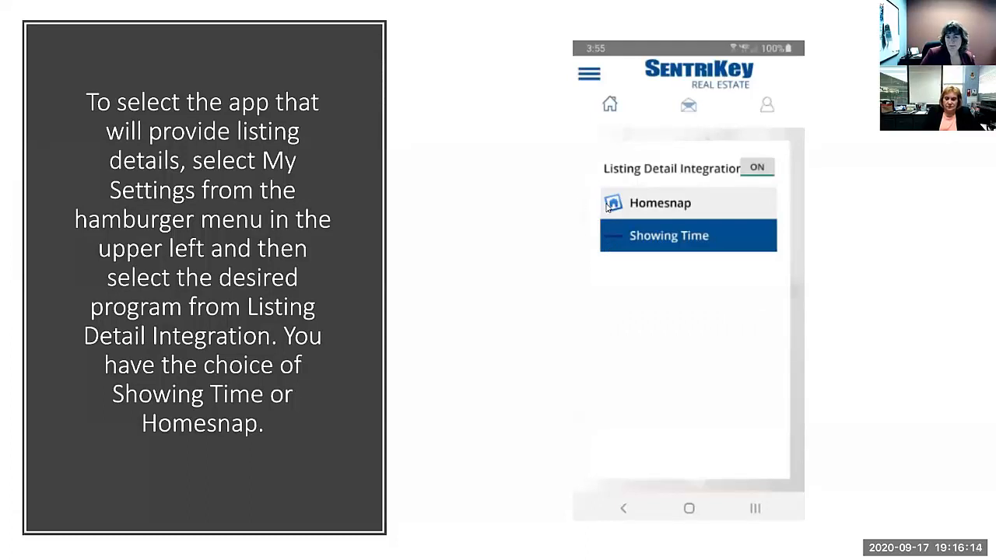
{"action": "mouse_move", "coordinate": [730, 174]}
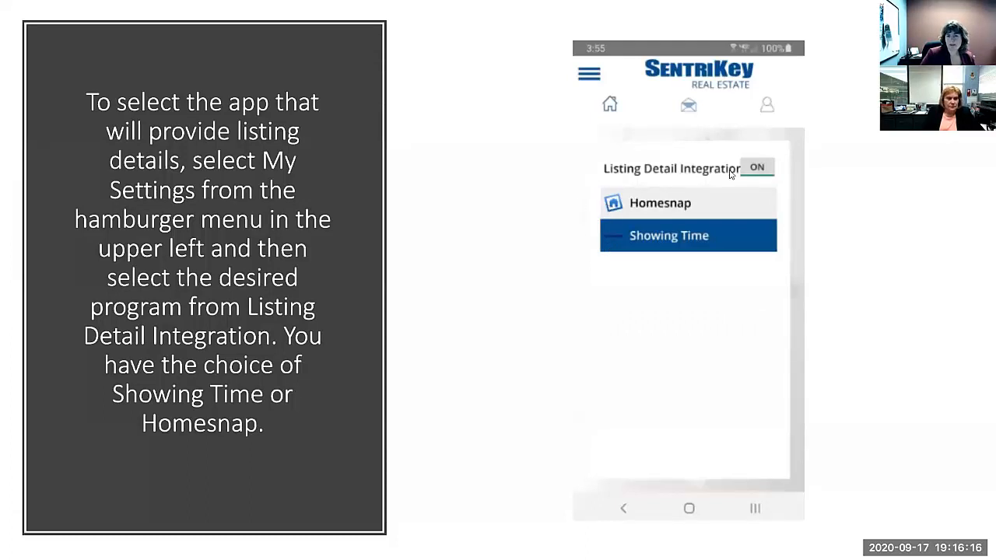
{"action": "mouse_move", "coordinate": [791, 146]}
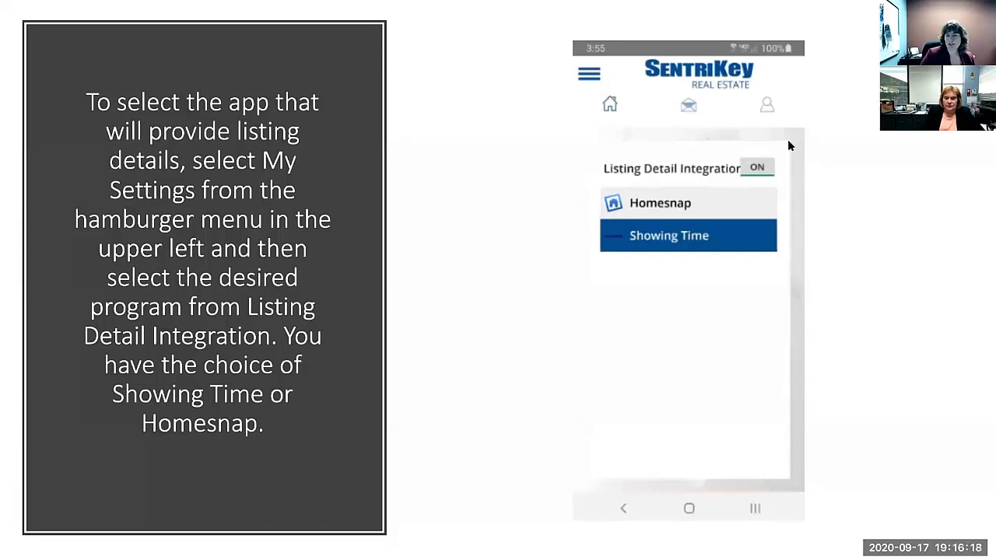
{"action": "mouse_move", "coordinate": [772, 186]}
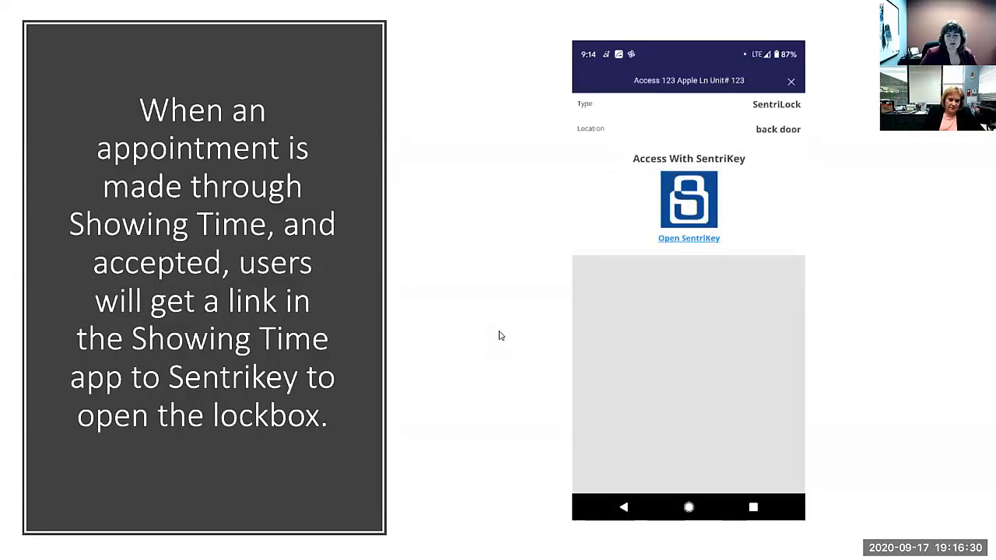
{"action": "mouse_move", "coordinate": [551, 324]}
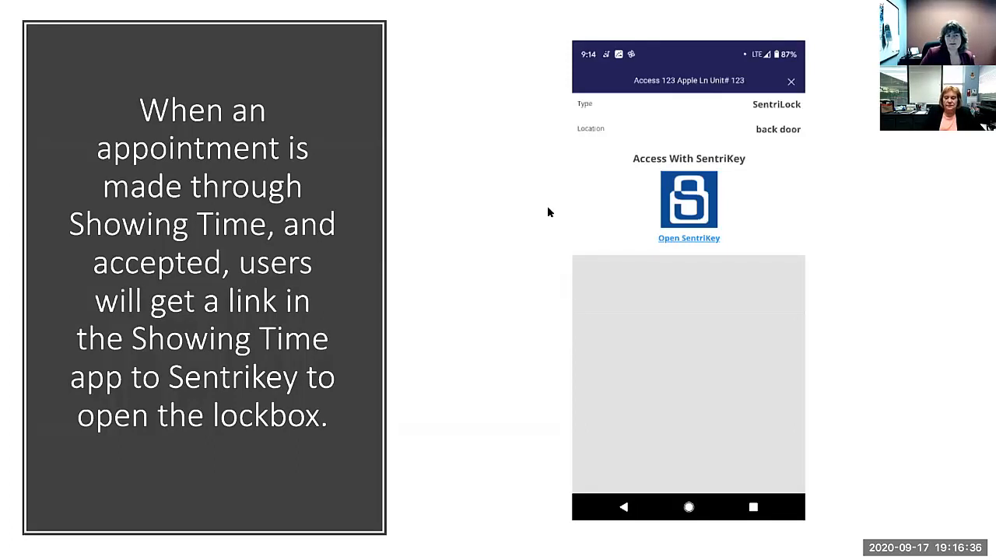
{"action": "mouse_move", "coordinate": [545, 212]}
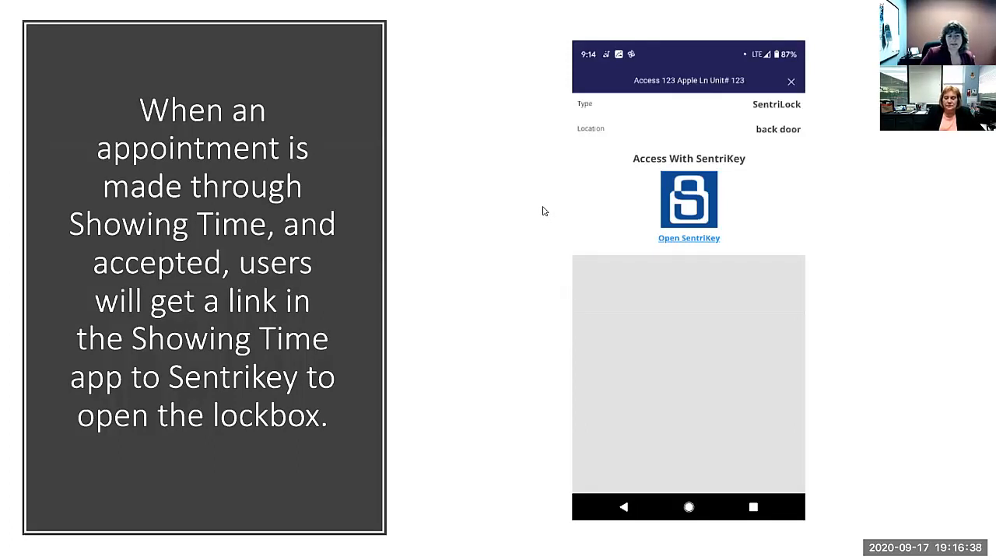
{"action": "mouse_move", "coordinate": [607, 246]}
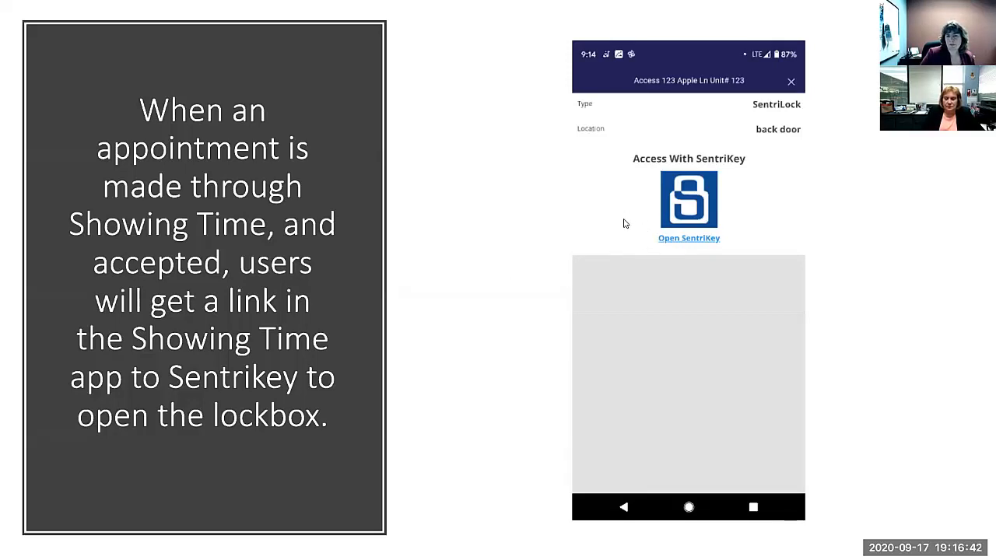
{"action": "mouse_move", "coordinate": [615, 224]}
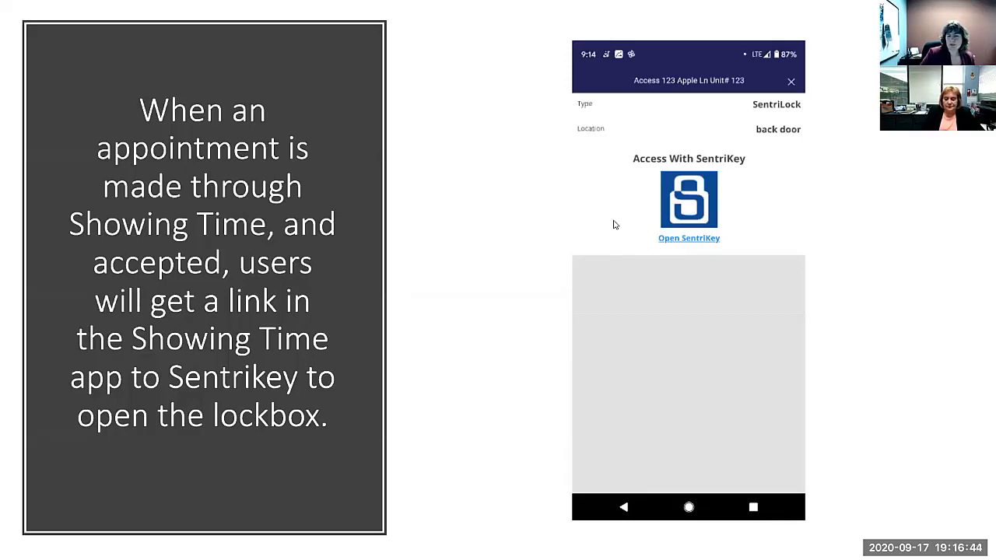
{"action": "mouse_move", "coordinate": [498, 355]}
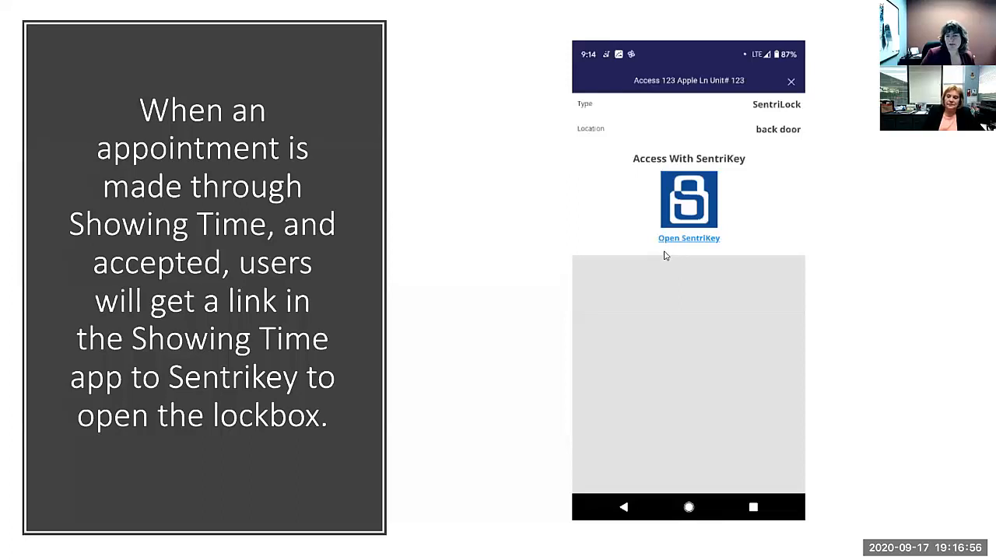
{"action": "mouse_move", "coordinate": [645, 252]}
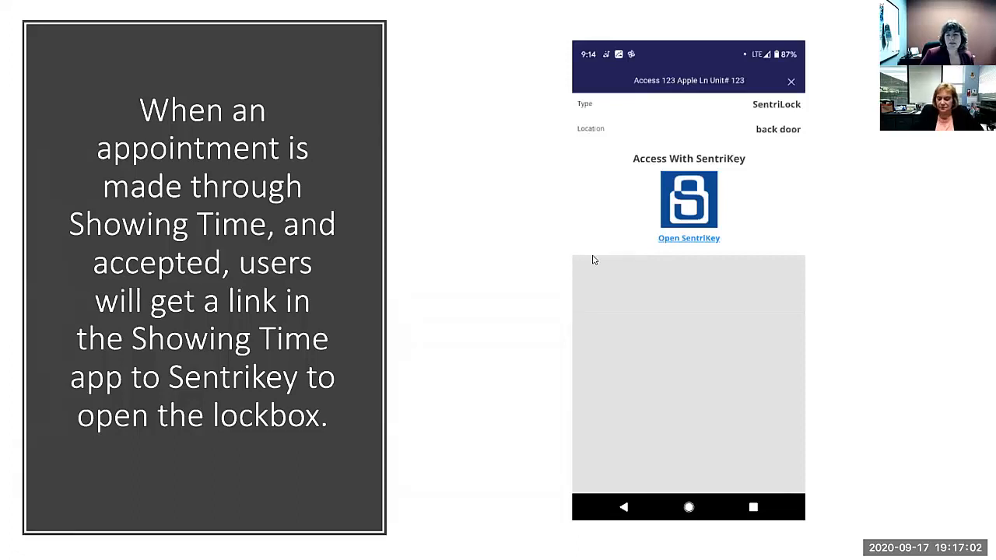
{"action": "mouse_move", "coordinate": [575, 271]}
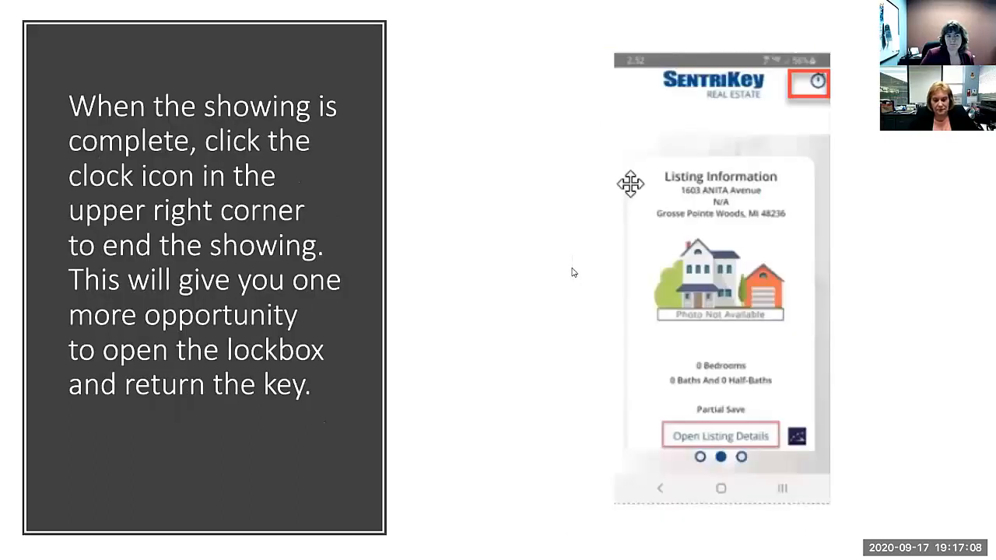
{"action": "mouse_move", "coordinate": [557, 308]}
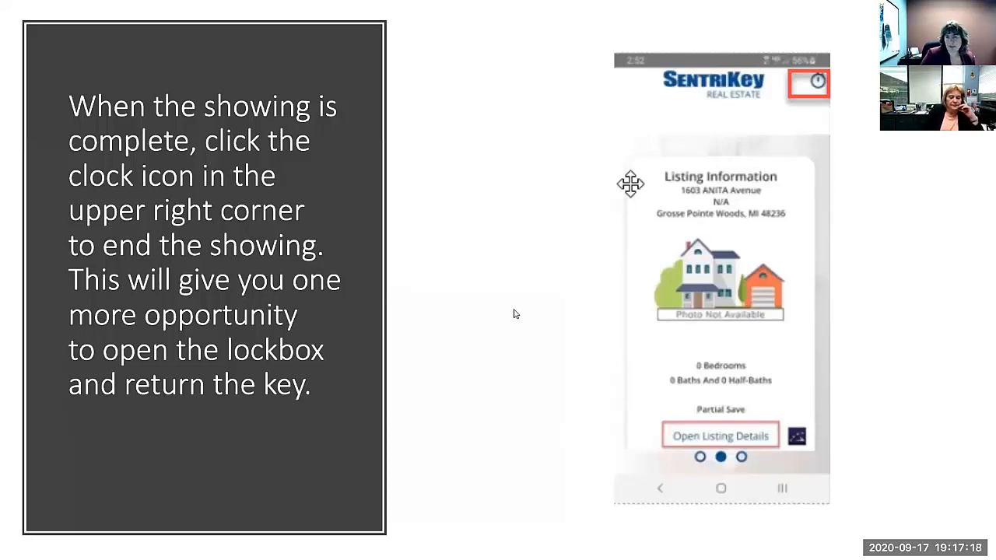
{"action": "mouse_move", "coordinate": [507, 325]}
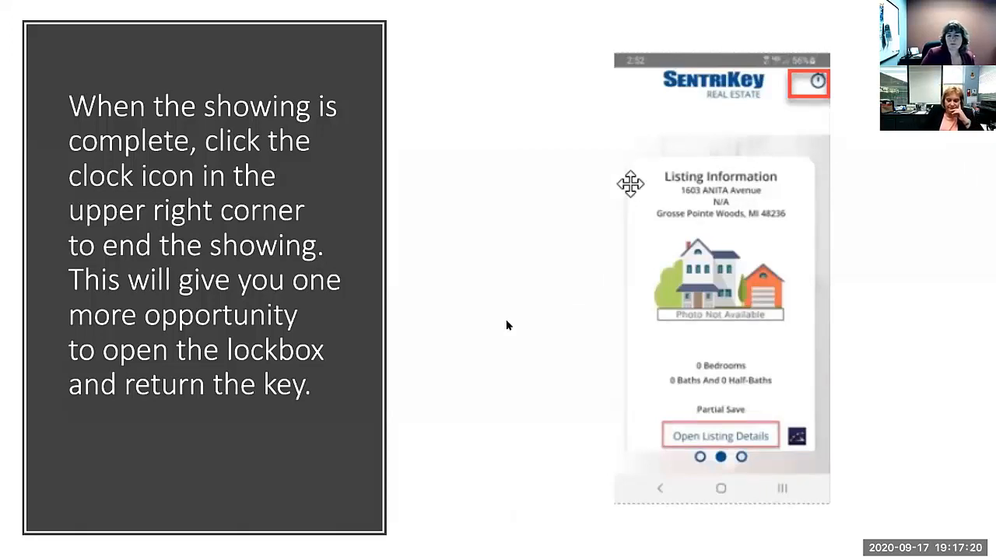
{"action": "mouse_move", "coordinate": [483, 330]}
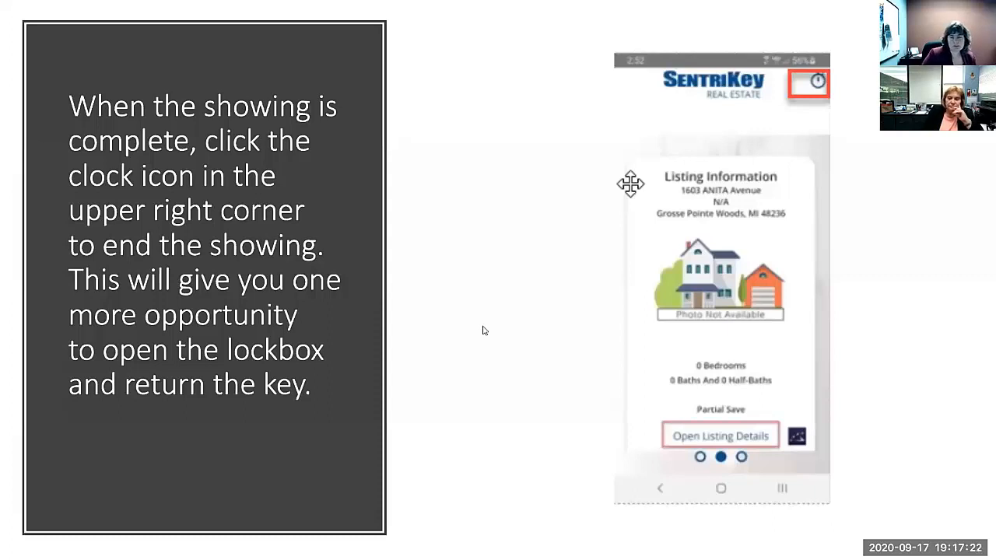
{"action": "mouse_move", "coordinate": [392, 221]}
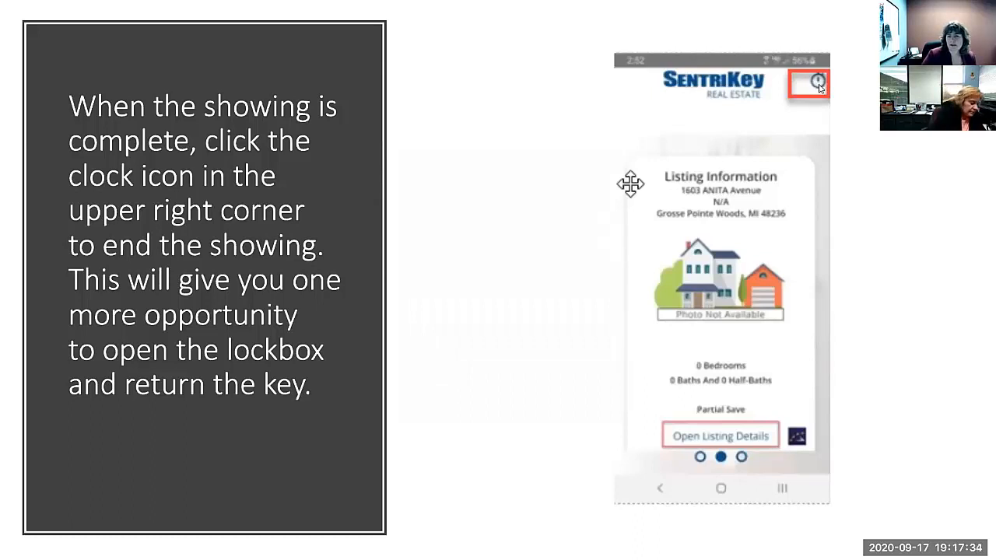
{"action": "mouse_move", "coordinate": [519, 368]}
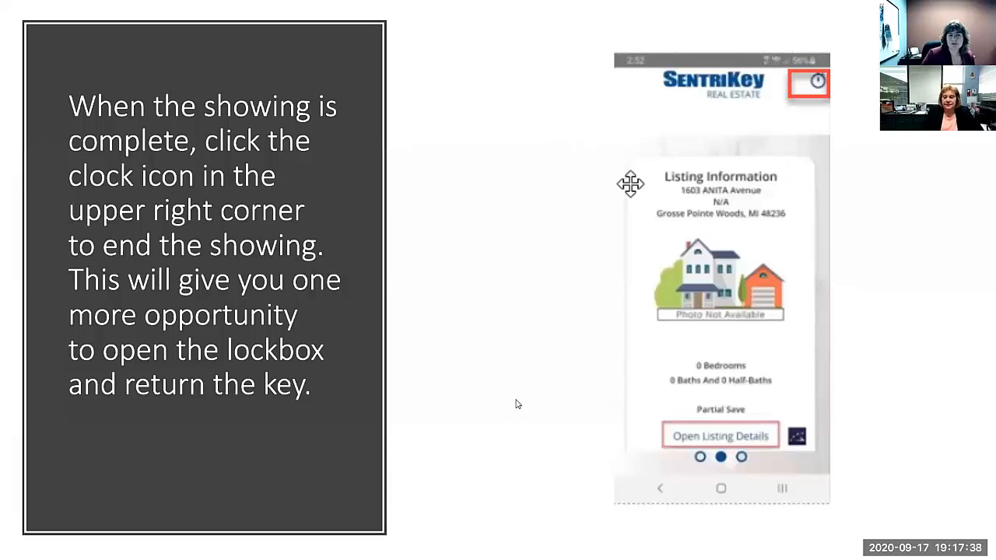
{"action": "mouse_move", "coordinate": [506, 411]}
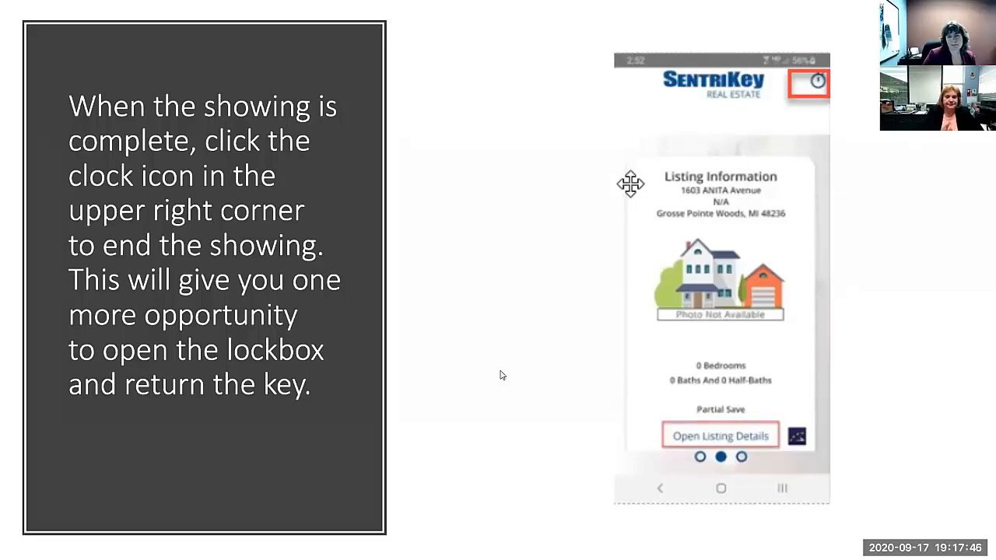
{"action": "mouse_move", "coordinate": [490, 336]}
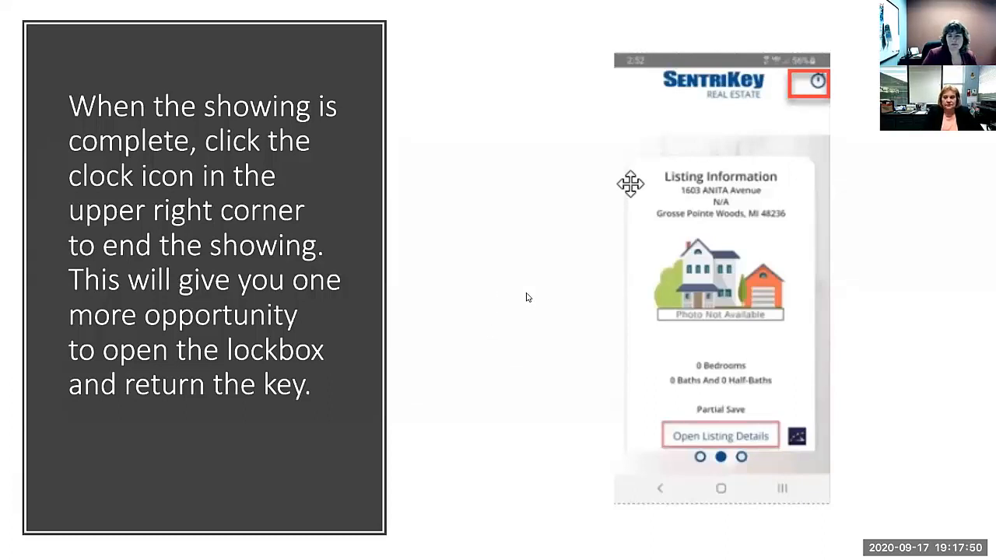
{"action": "mouse_move", "coordinate": [535, 298]}
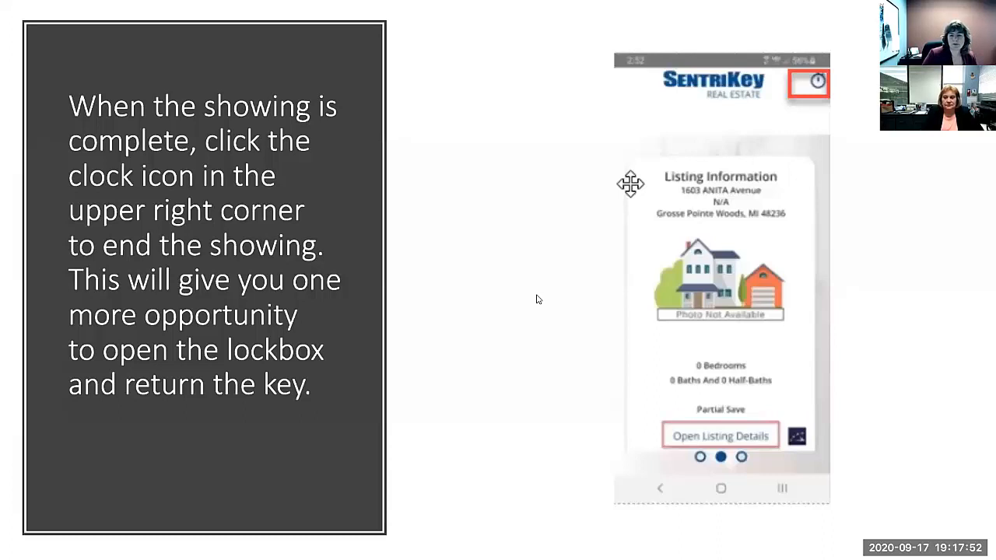
{"action": "mouse_move", "coordinate": [540, 291]}
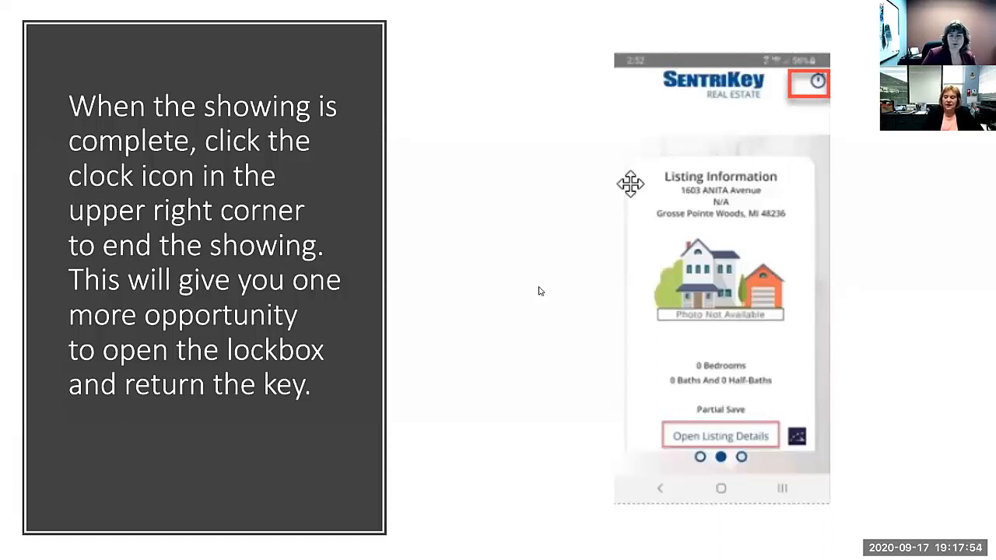
{"action": "mouse_move", "coordinate": [523, 292]}
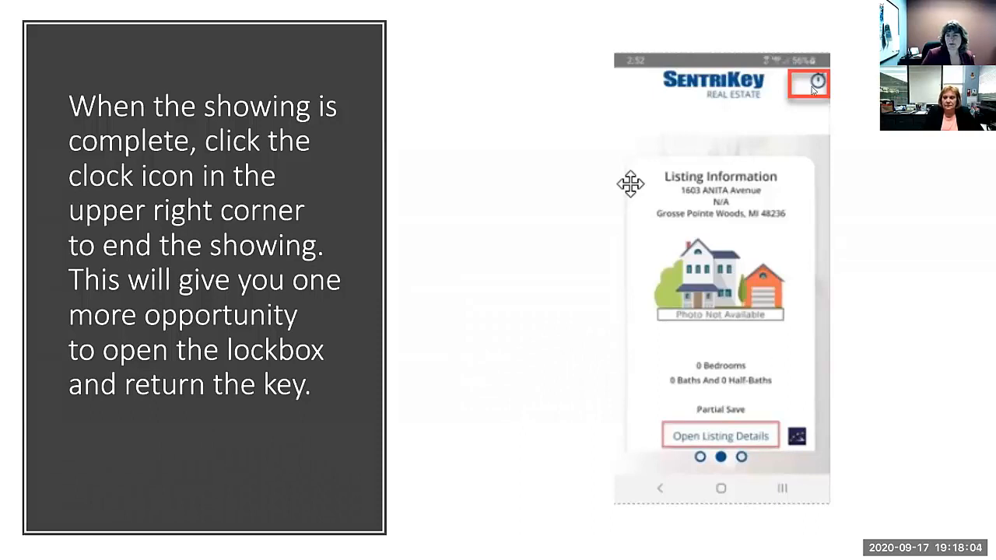
{"action": "mouse_move", "coordinate": [806, 100]}
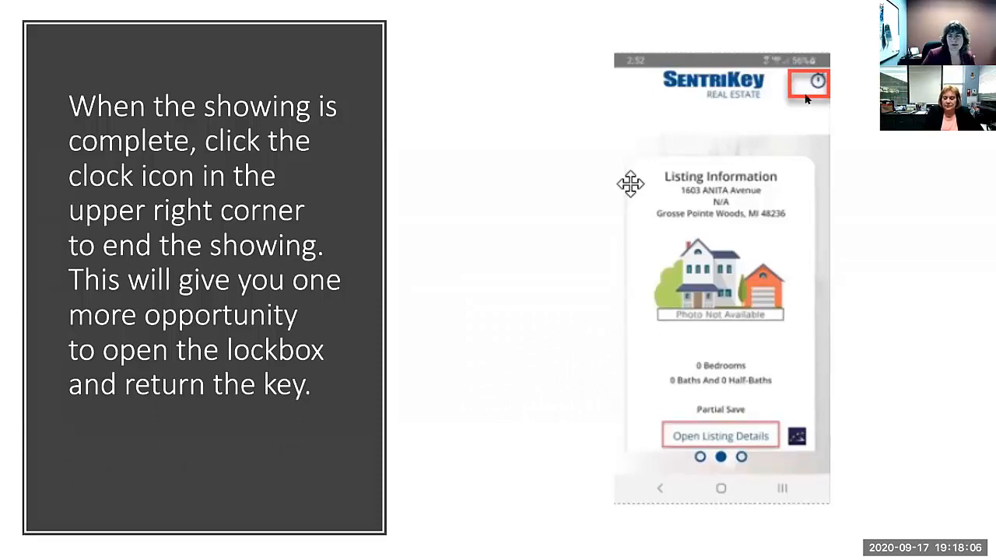
{"action": "mouse_move", "coordinate": [454, 325]}
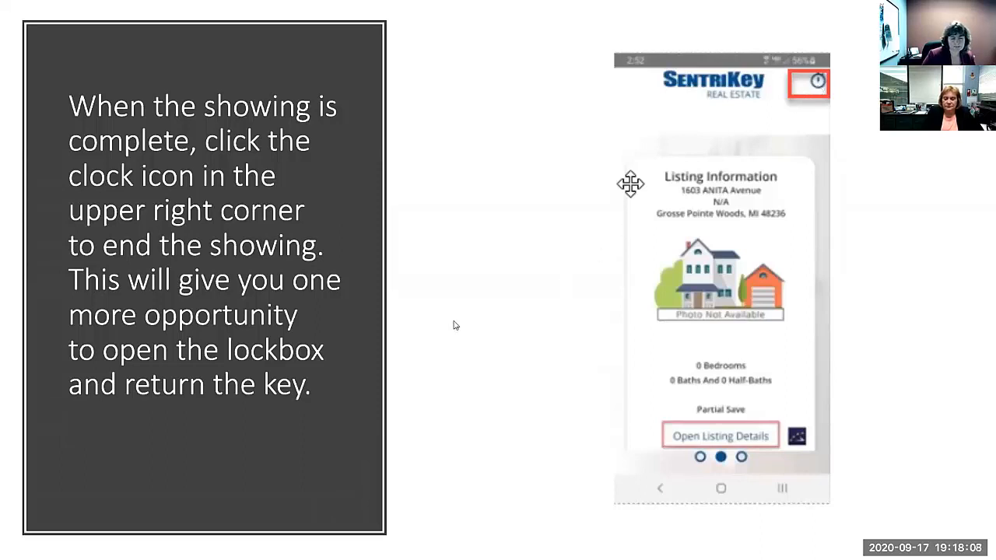
{"action": "mouse_move", "coordinate": [454, 297]}
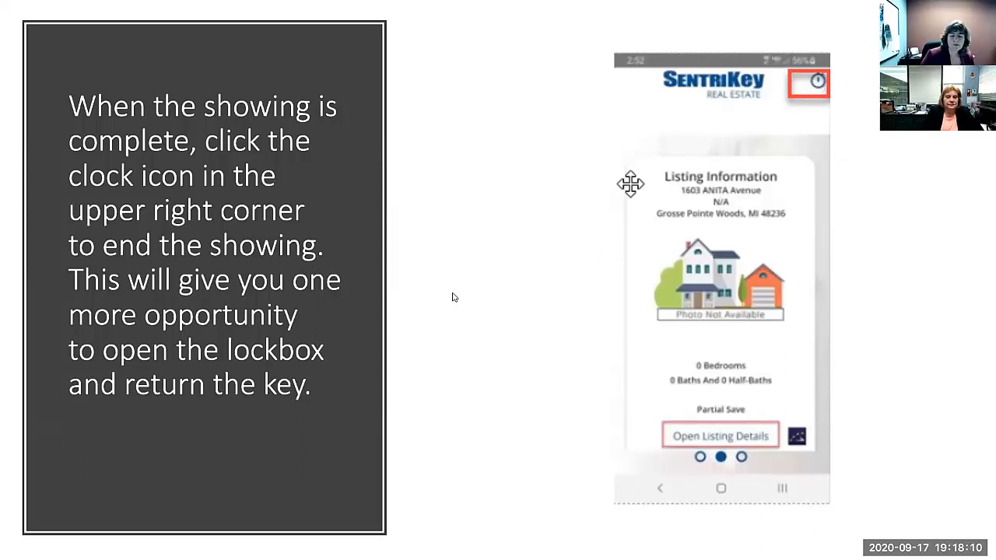
{"action": "mouse_move", "coordinate": [443, 277]}
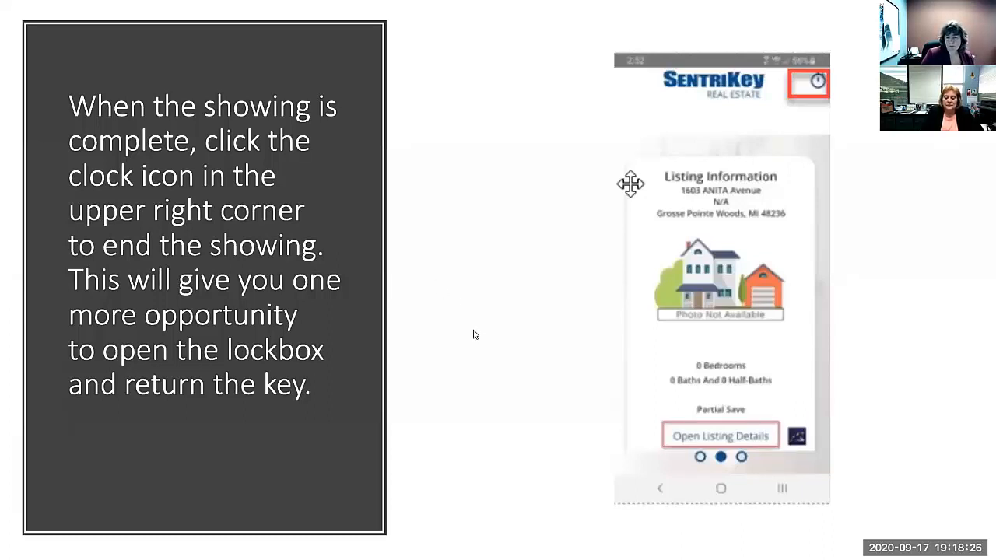
{"action": "mouse_move", "coordinate": [530, 316]}
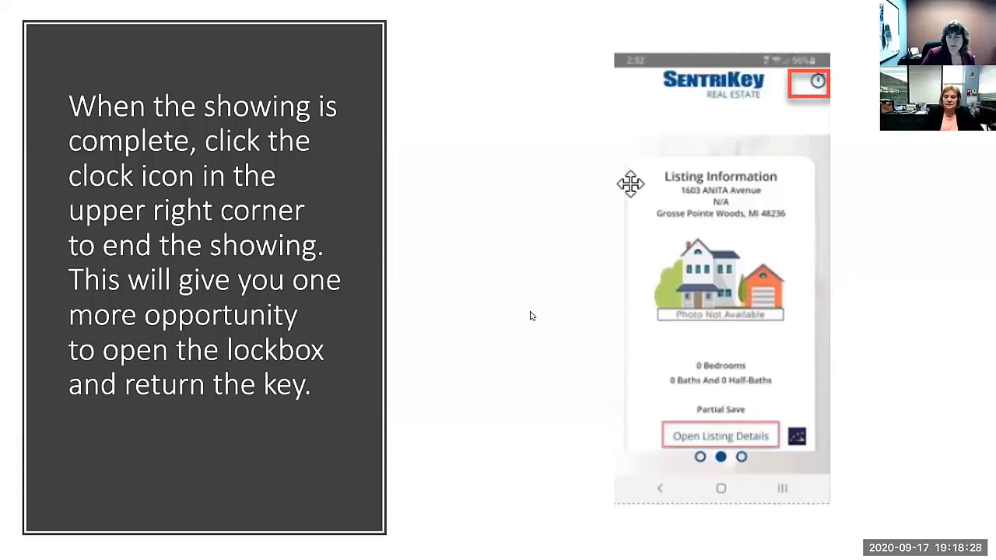
{"action": "mouse_move", "coordinate": [528, 305]}
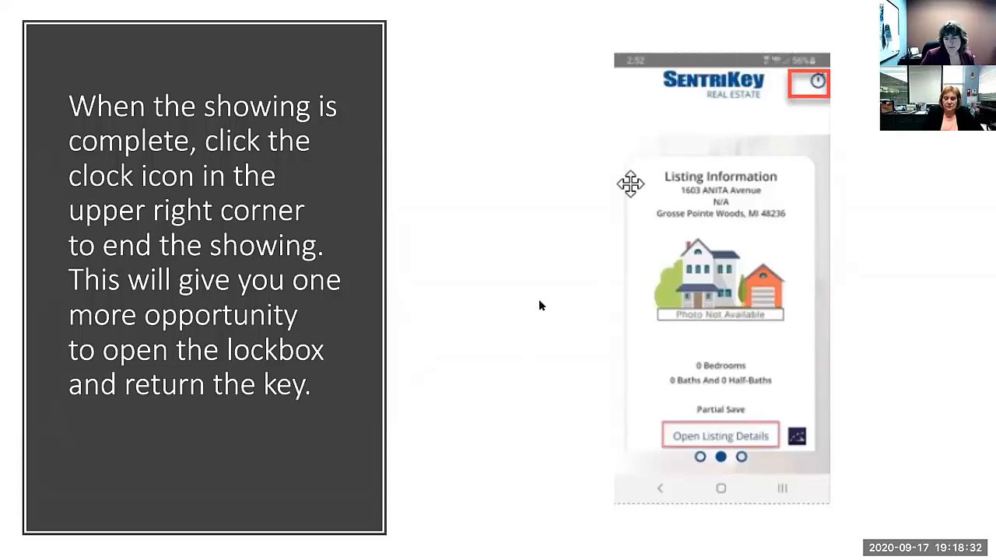
{"action": "mouse_move", "coordinate": [535, 275]}
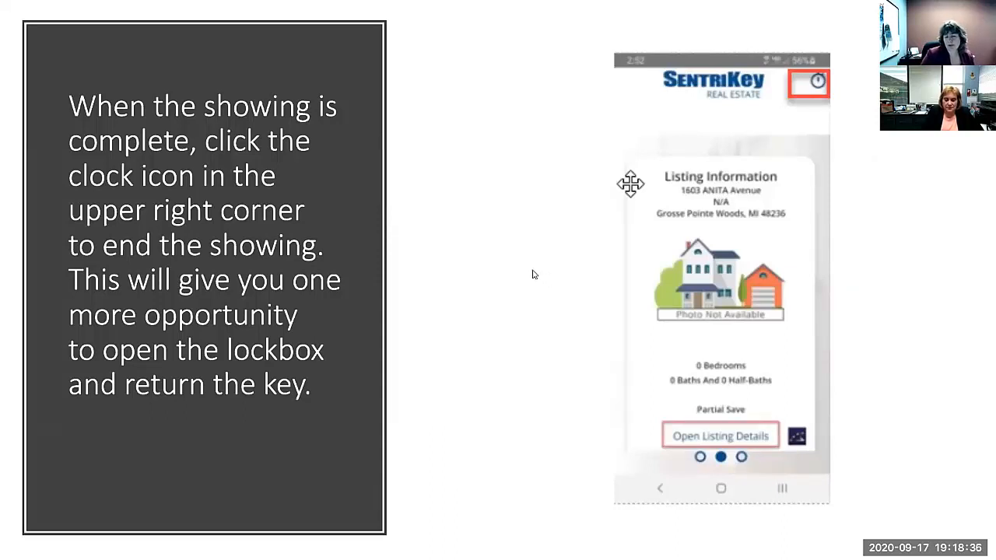
{"action": "mouse_move", "coordinate": [522, 267]}
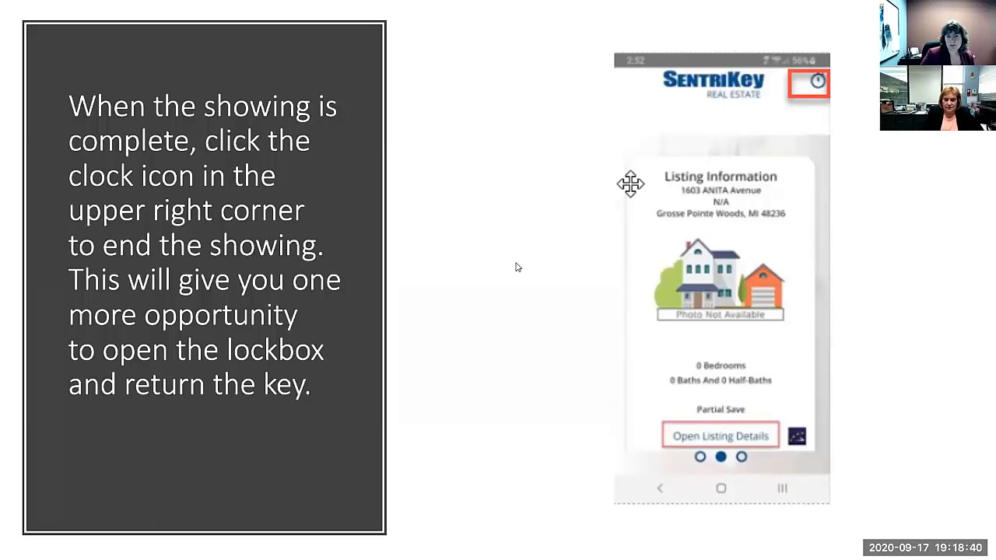
{"action": "mouse_move", "coordinate": [506, 269]}
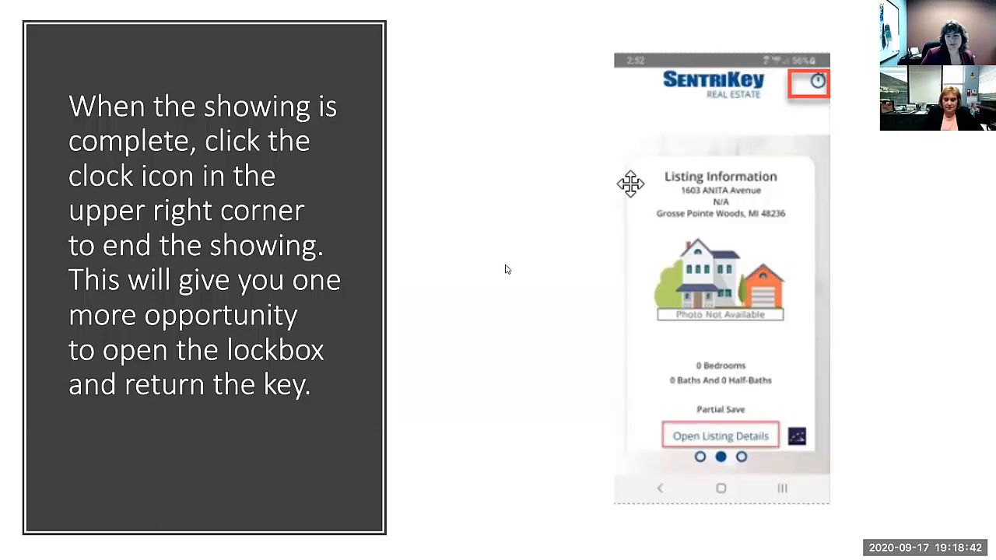
{"action": "mouse_move", "coordinate": [490, 277]}
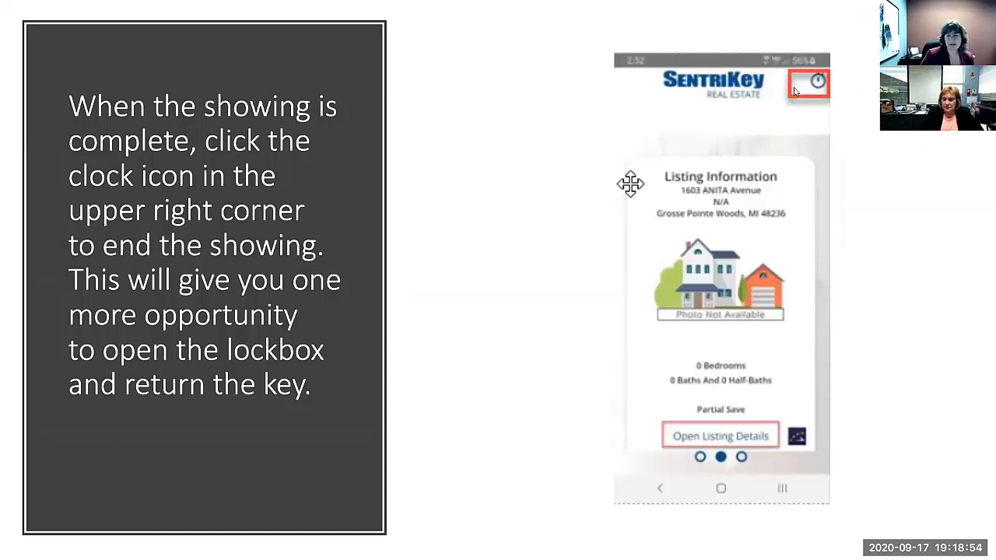
{"action": "mouse_move", "coordinate": [511, 311]}
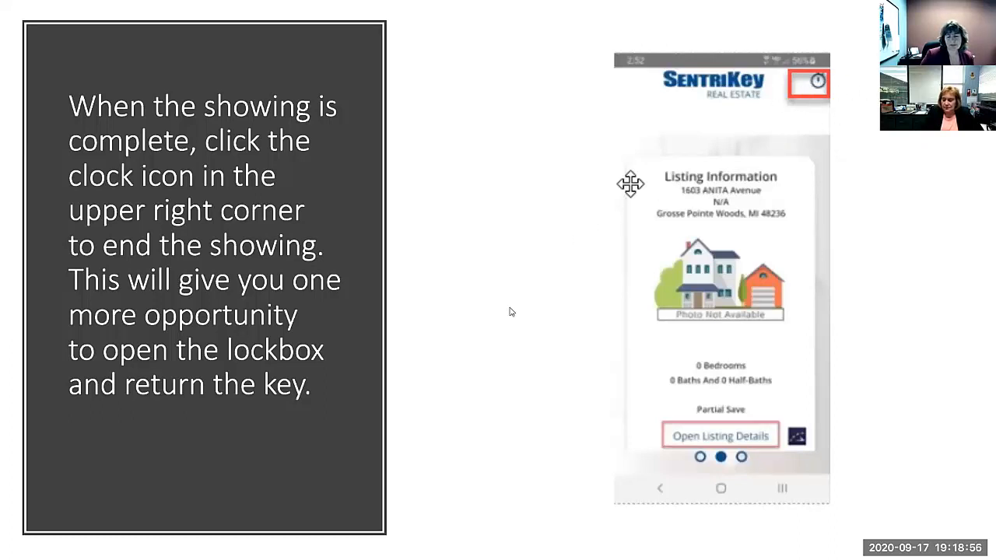
{"action": "mouse_move", "coordinate": [510, 386]}
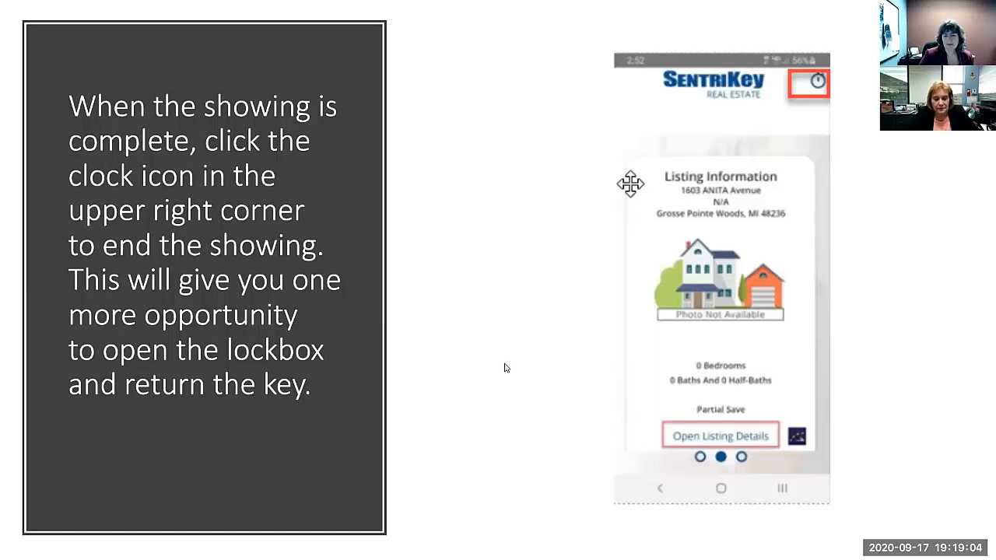
{"action": "mouse_move", "coordinate": [610, 322]}
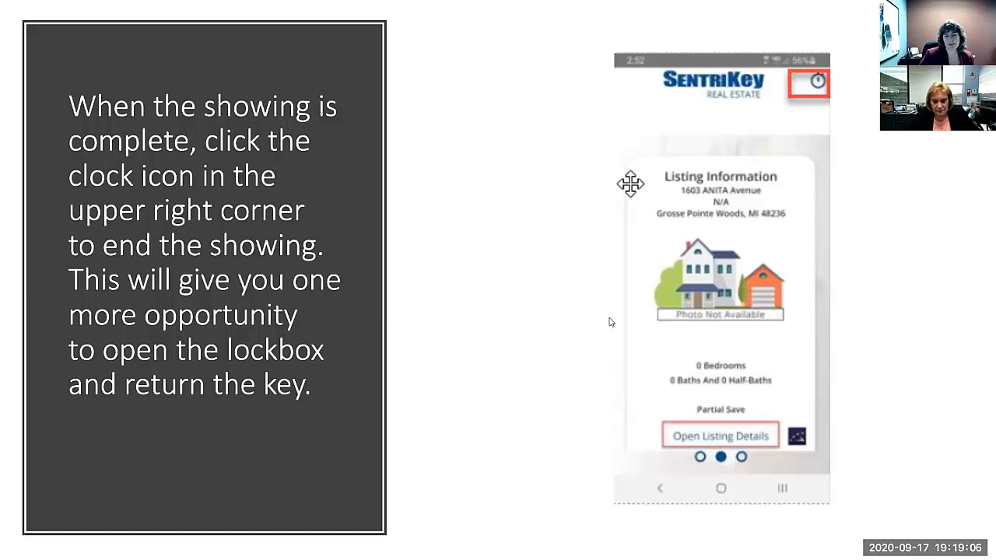
{"action": "mouse_move", "coordinate": [630, 311]}
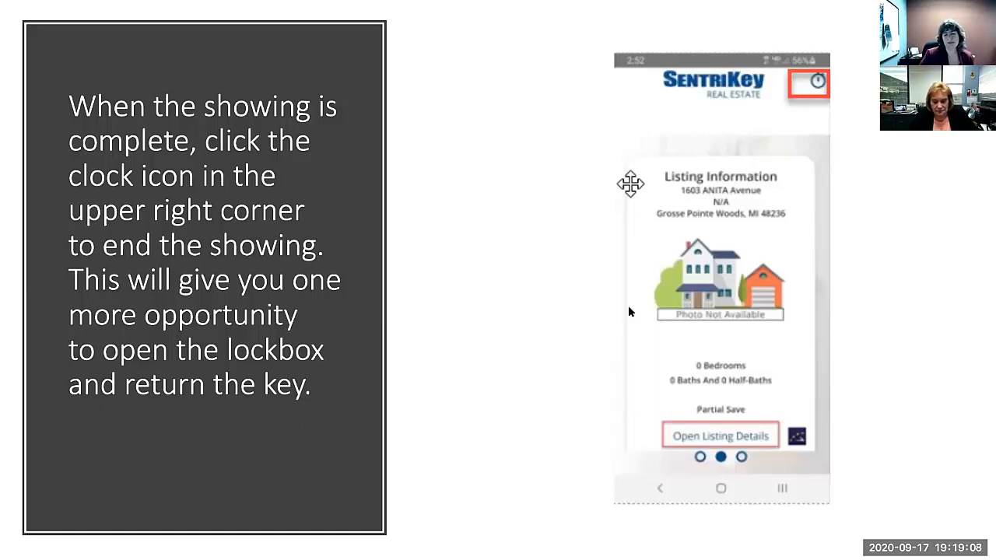
{"action": "mouse_move", "coordinate": [511, 333]}
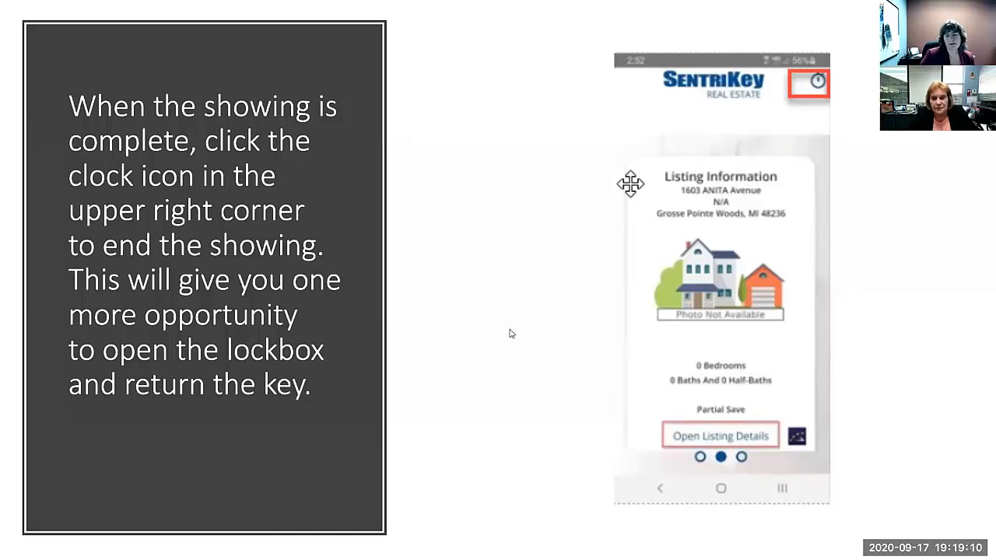
{"action": "mouse_move", "coordinate": [508, 340]}
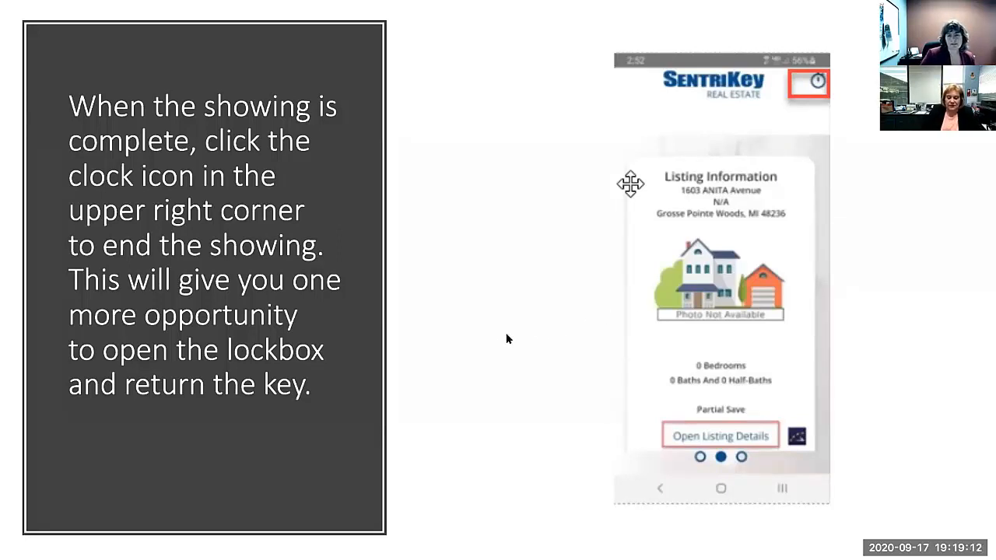